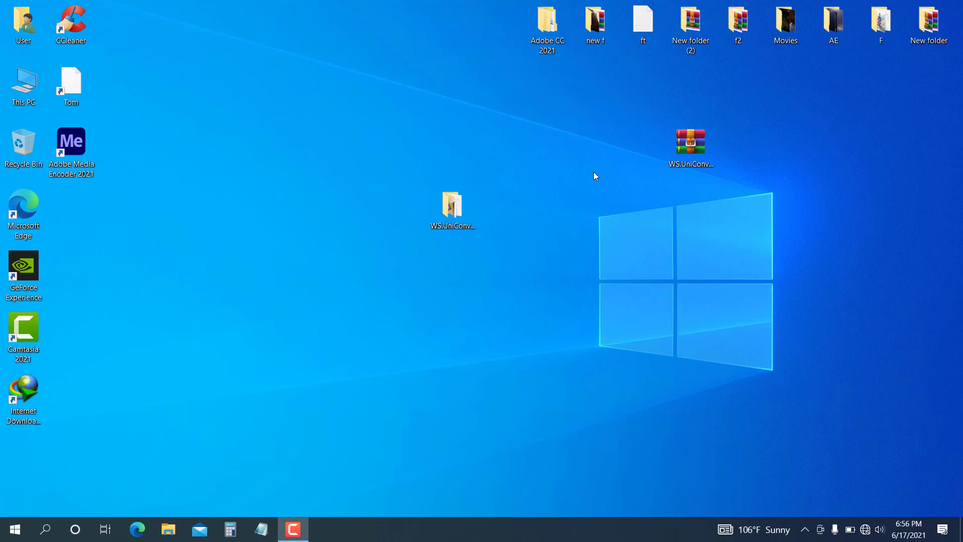
mouse_move(509, 80)
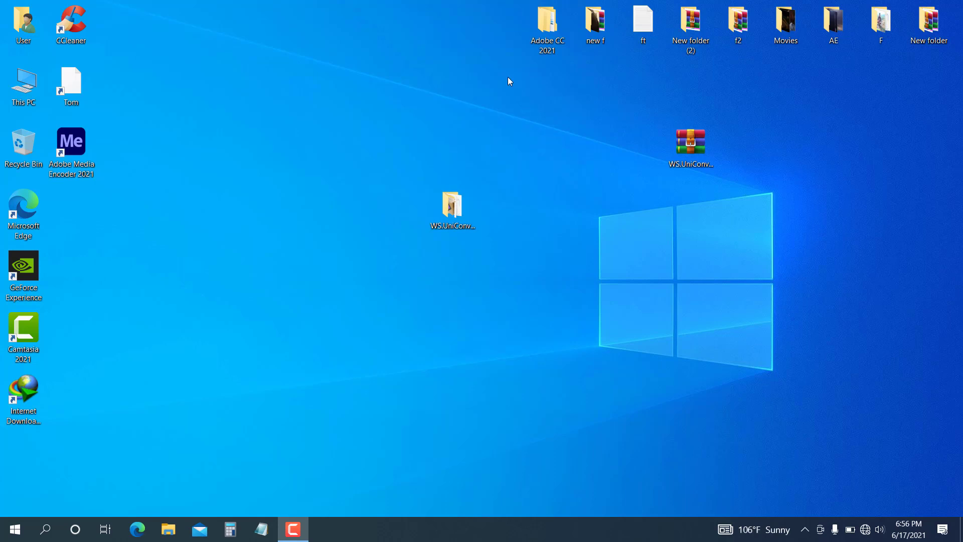
mouse_move(612, 238)
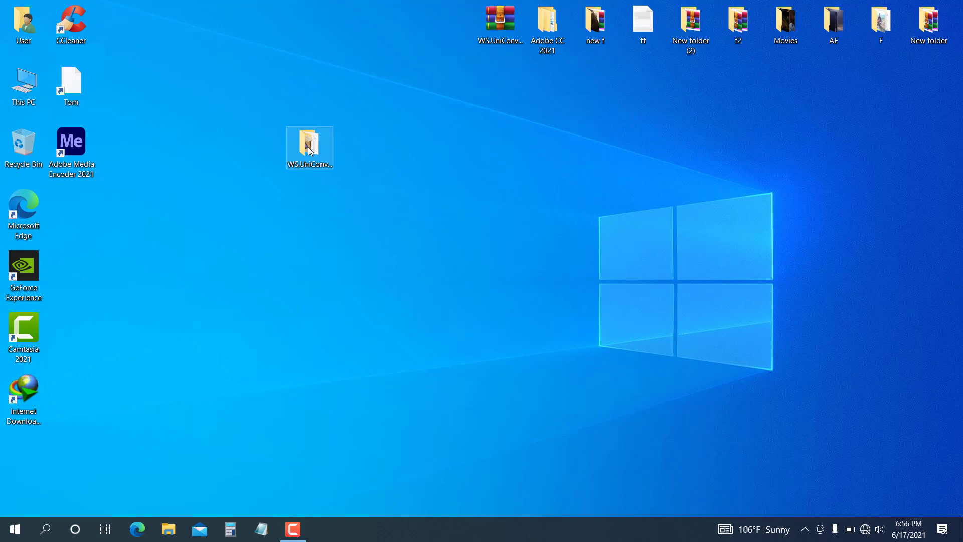
- Open the WS.UniConverter folder, read its ReadMe install notes and close Notepad
double_click(310, 143)
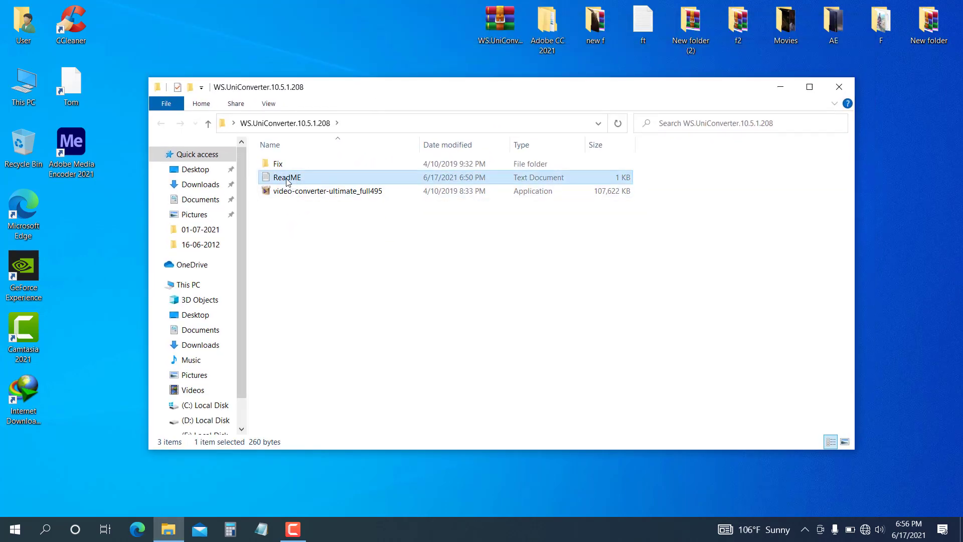
double_click(287, 178)
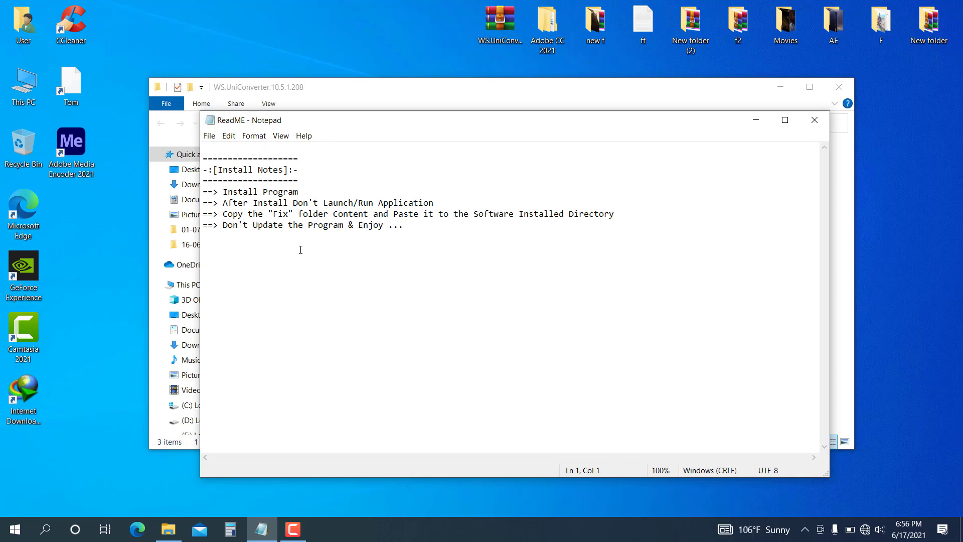
mouse_move(744, 105)
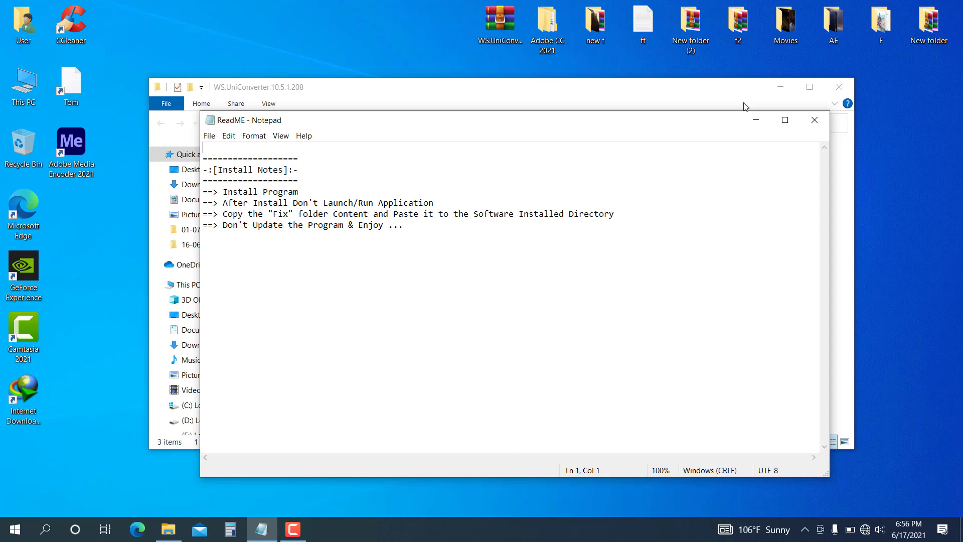
click(815, 120)
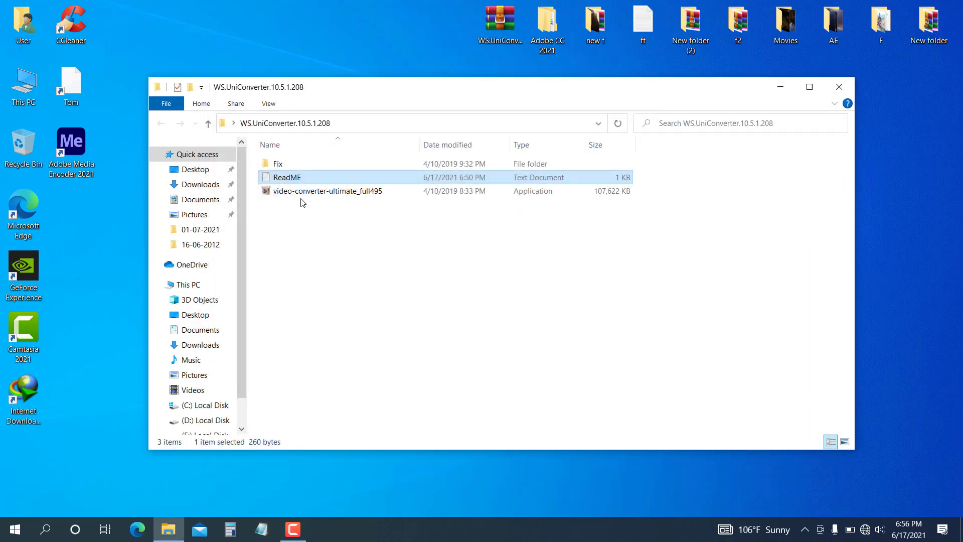
- Run the video-converter-ultimate_full495 installer from the folder
click(327, 191)
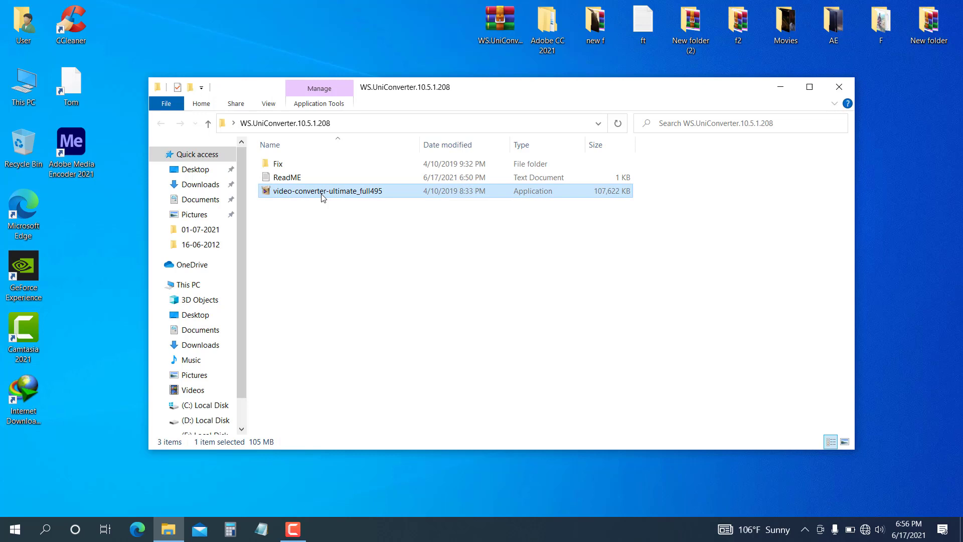
mouse_move(344, 197)
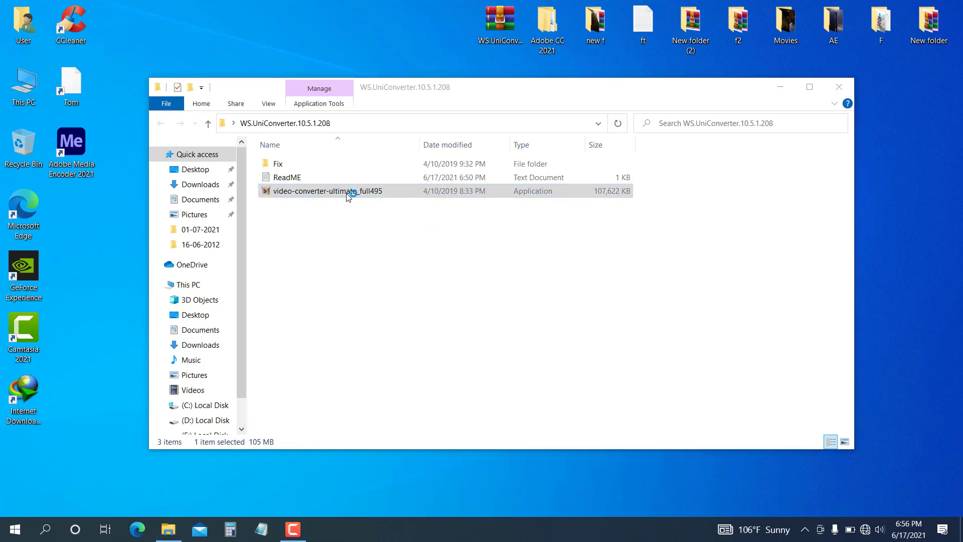
double_click(328, 191)
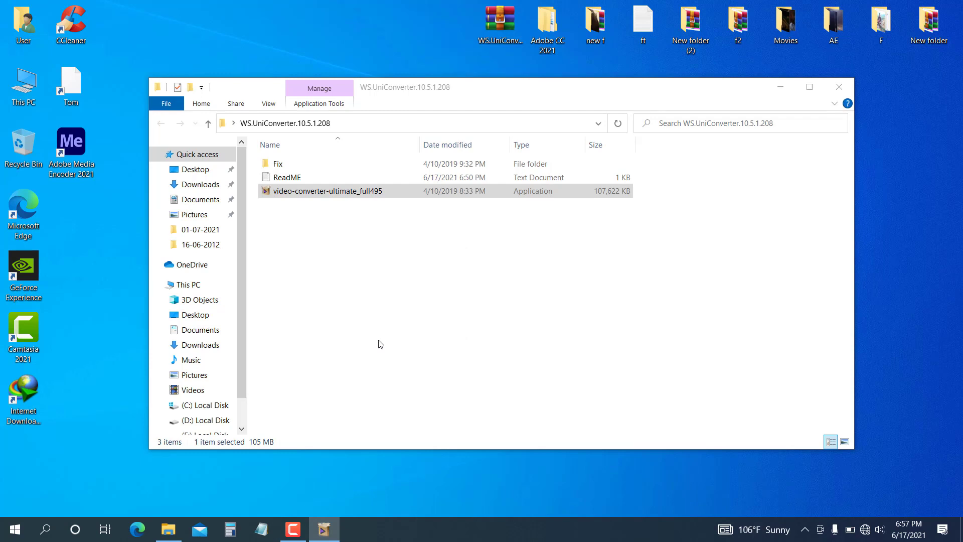
mouse_move(853, 353)
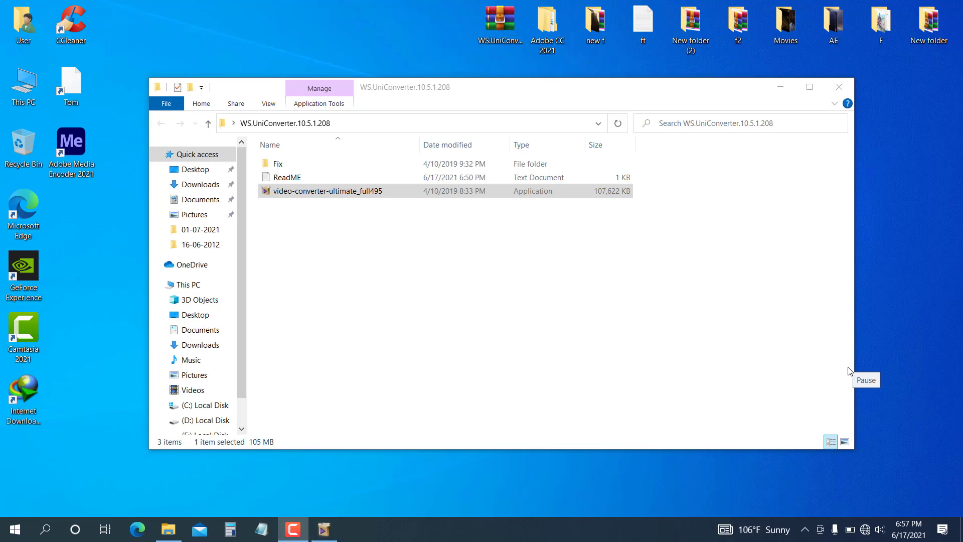
- Accept the license and keep the default Wondershare\UniConverter folder and desktop icon up to Ready to Install
double_click(327, 190)
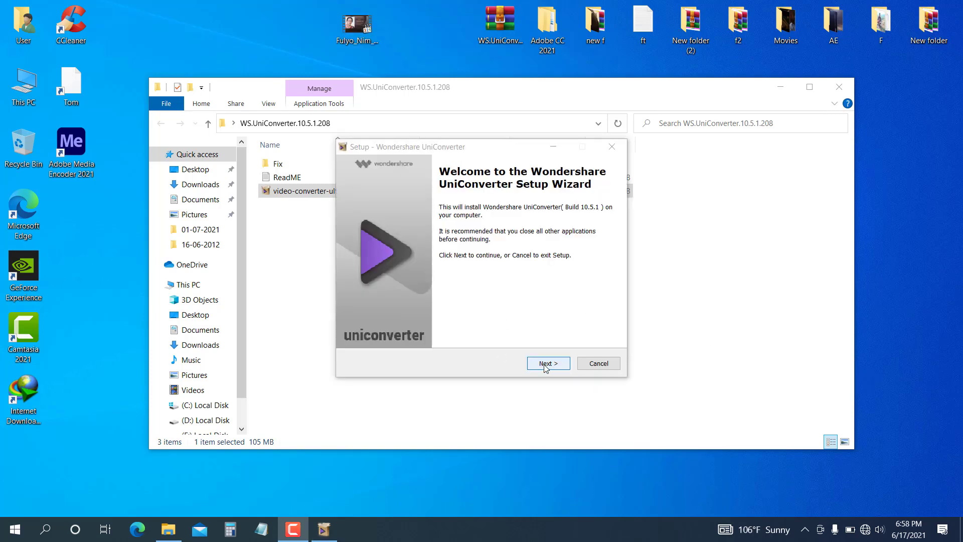
click(548, 363)
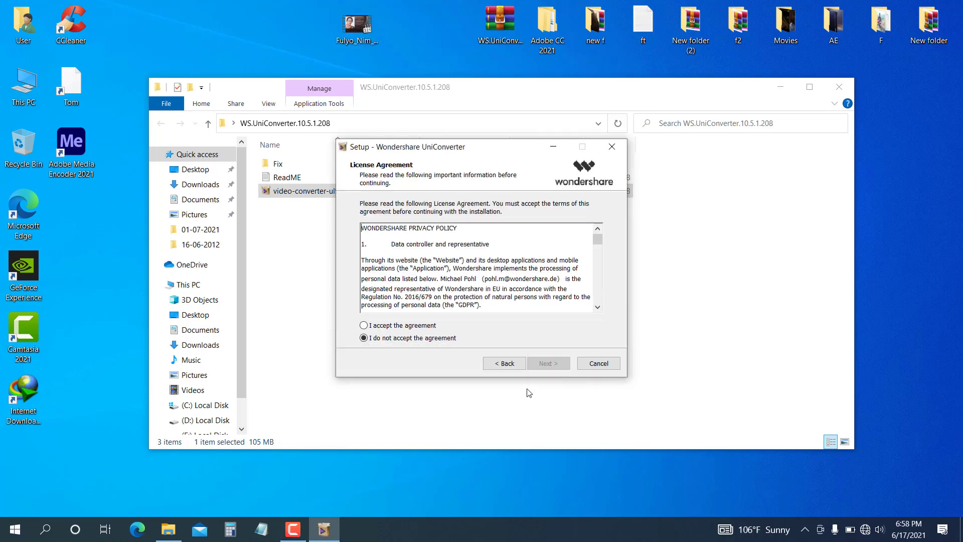
click(364, 325)
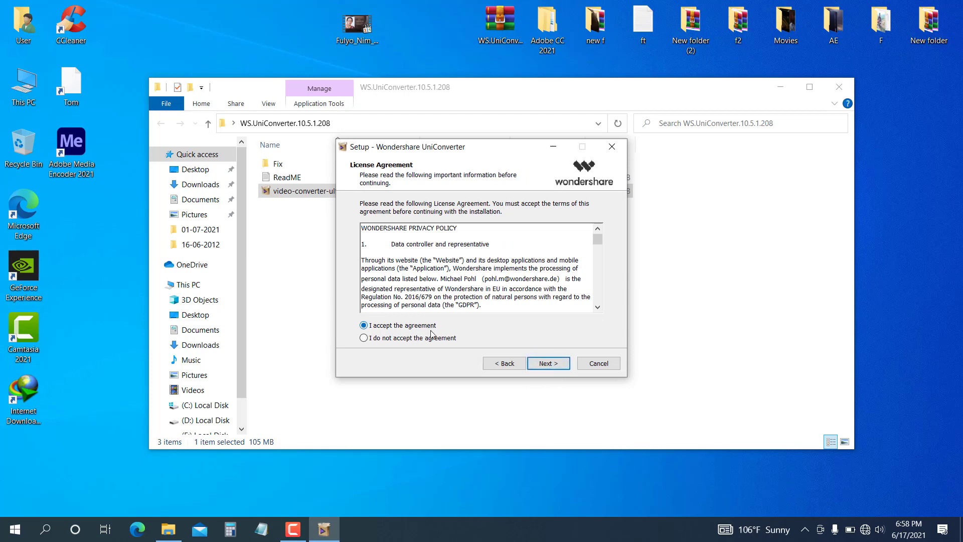
click(548, 363)
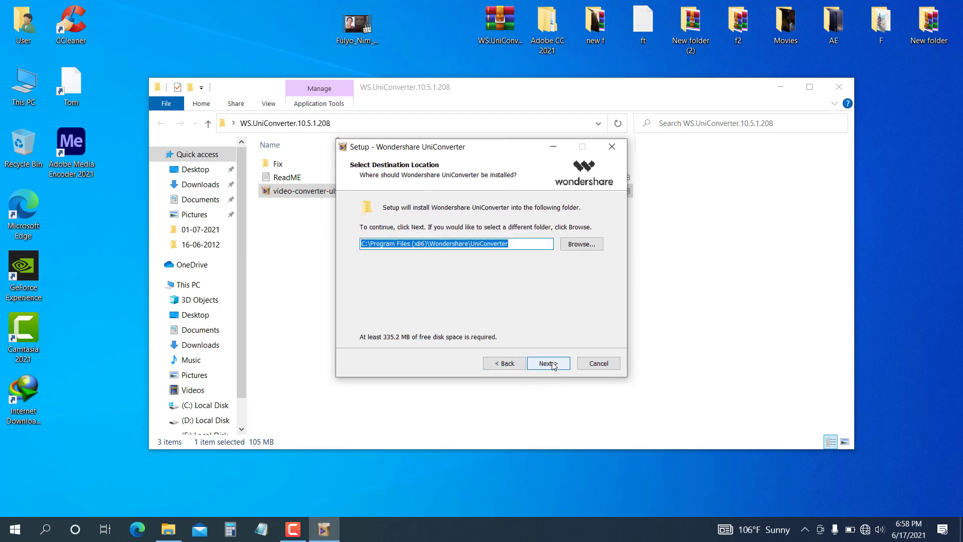
click(549, 363)
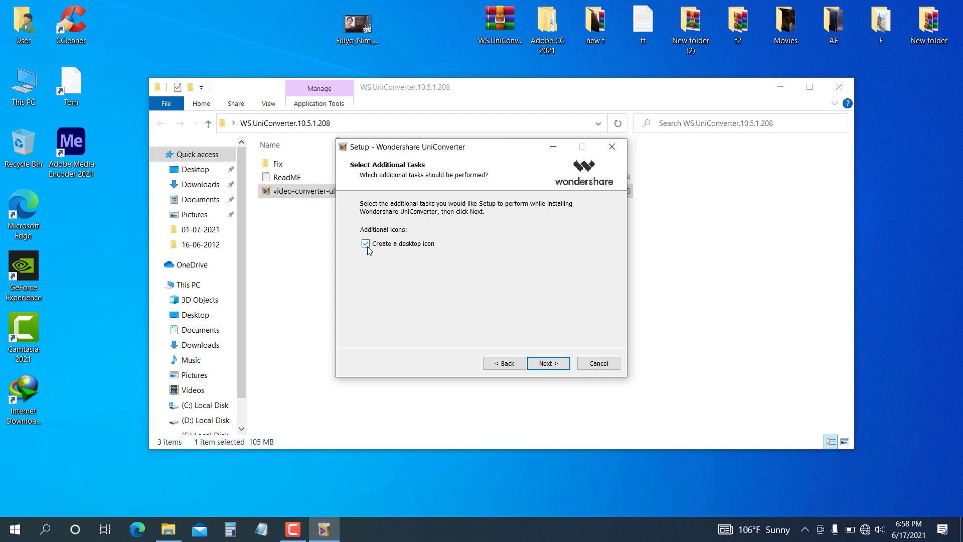
click(548, 363)
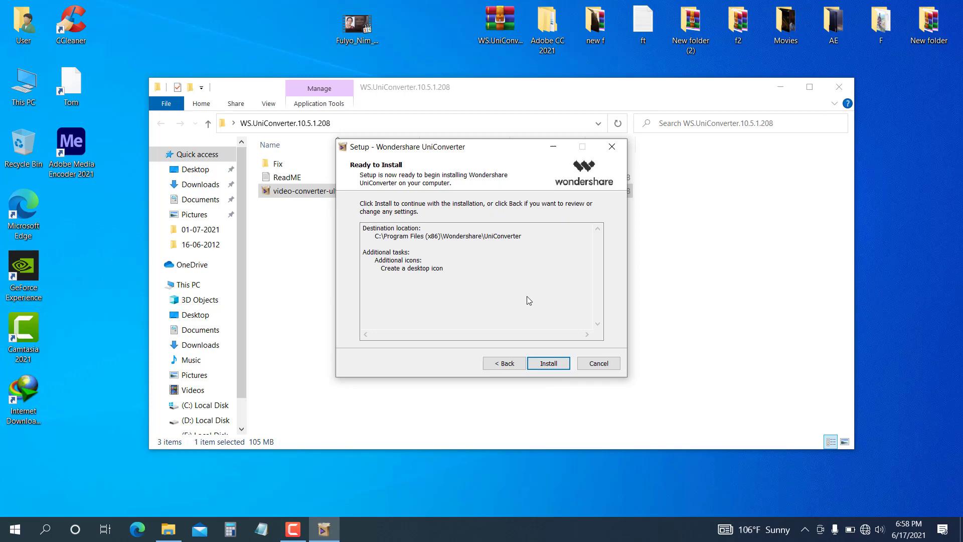
mouse_move(902, 434)
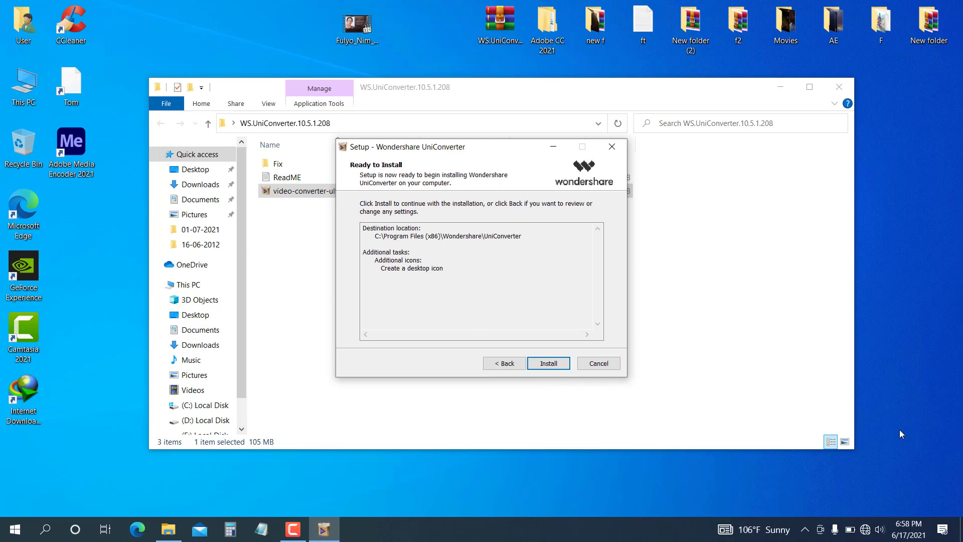
- Install UniConverter, untick 'Launch Wondershare UniConverter' and finish the wizard
click(548, 363)
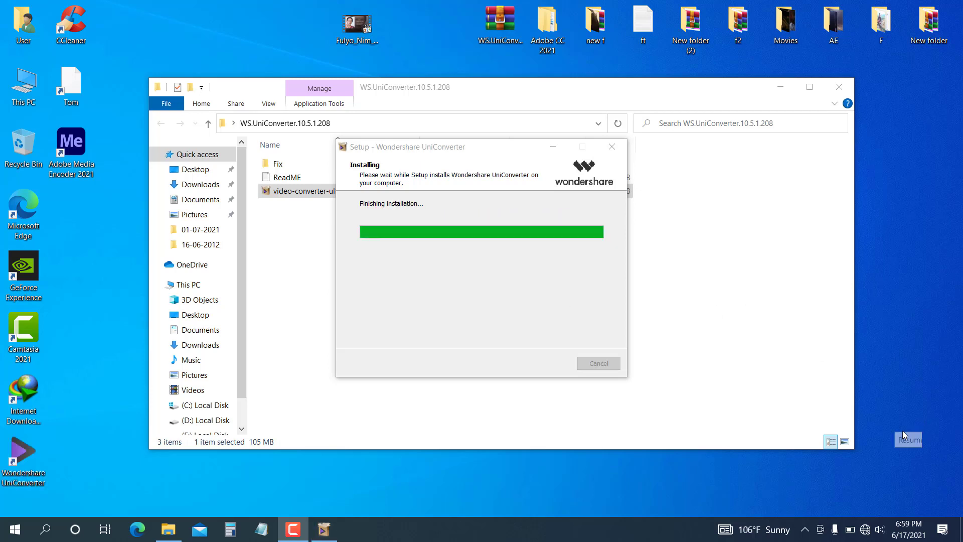
mouse_move(843, 341)
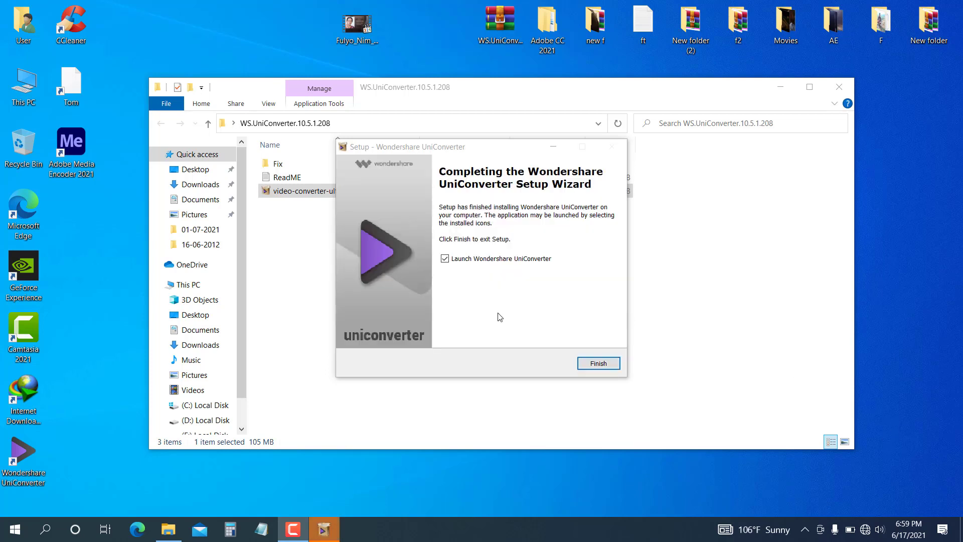
click(444, 259)
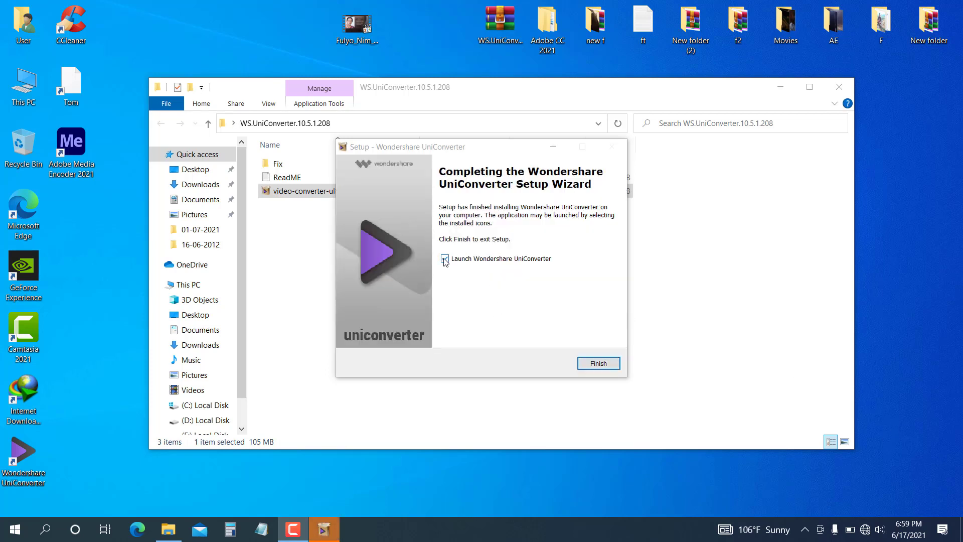
click(445, 259)
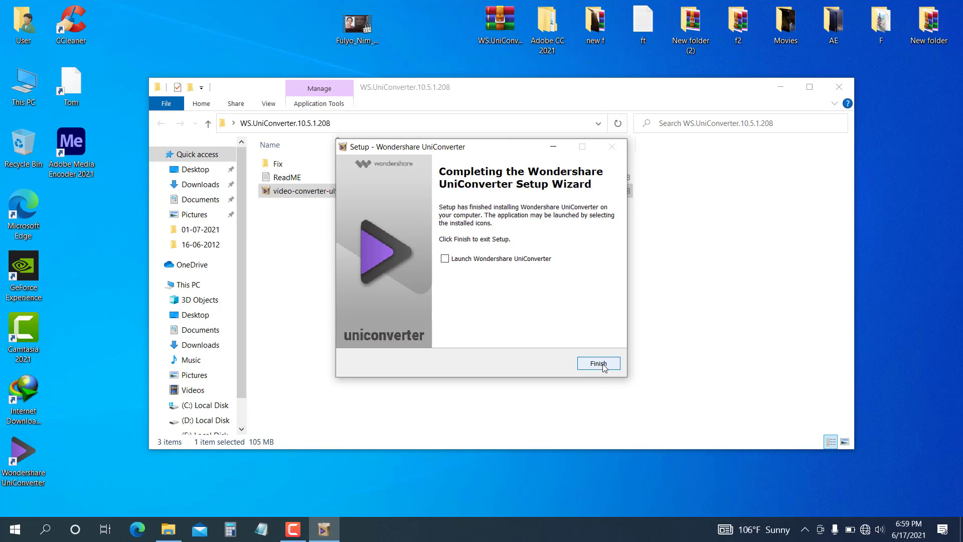
click(599, 363)
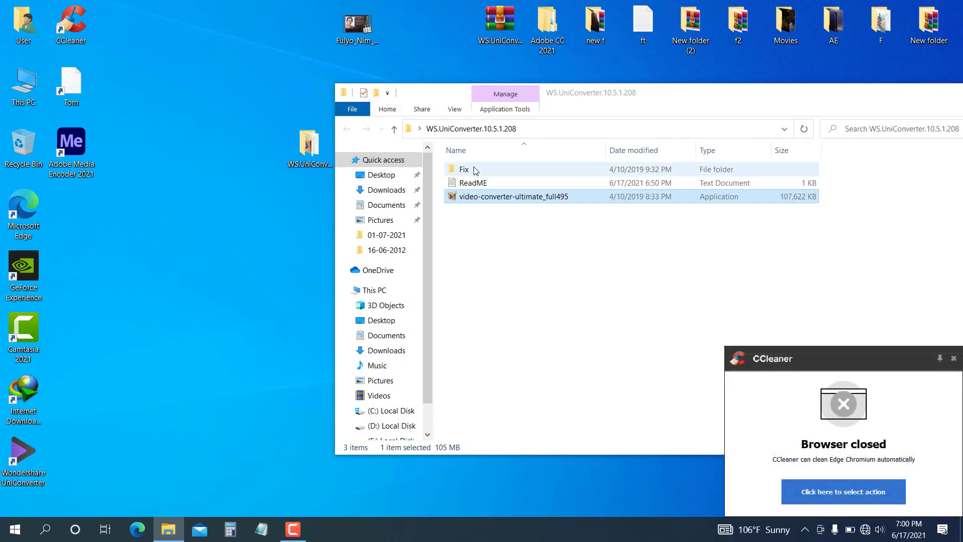
- Copy the UniConverter application file from the Fix folder
double_click(461, 169)
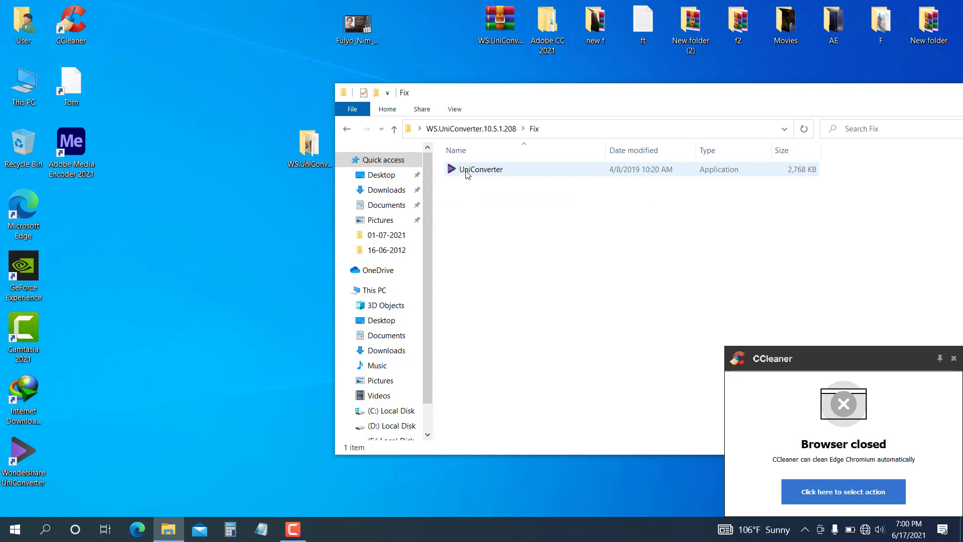
click(468, 170)
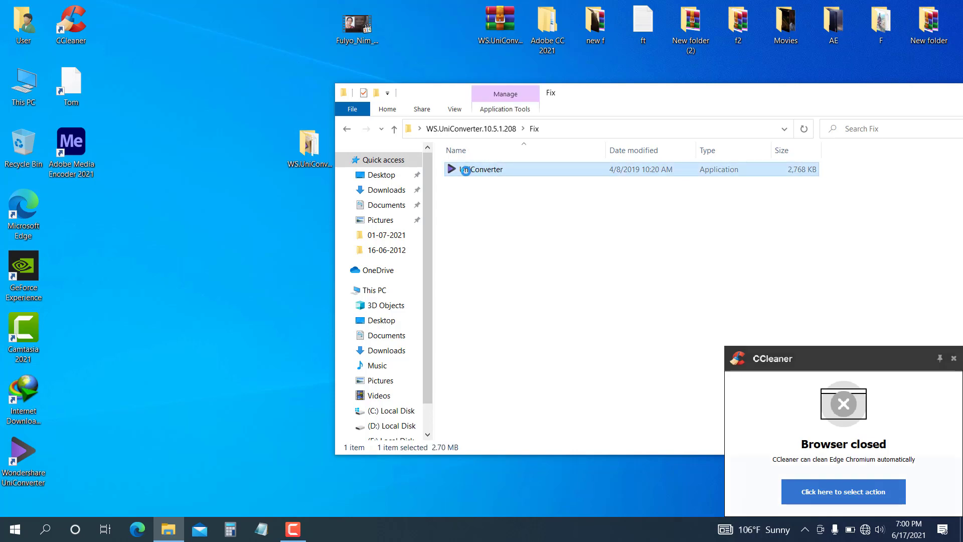
right_click(481, 169)
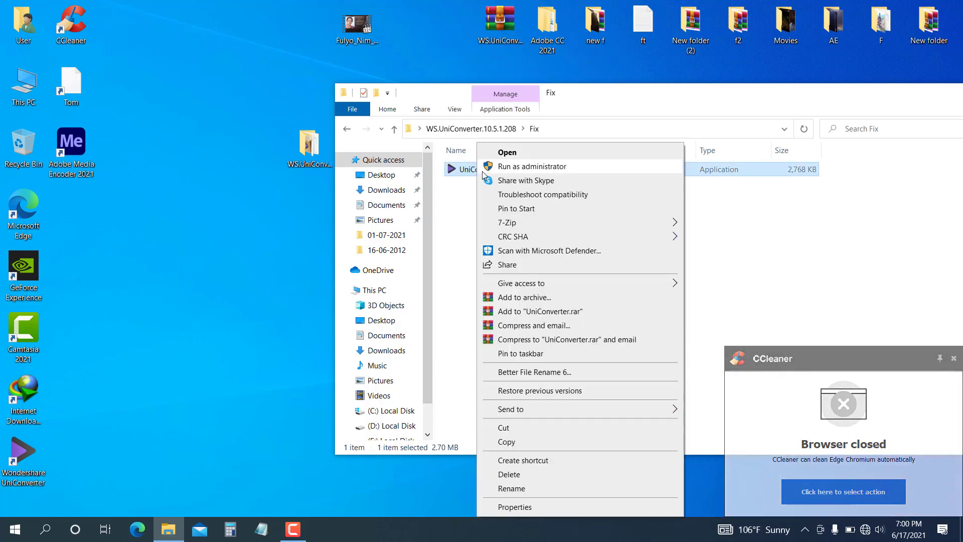
click(519, 430)
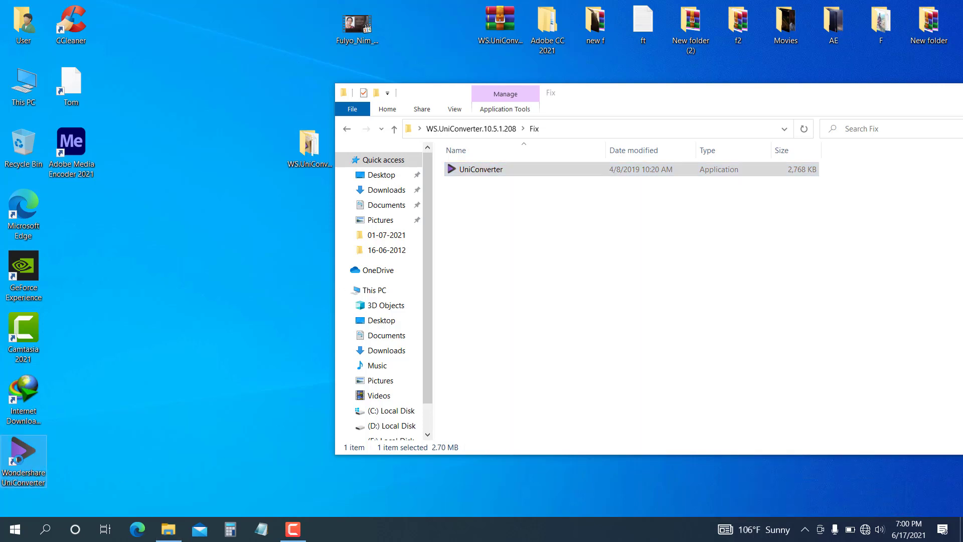
- Paste it into the install folder via the shortcut's file location, replacing the existing UniConverter
right_click(71, 80)
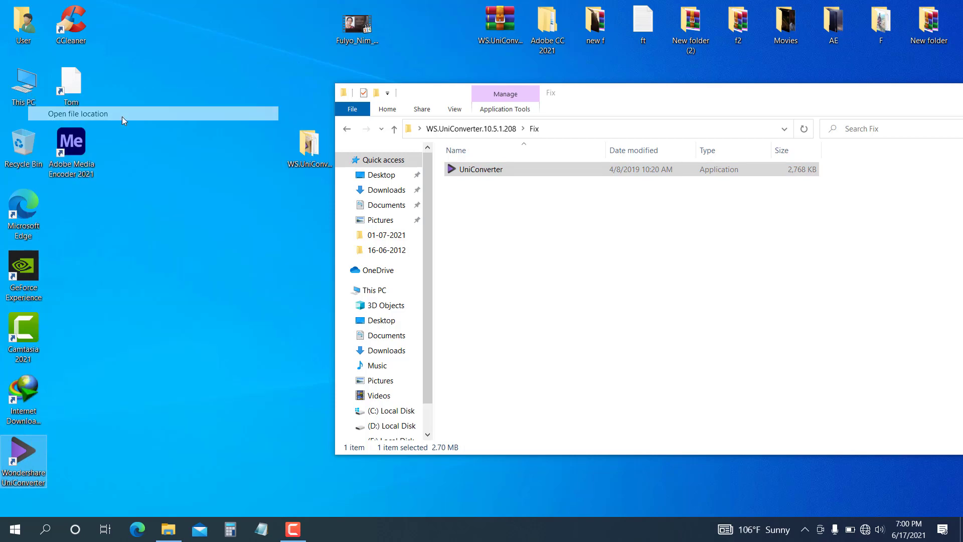
click(78, 113)
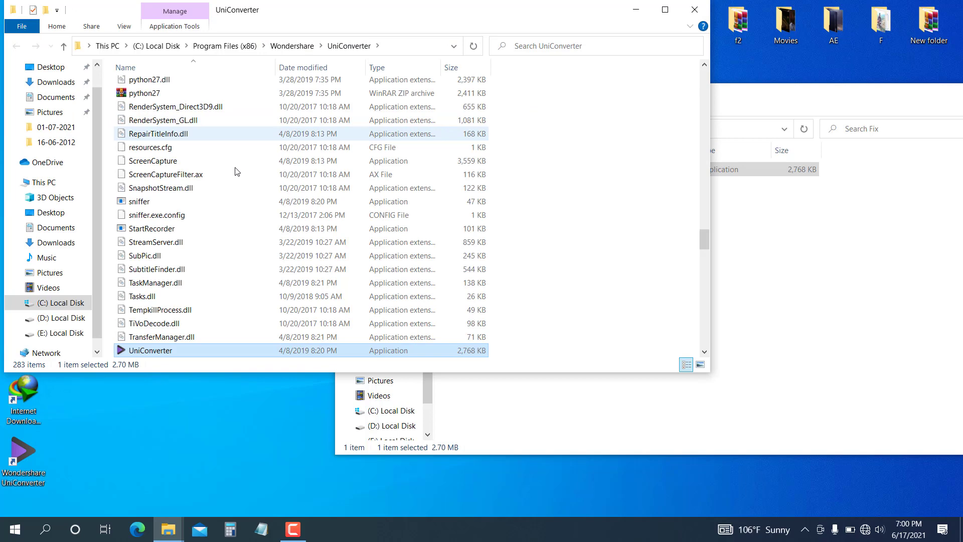
mouse_move(722, 357)
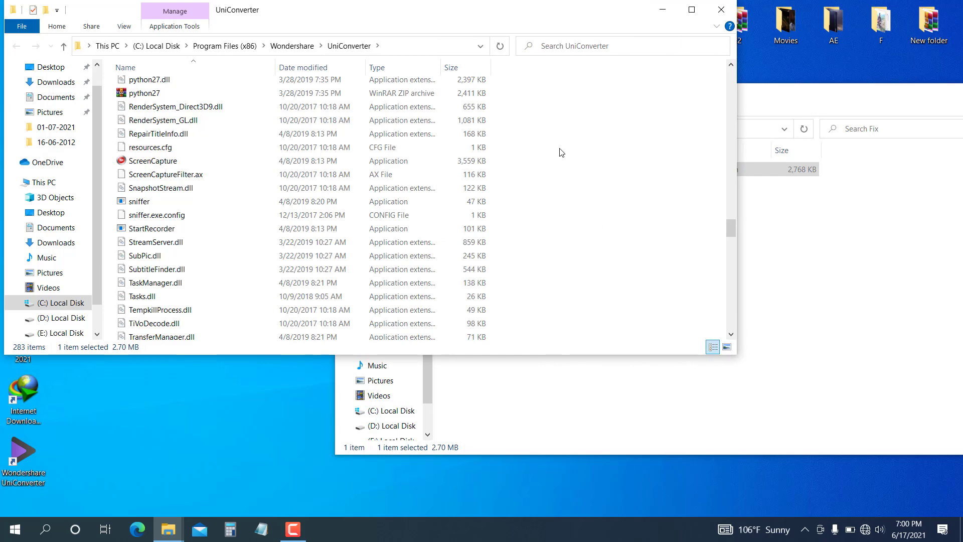
right_click(562, 152)
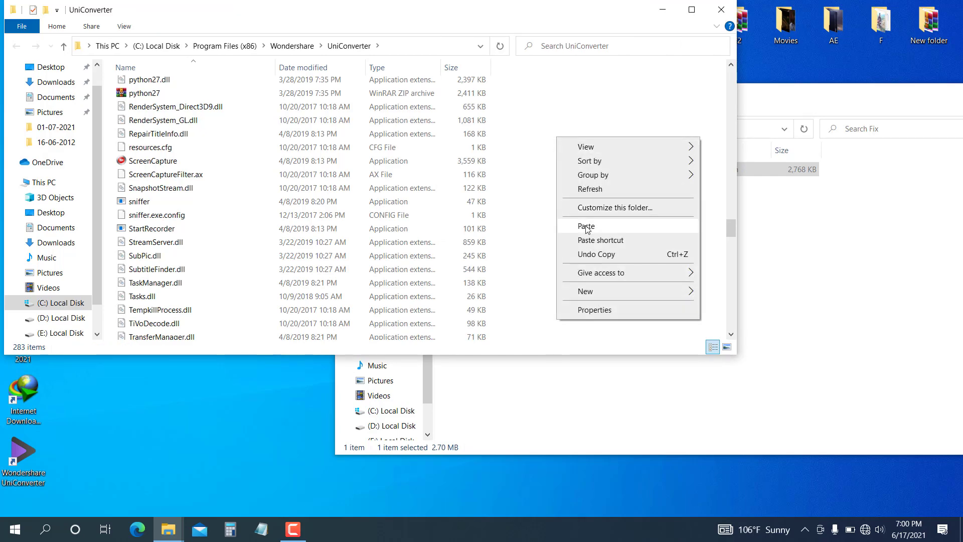
click(586, 226)
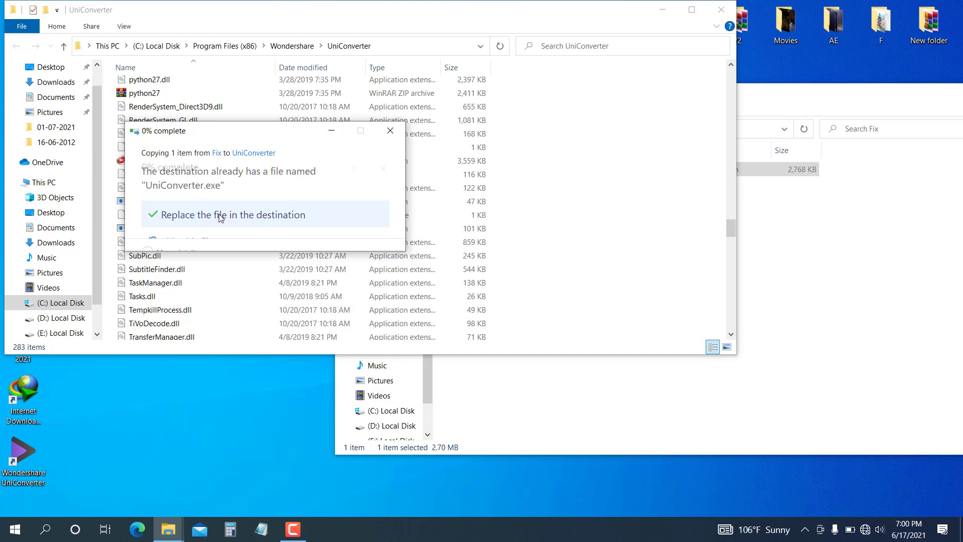
click(234, 215)
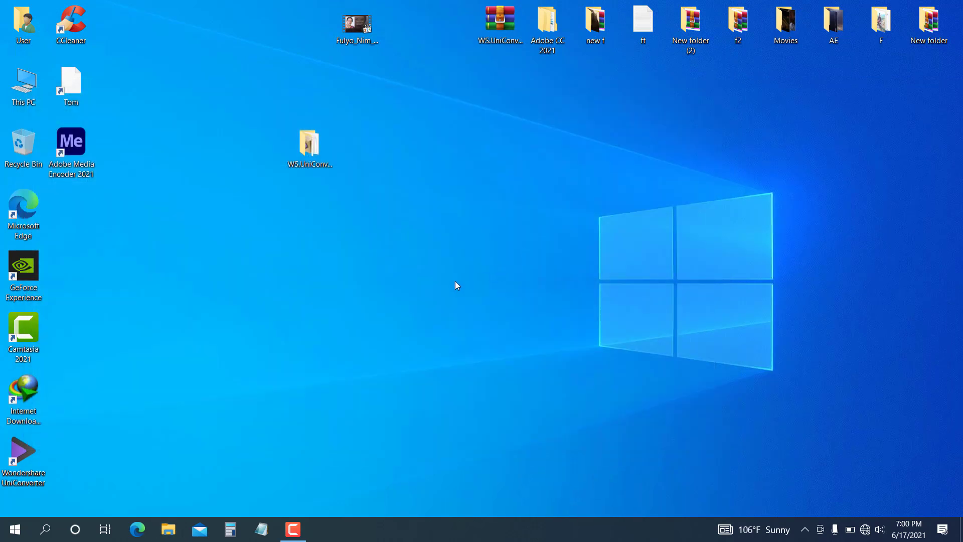
mouse_move(59, 466)
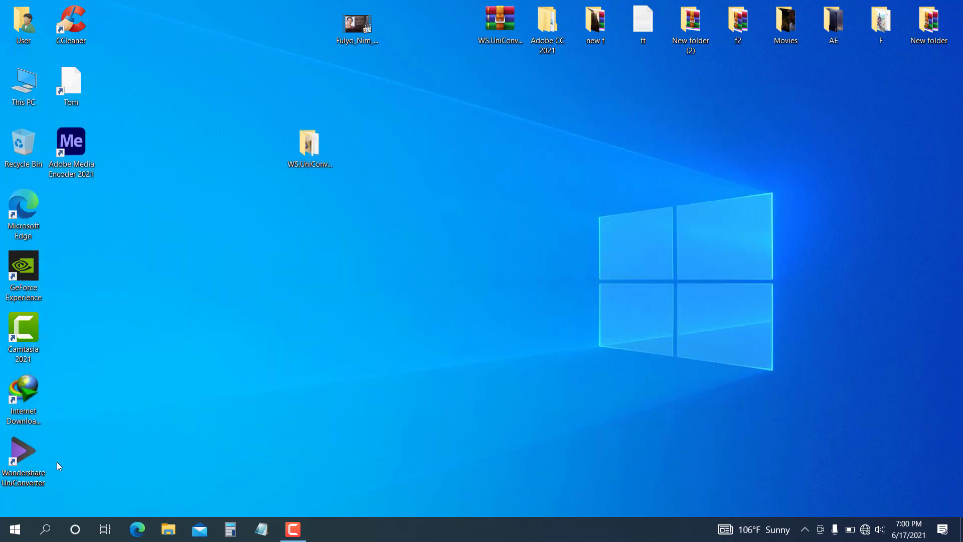
- Launch UniConverter from the desktop shortcut and dismiss the startup pop-up with 'Don't show me again' ticked
click(24, 452)
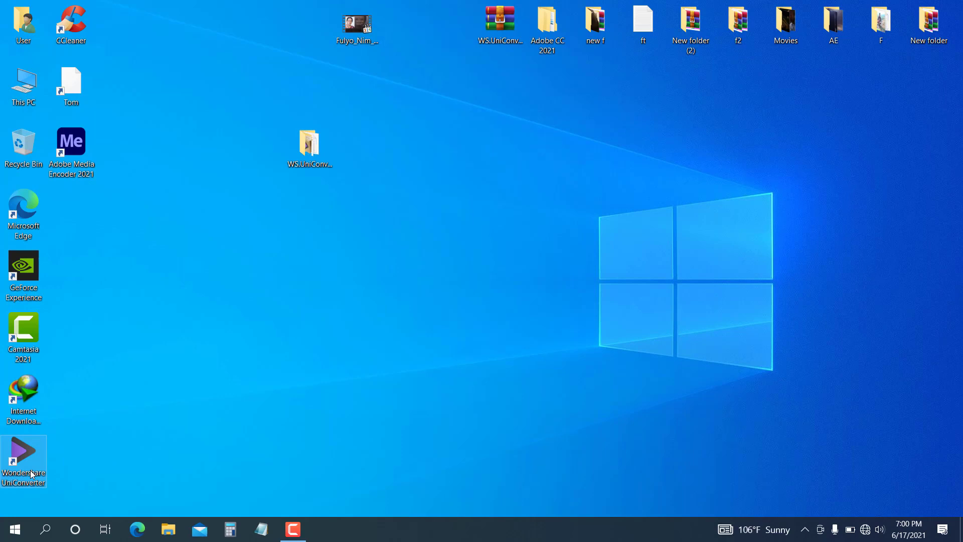
mouse_move(475, 328)
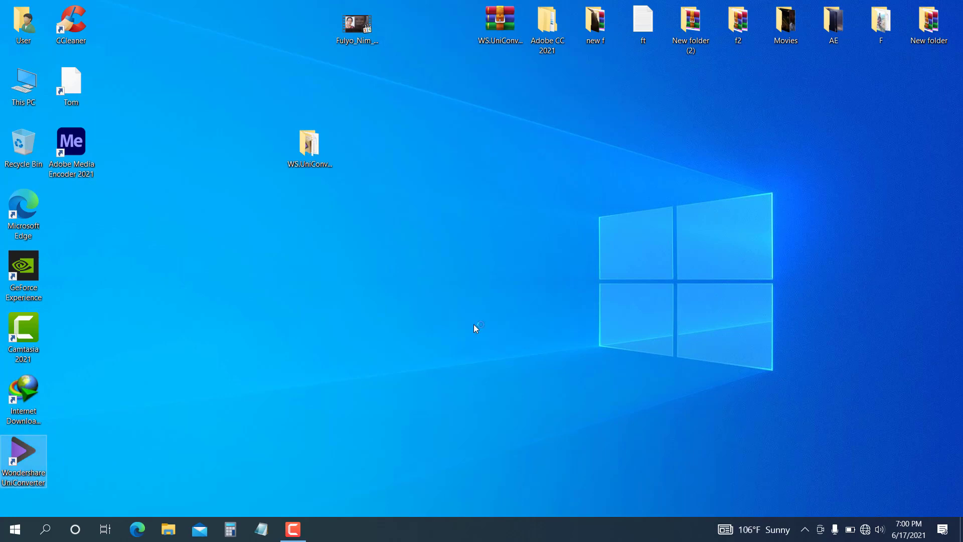
double_click(23, 451)
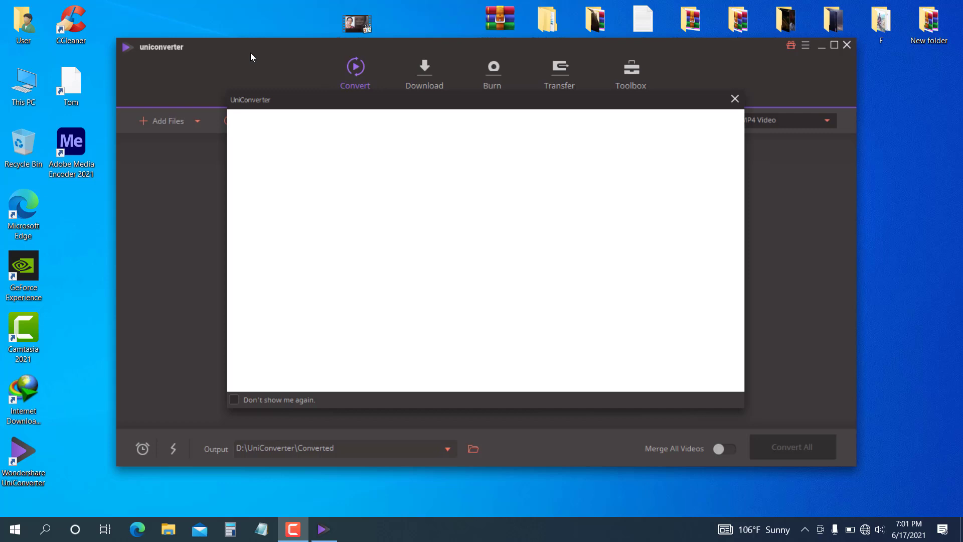
mouse_move(342, 205)
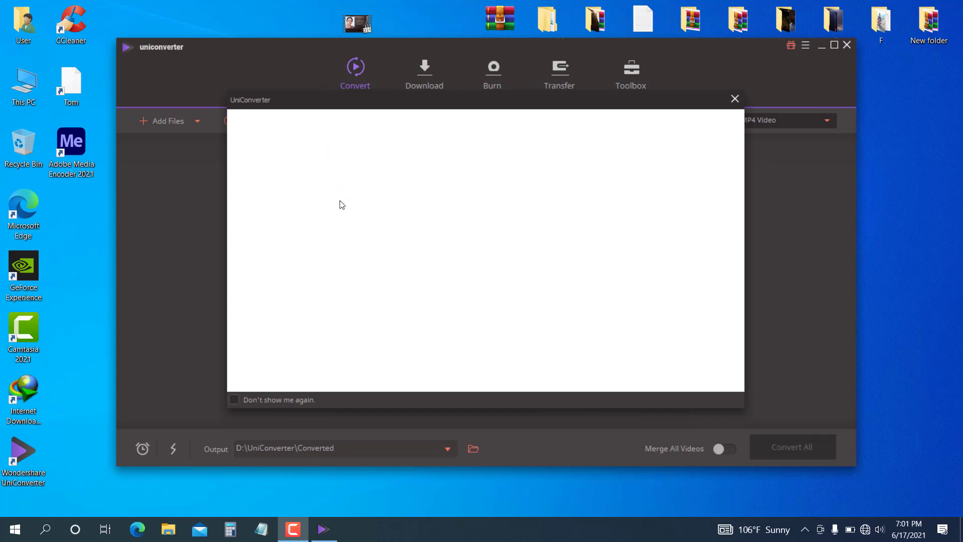
mouse_move(313, 104)
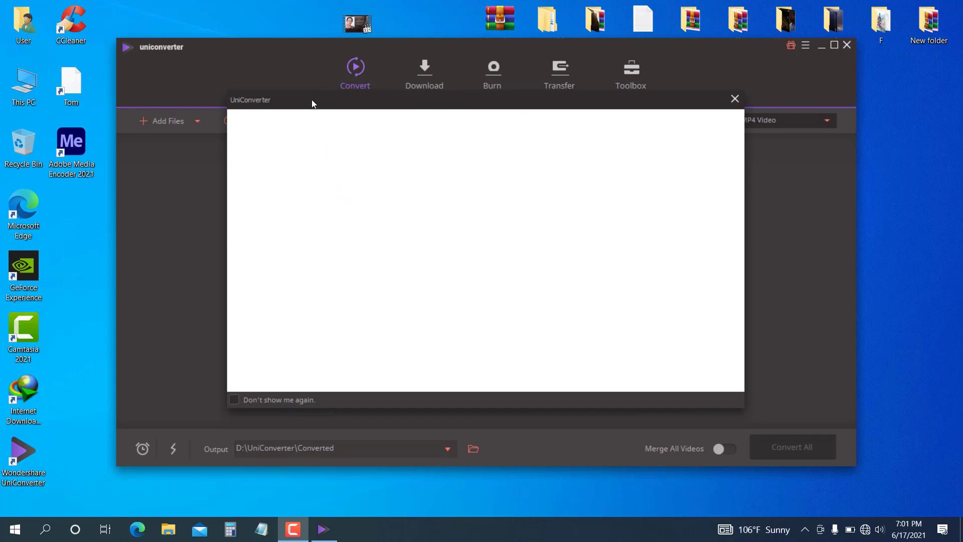
click(234, 399)
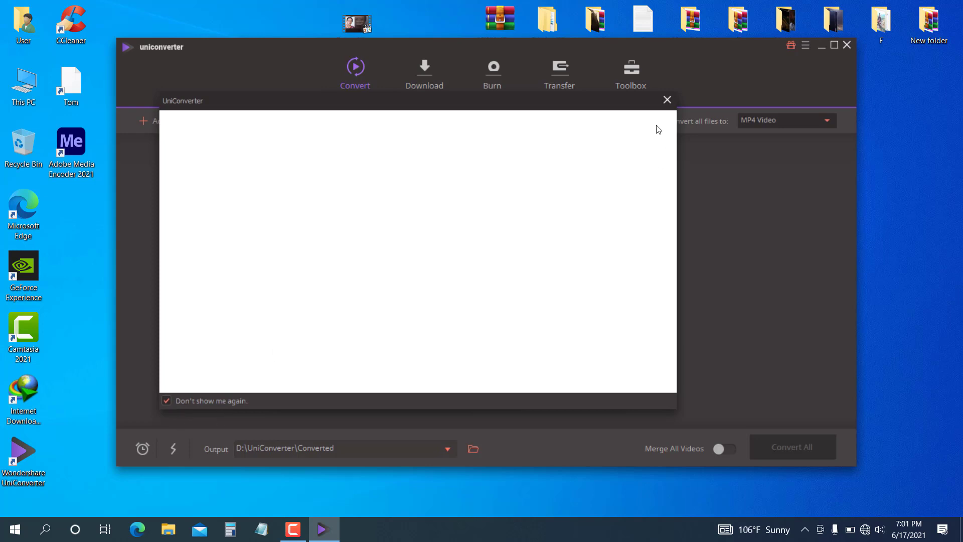
click(668, 99)
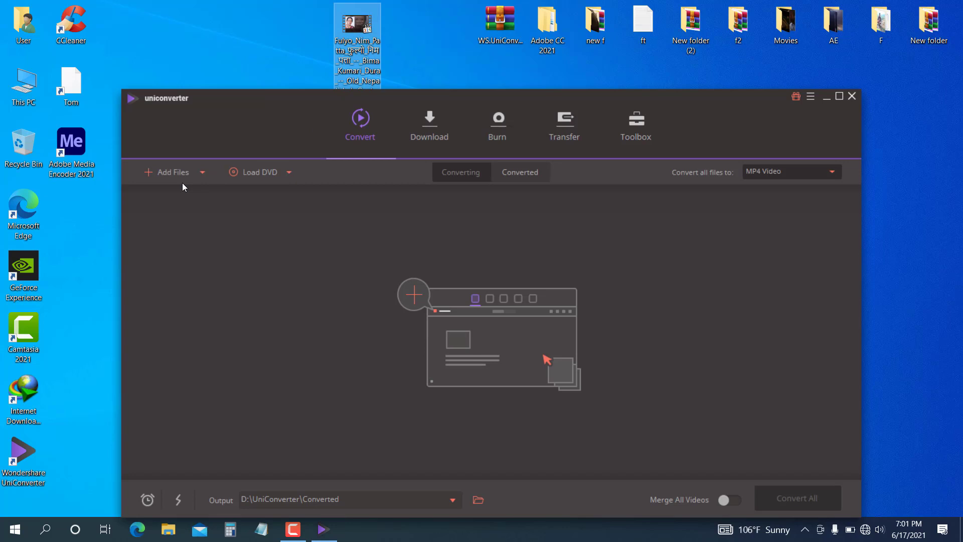
mouse_move(180, 185)
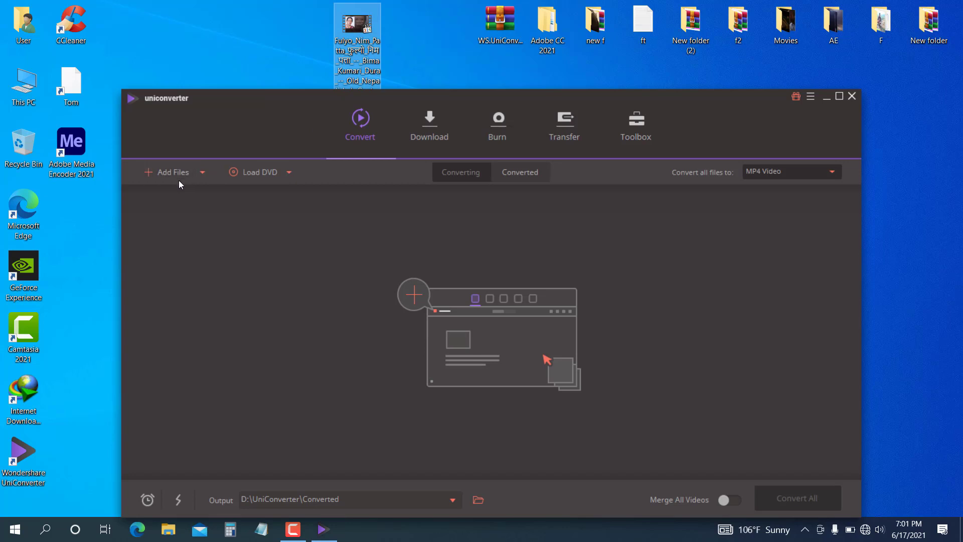
mouse_move(174, 178)
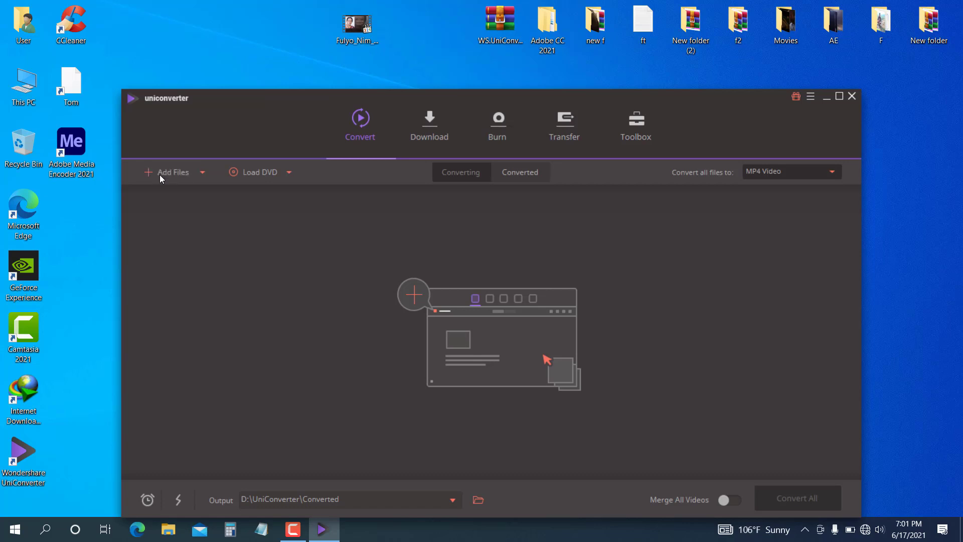
- Add the Fulyo_Nim_Patta MP4 from the Desktop to the Convert list and dismiss the compression tip
click(173, 172)
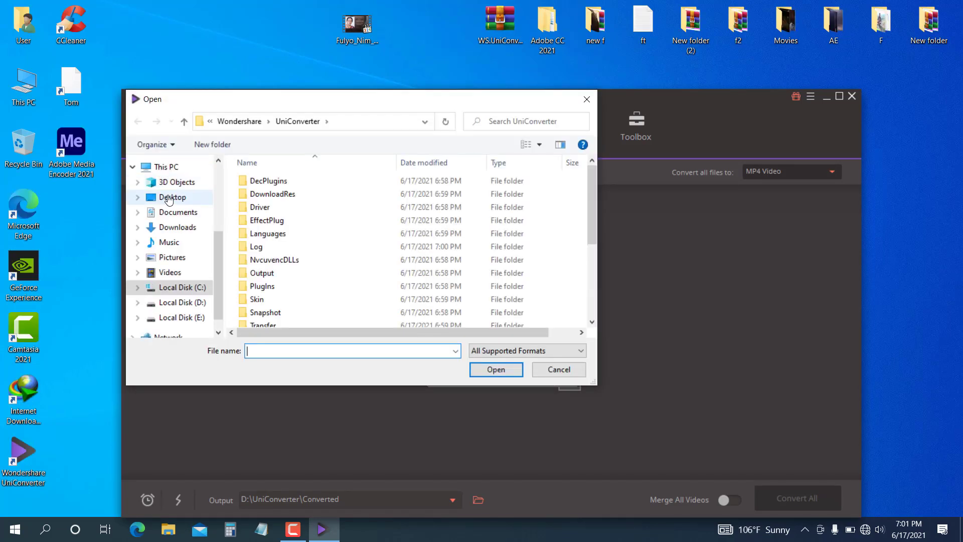
click(172, 197)
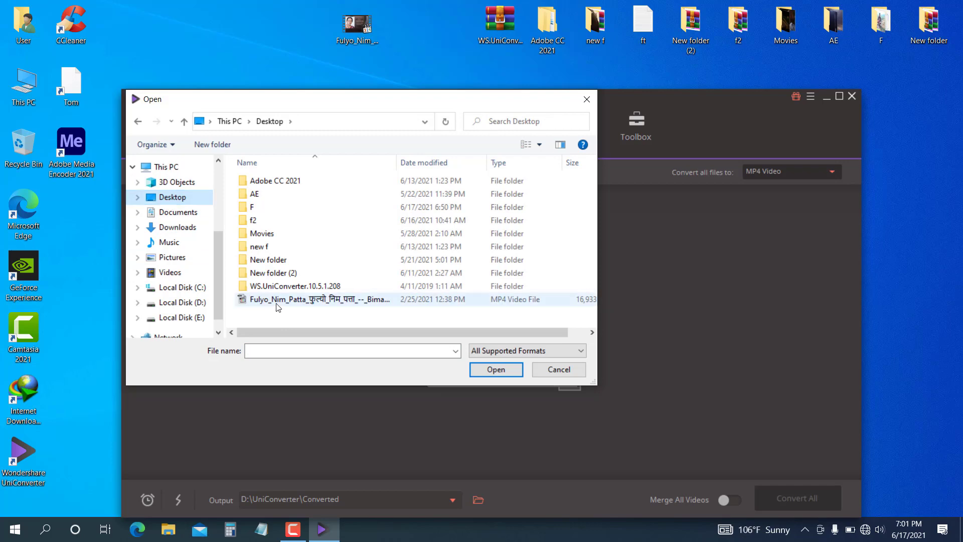
click(313, 299)
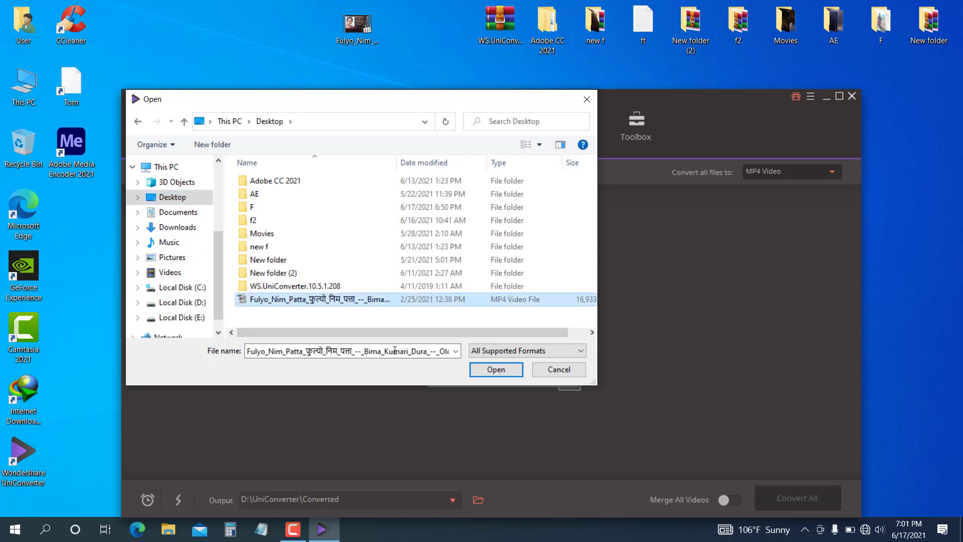
click(496, 369)
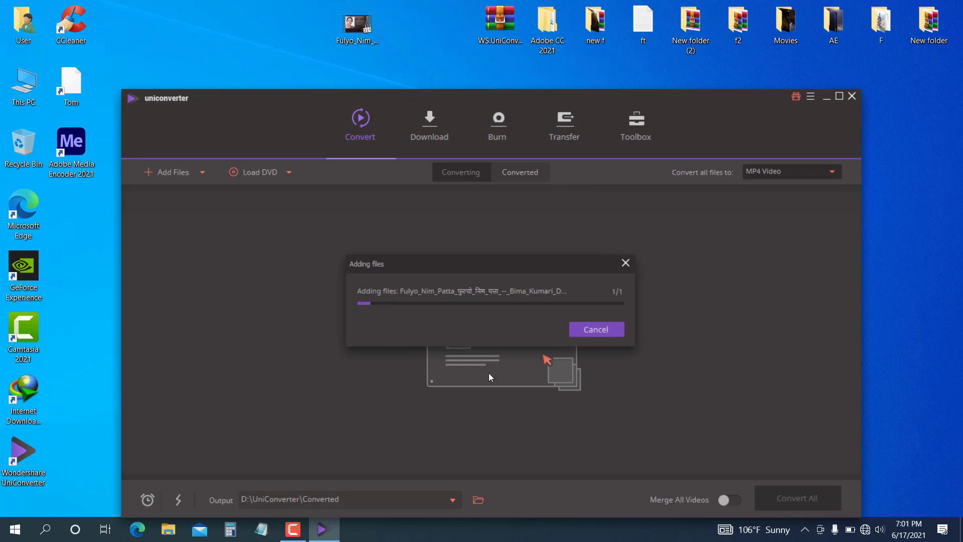
mouse_move(497, 341)
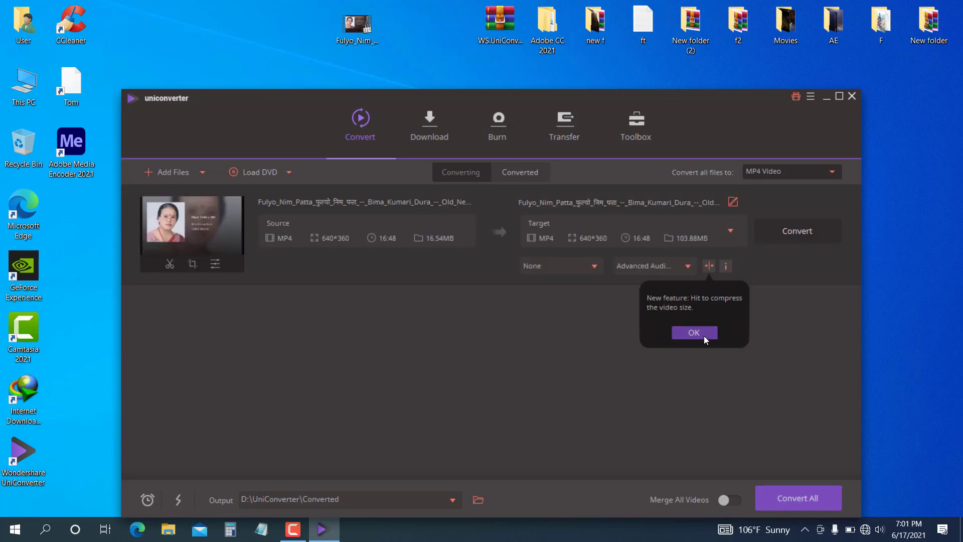
click(694, 332)
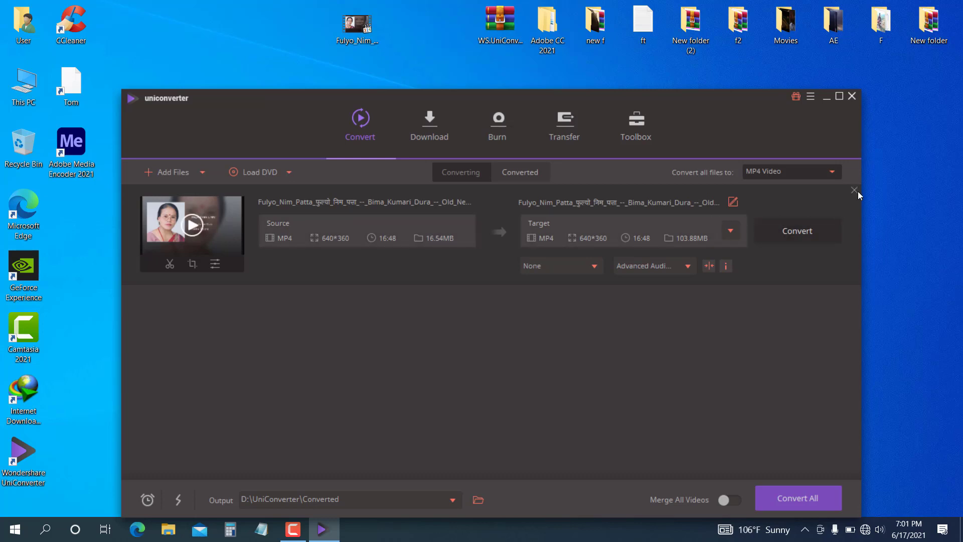
- Remove the loaded video from the list and move the desktop video icon lower
click(854, 190)
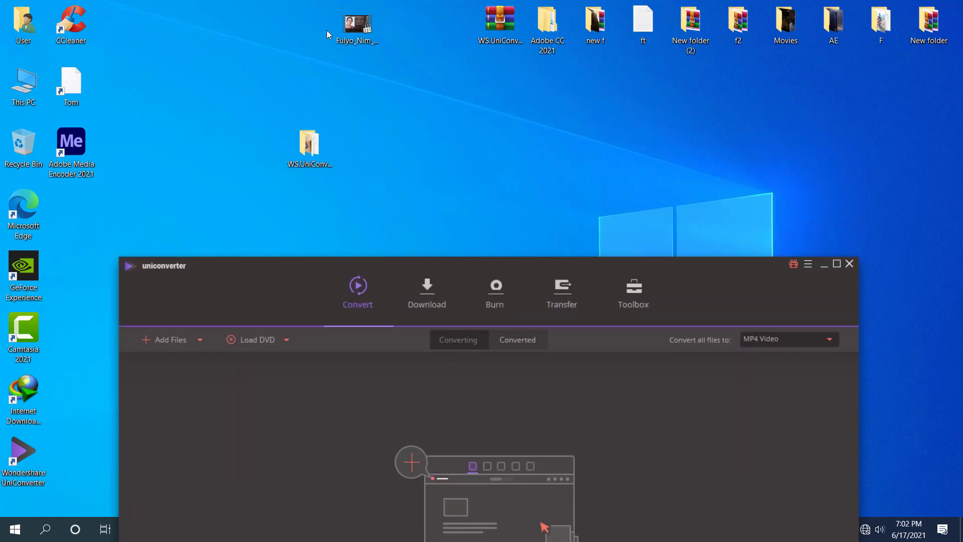
click(357, 24)
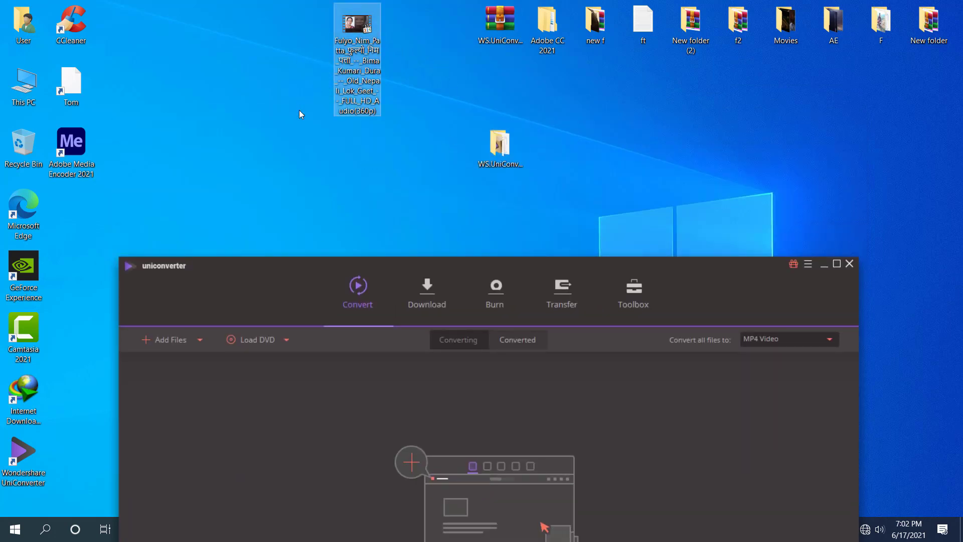
drag(357, 59, 309, 120)
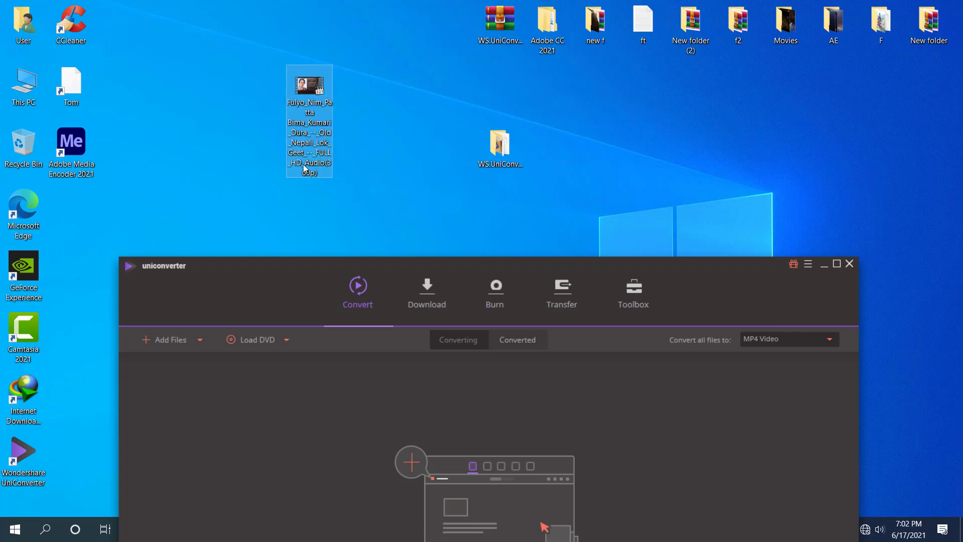
- Start renaming the desktop video file to replace underscores with spaces
click(309, 85)
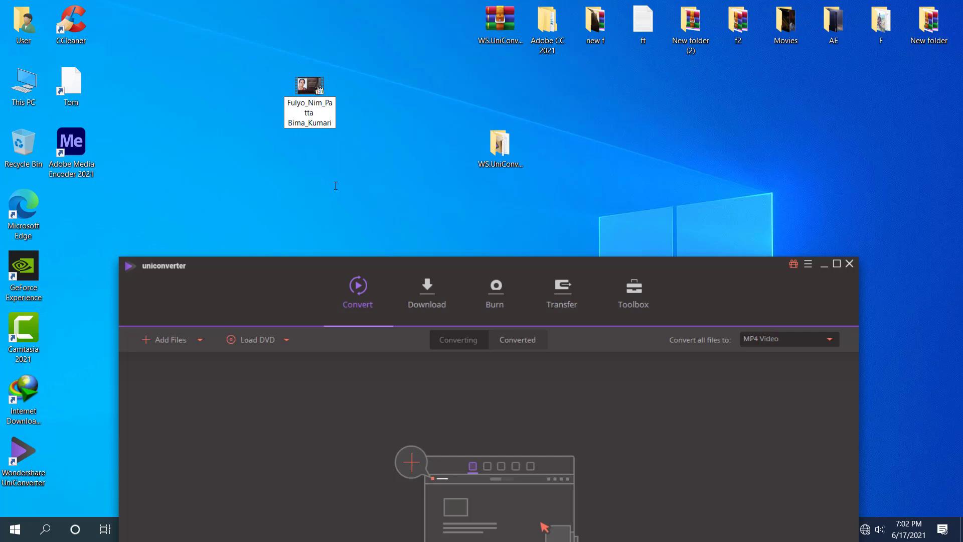
click(310, 85)
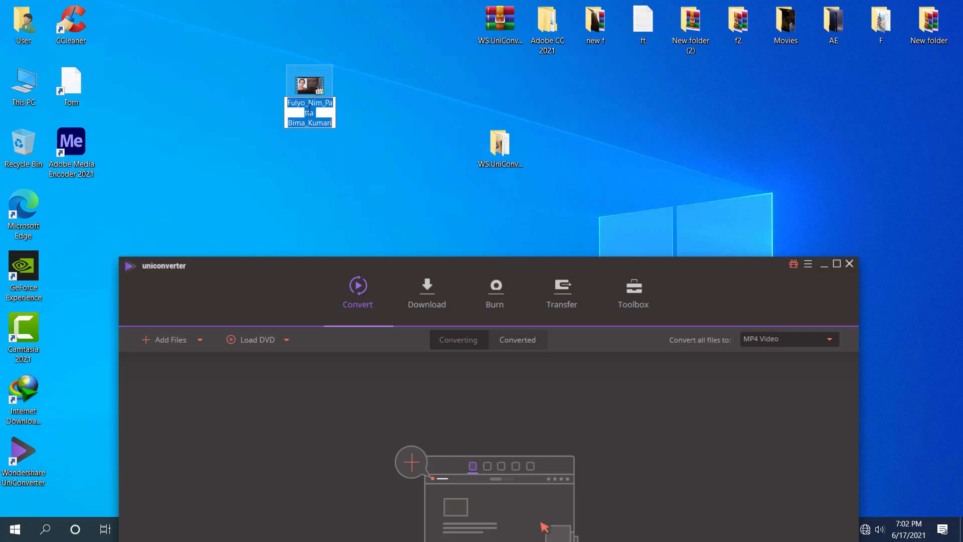
click(344, 115)
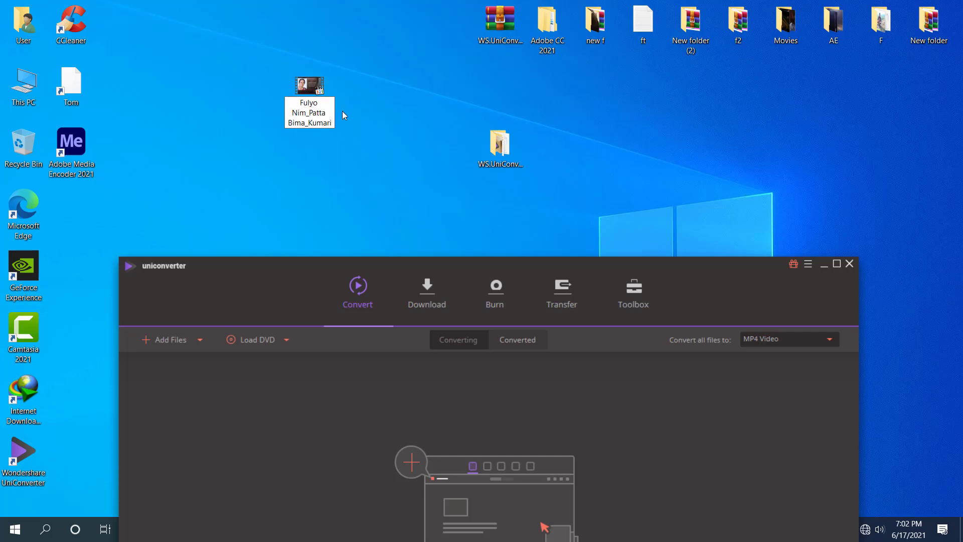
click(309, 84)
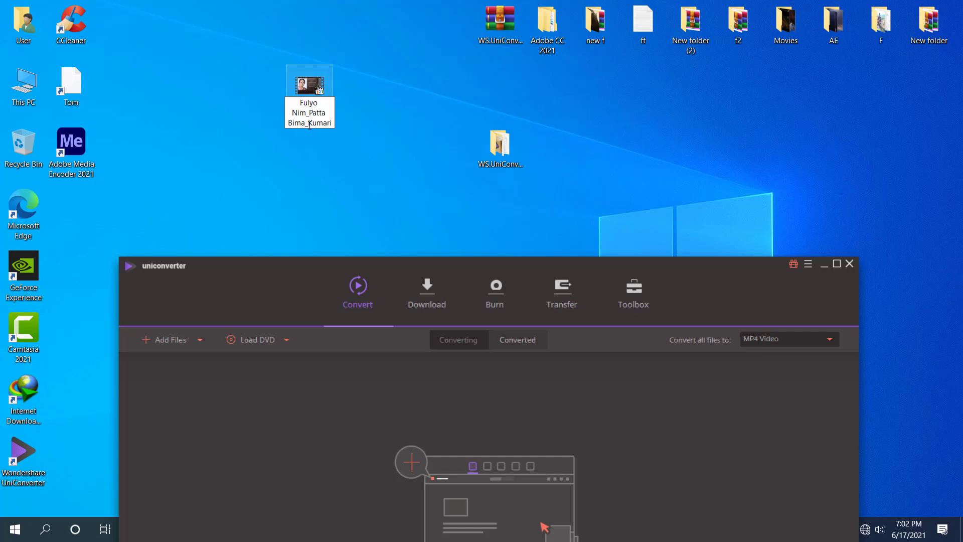
mouse_move(298, 124)
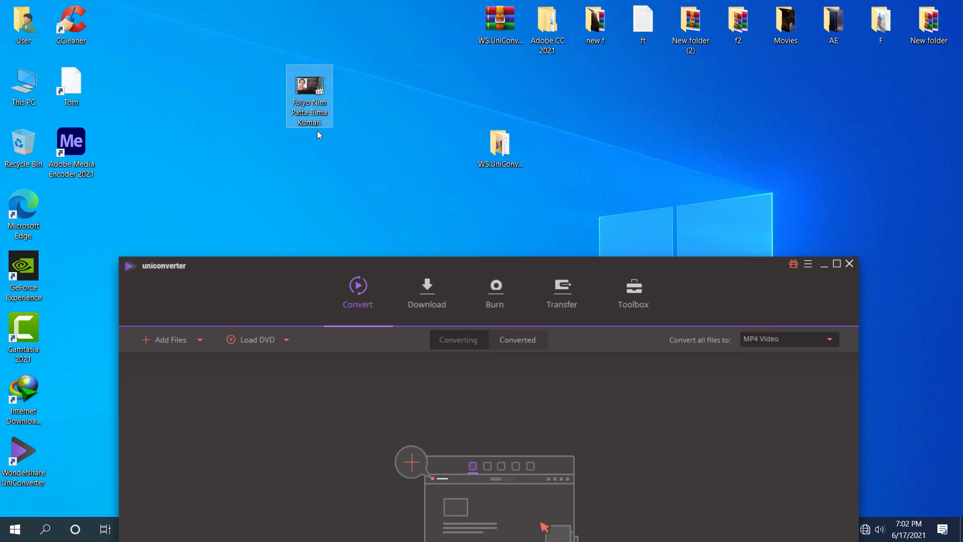
mouse_move(333, 116)
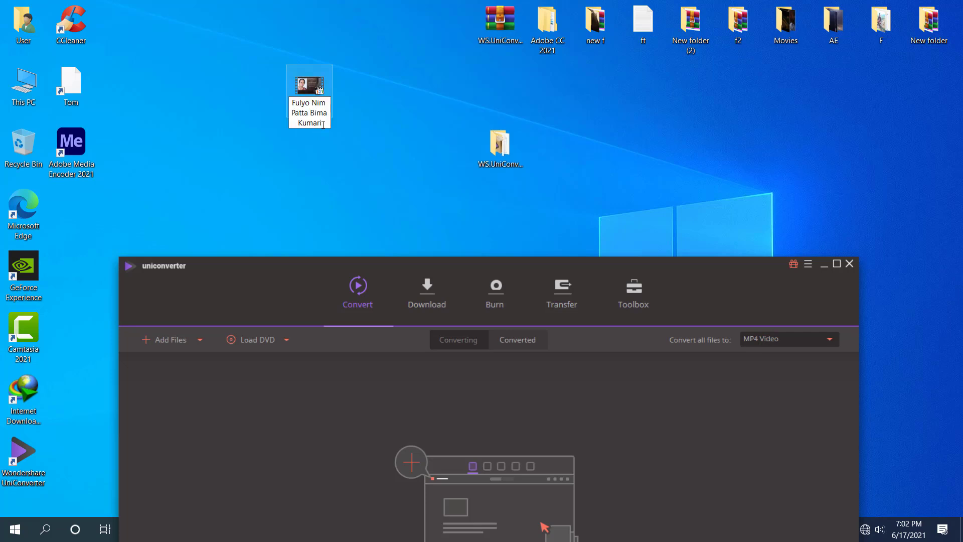
mouse_move(342, 155)
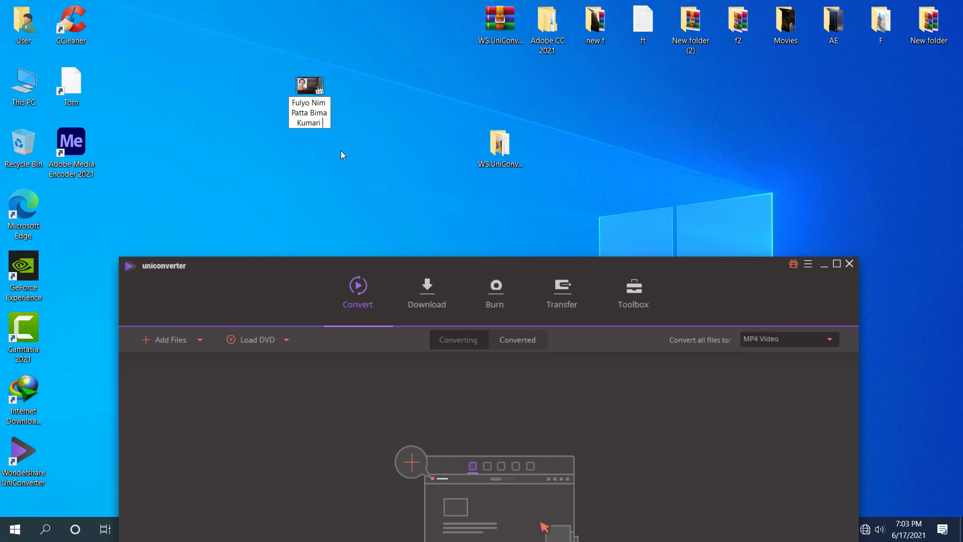
mouse_move(360, 148)
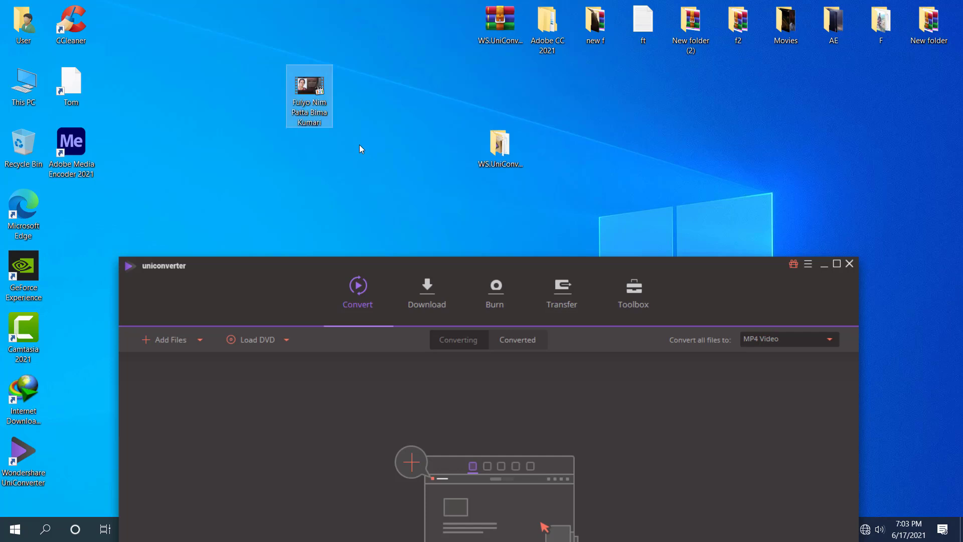
mouse_move(390, 217)
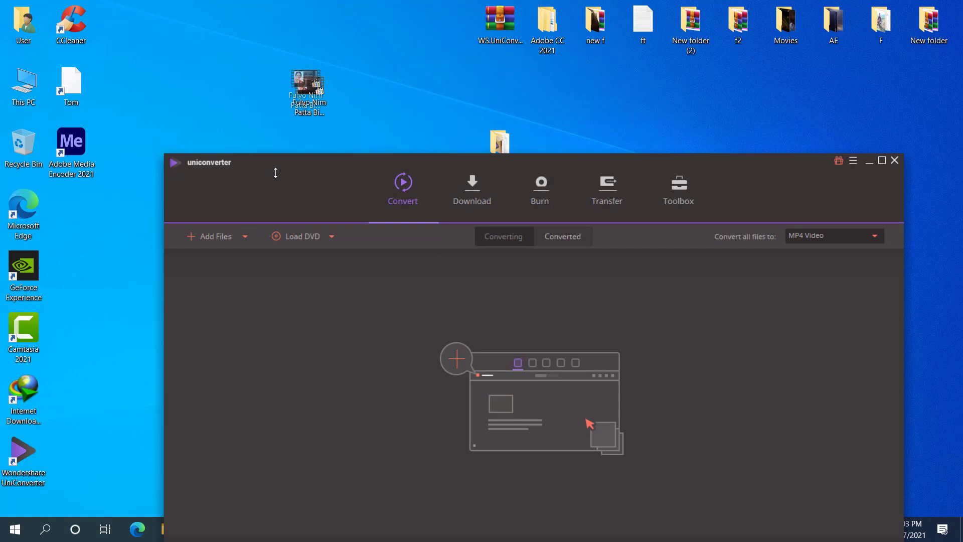
- Add Fulyo Nim Patta Bima Kumari.mp4 from the Desktop and bring up its Effect editor
click(209, 236)
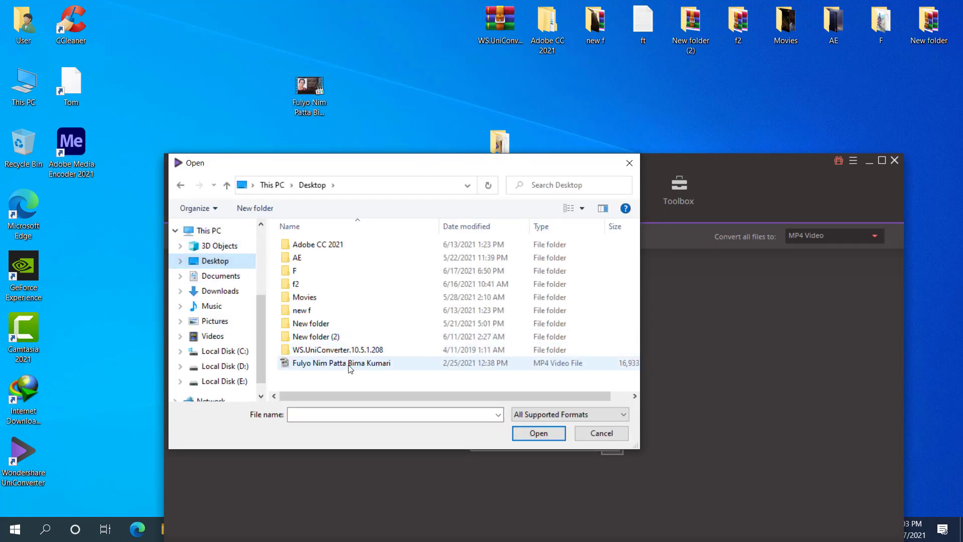
mouse_move(323, 370)
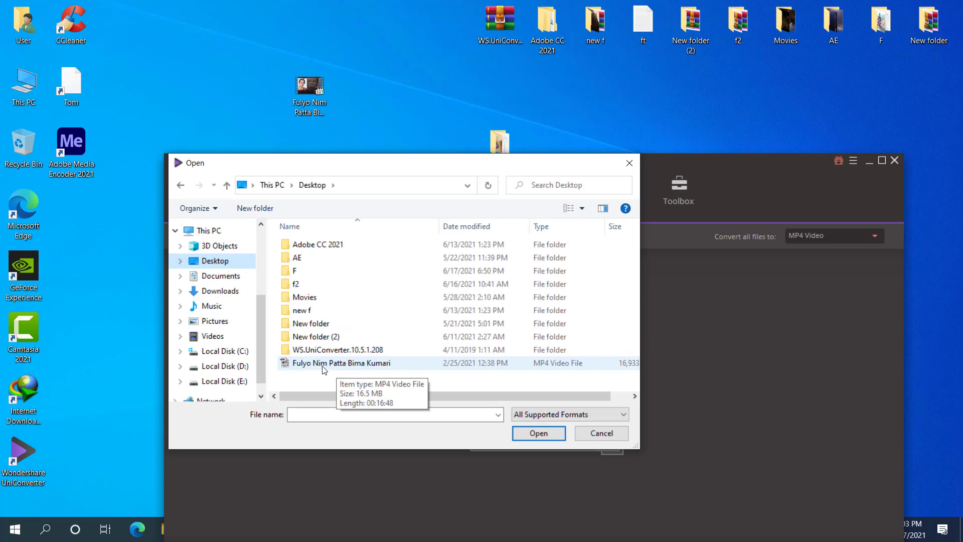
mouse_move(376, 372)
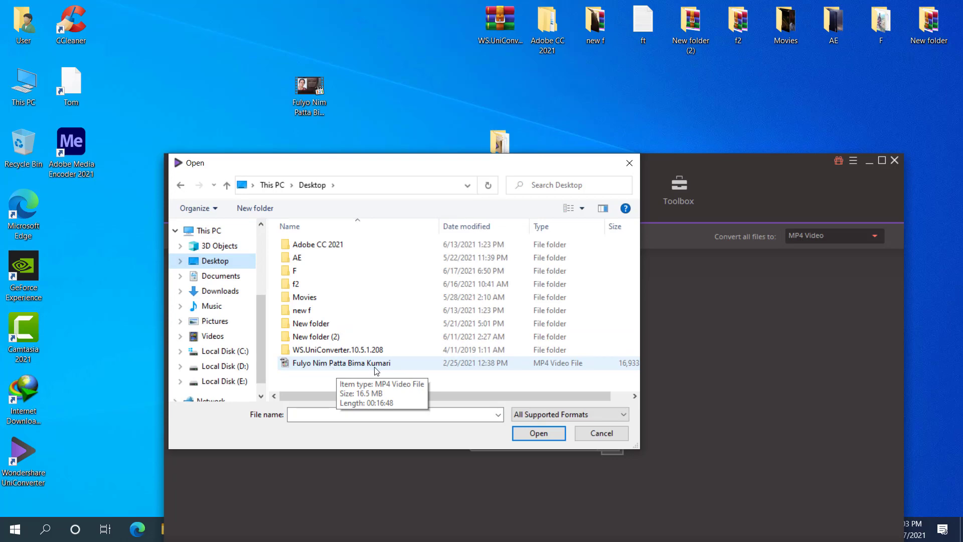
click(539, 433)
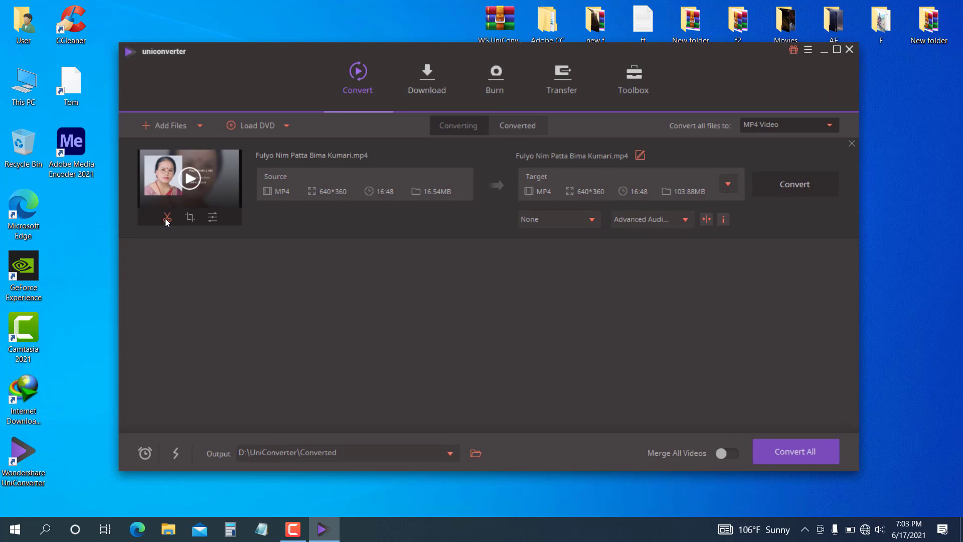
mouse_move(189, 218)
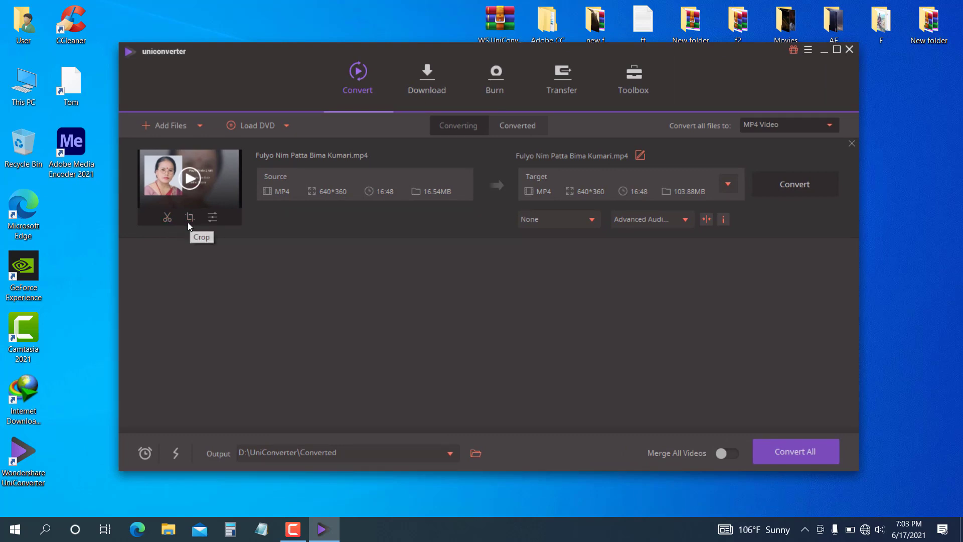
mouse_move(373, 123)
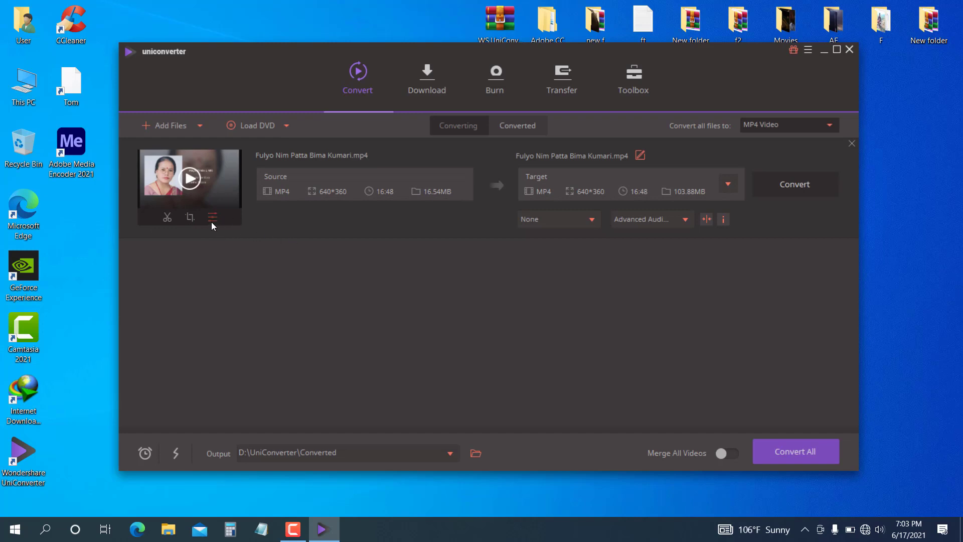
click(212, 217)
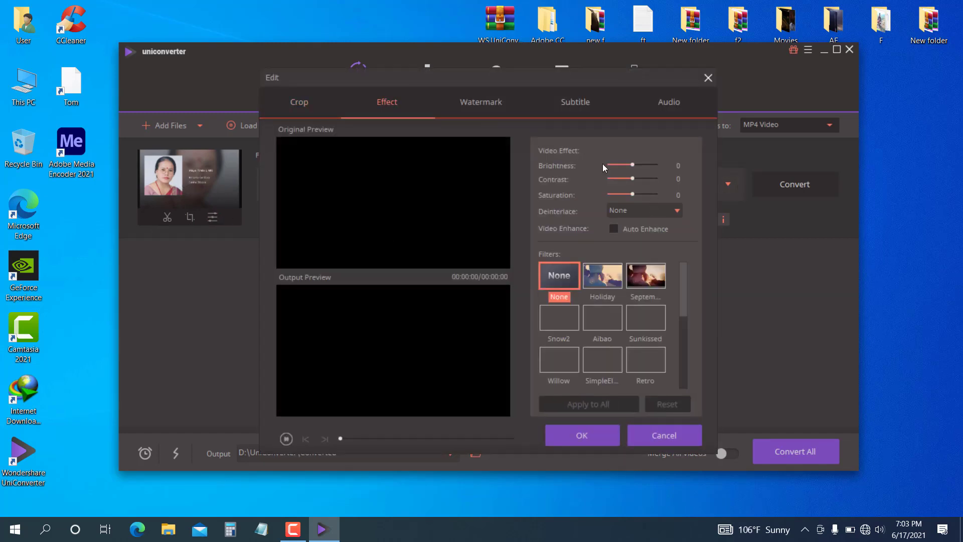
- Preview brightness -44 and contrast 8 on the clip, then close the Edit dialog
click(287, 439)
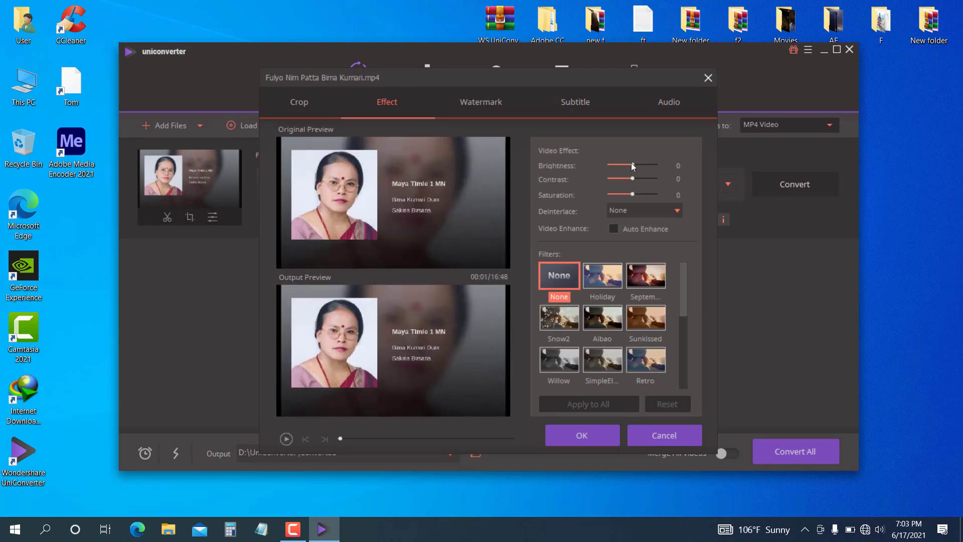
drag(631, 165, 621, 165)
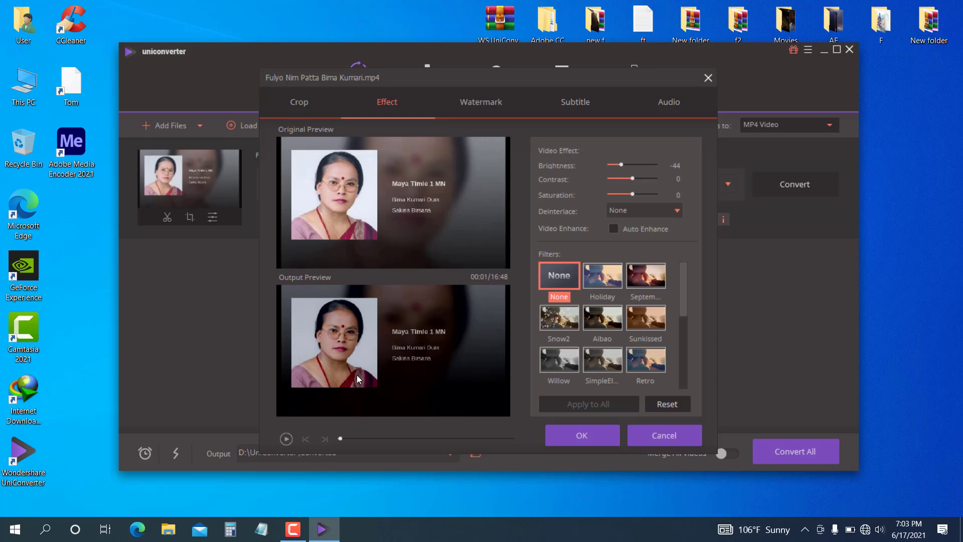
mouse_move(627, 186)
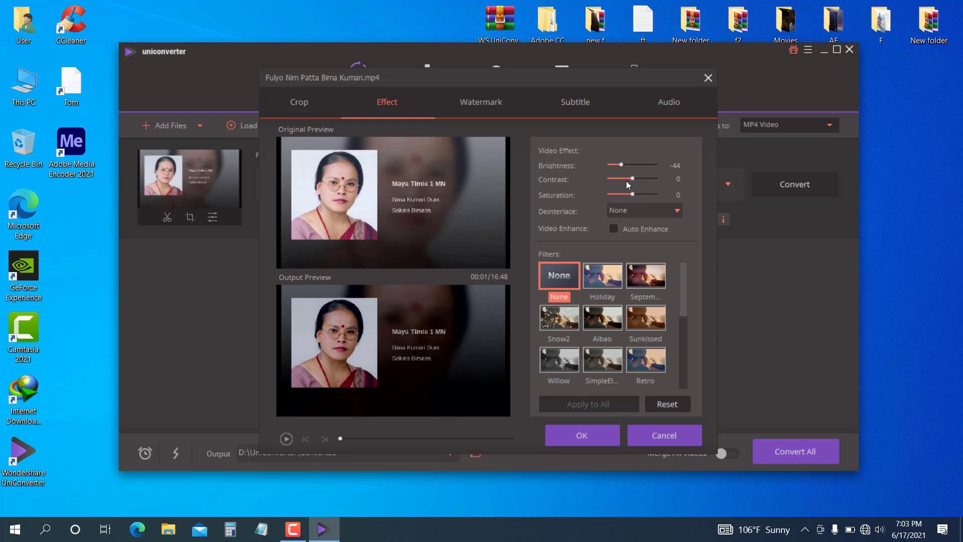
drag(624, 178, 635, 178)
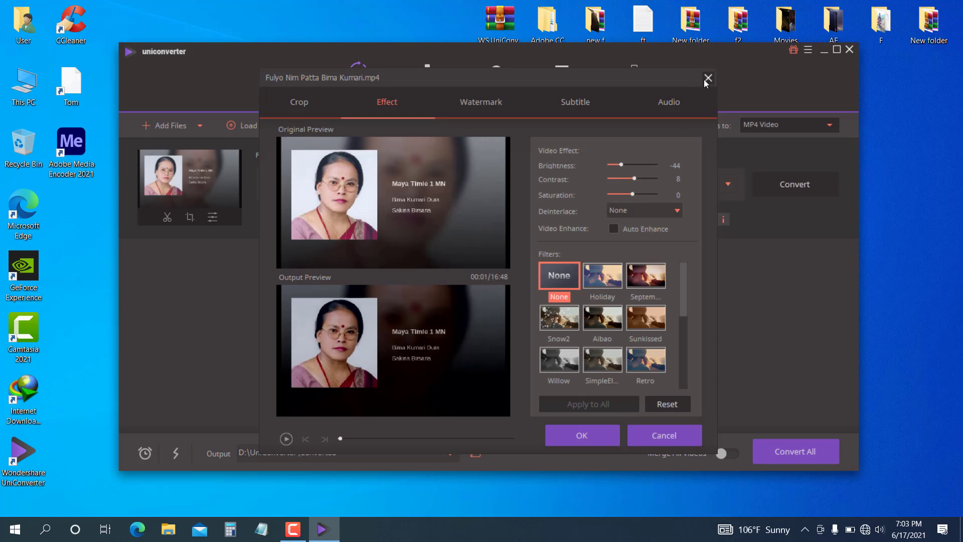
click(708, 78)
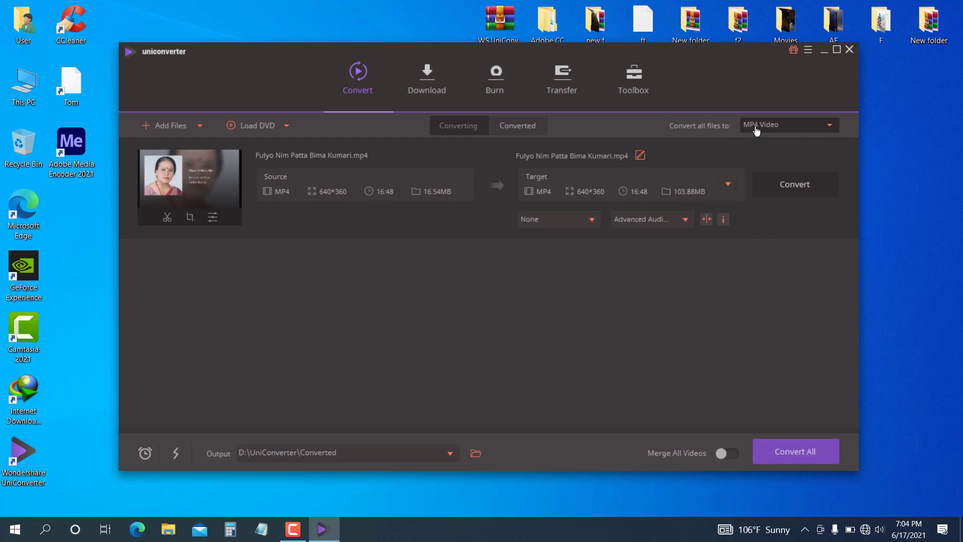
mouse_move(831, 129)
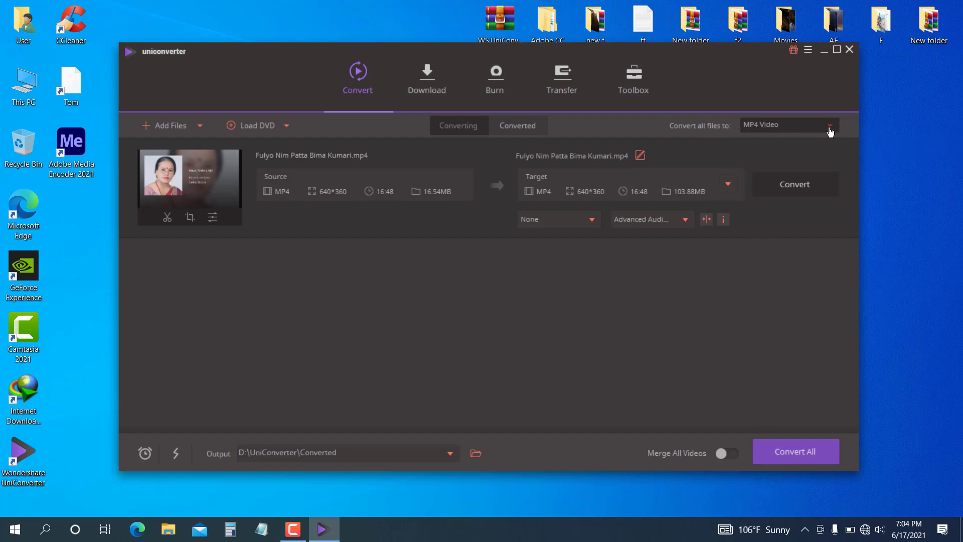
- Set the output for all files to MP3 from the Audio formats, showing its quality presets
click(830, 125)
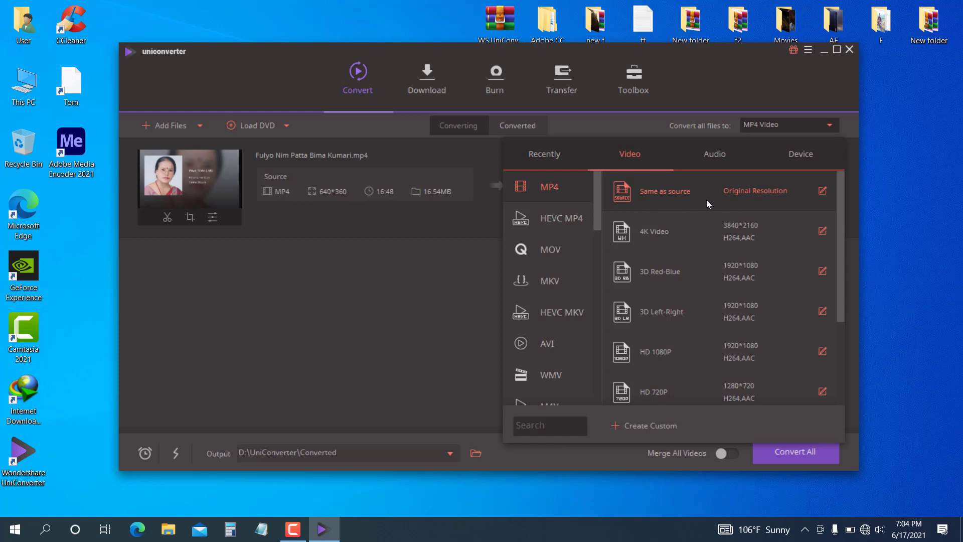
mouse_move(725, 197)
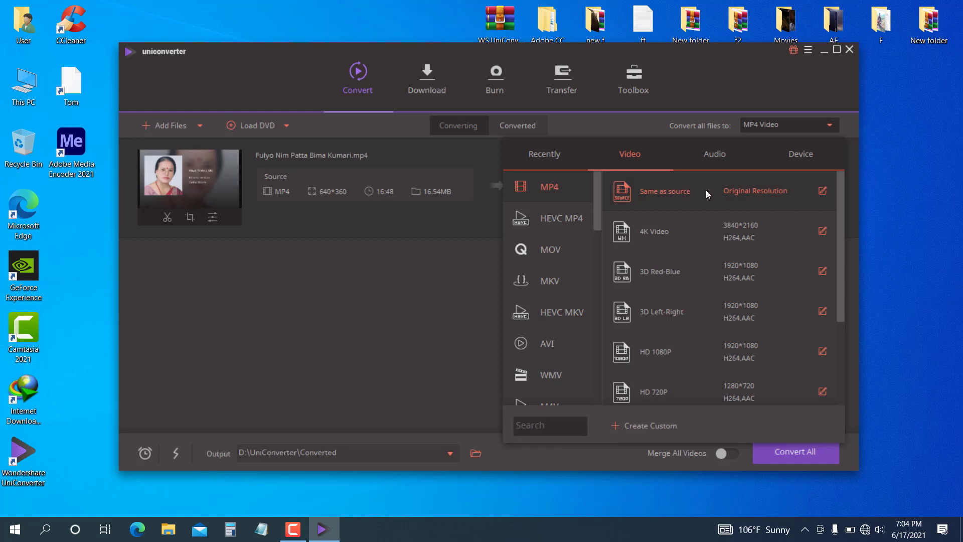
mouse_move(718, 158)
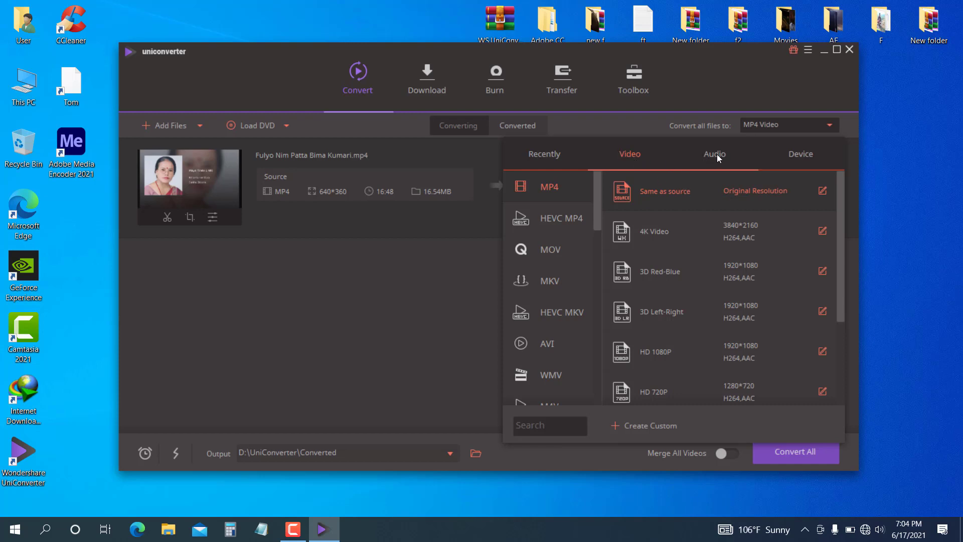
click(715, 154)
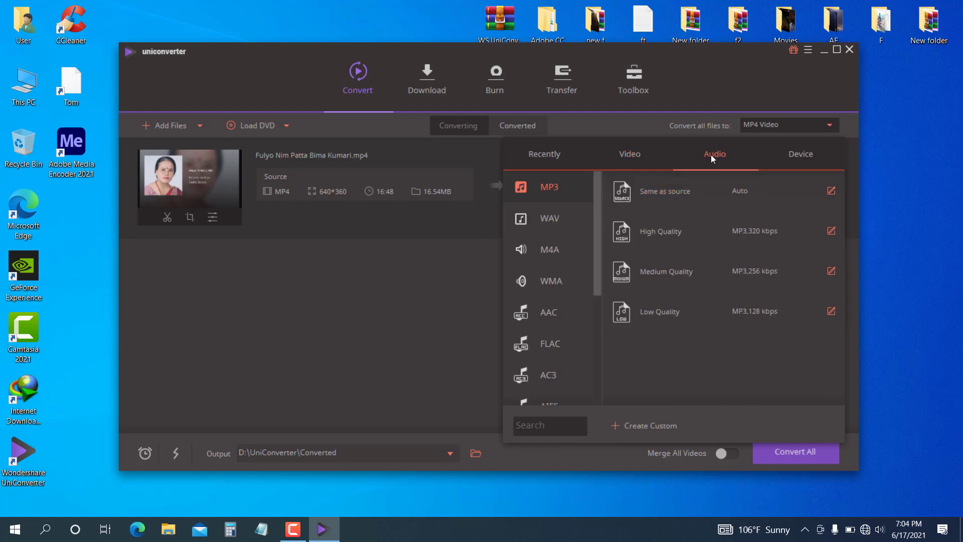
mouse_move(674, 199)
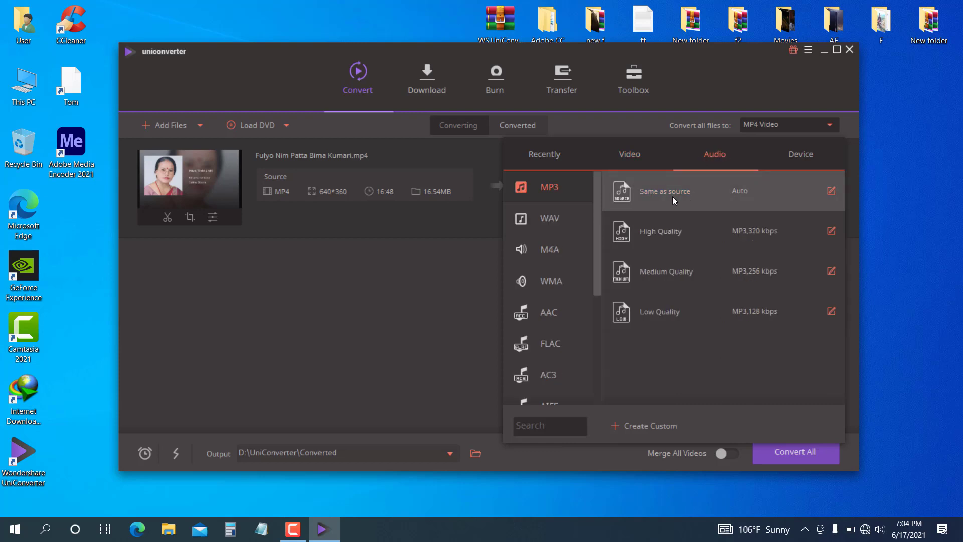
click(665, 191)
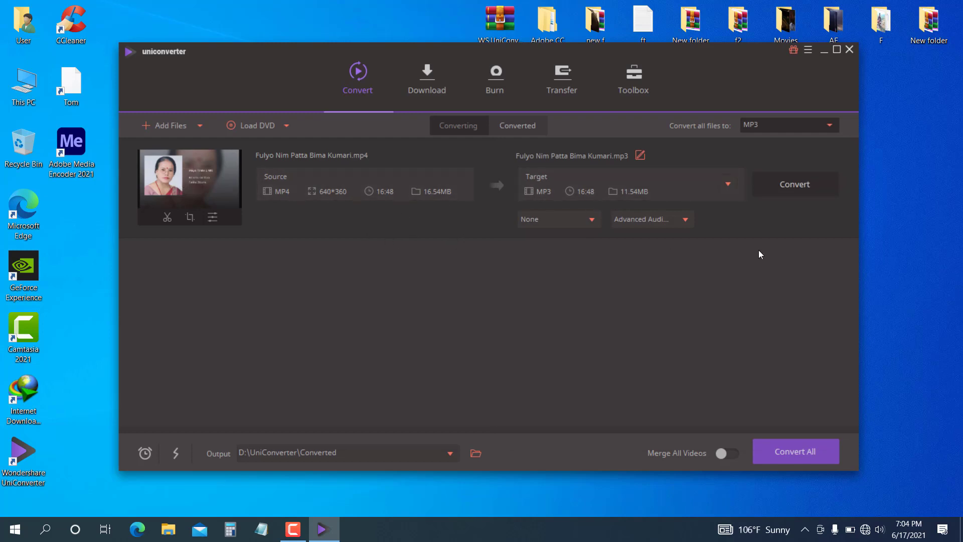
click(788, 125)
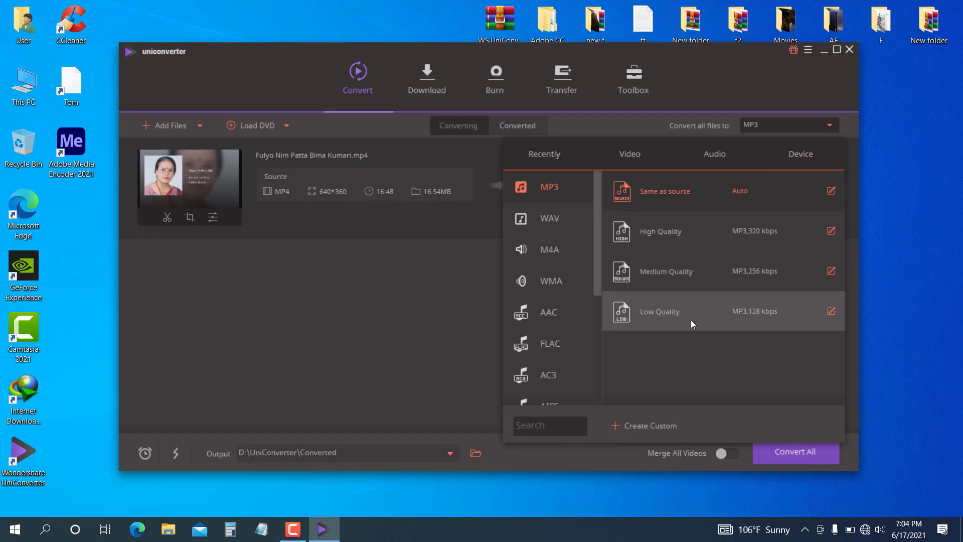
mouse_move(676, 326)
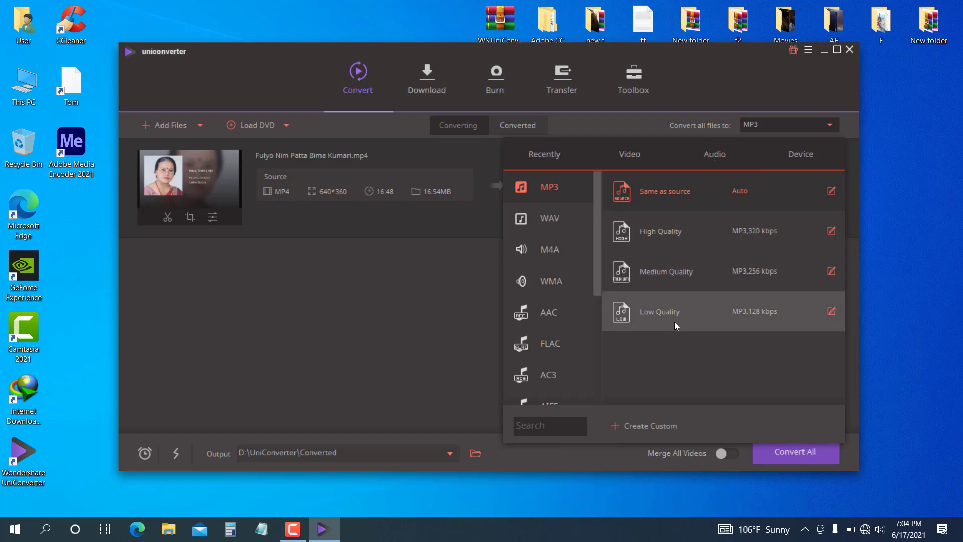
mouse_move(726, 327)
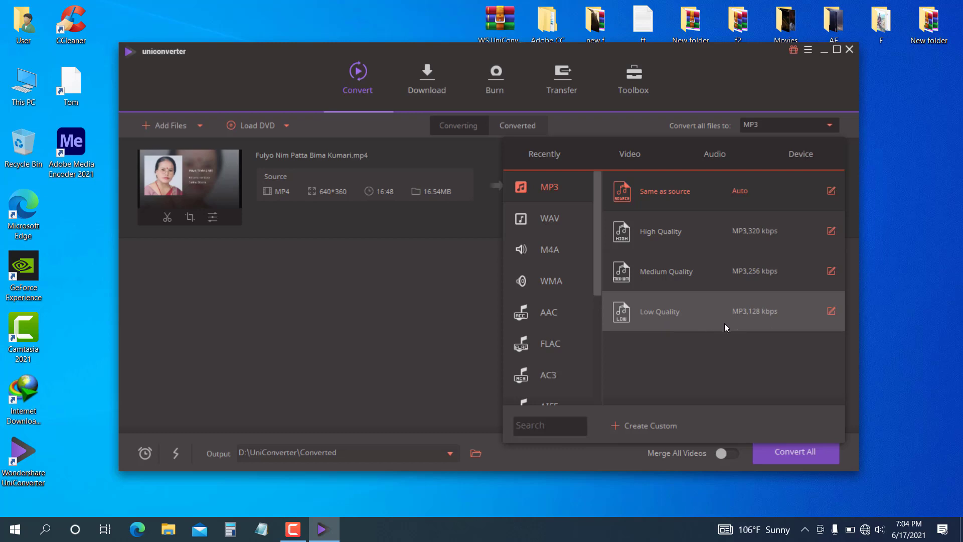
mouse_move(651, 332)
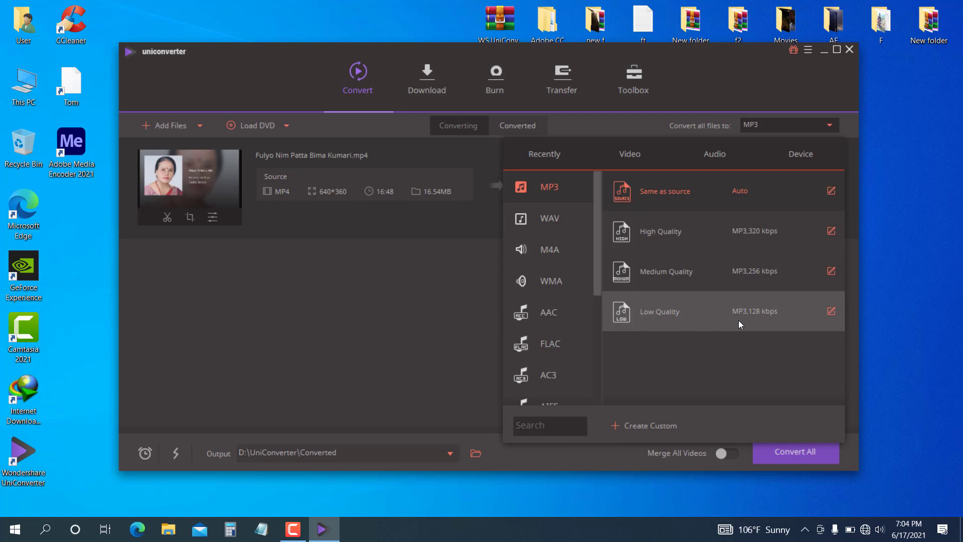
mouse_move(712, 322)
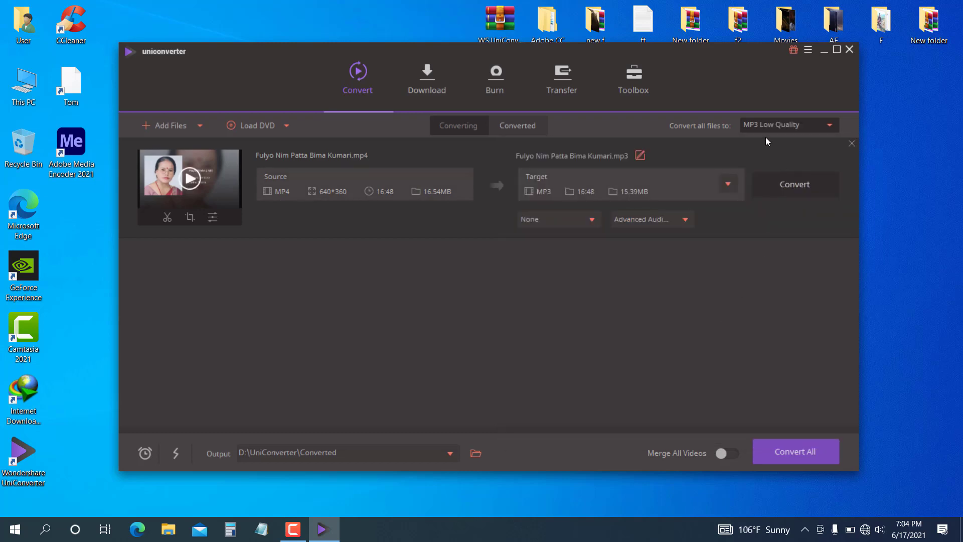
mouse_move(441, 201)
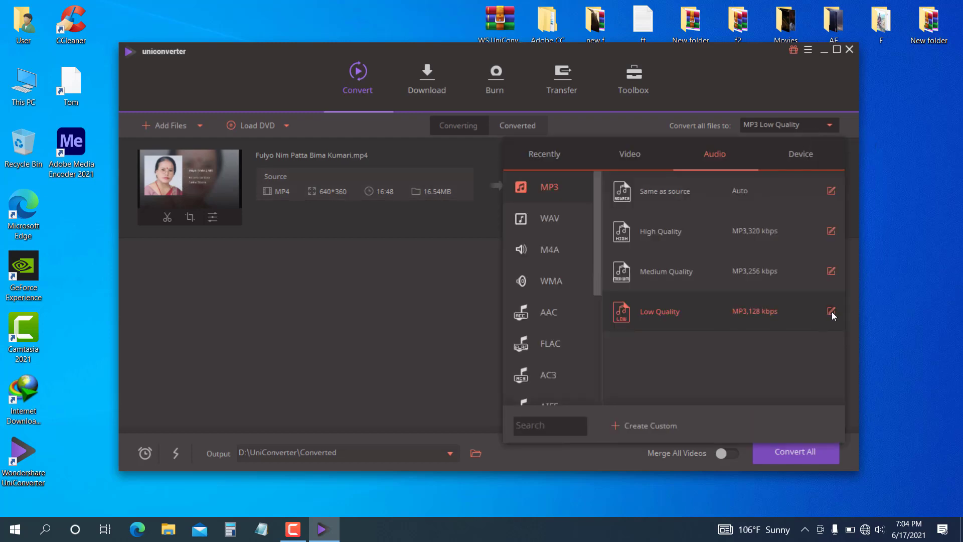
click(831, 311)
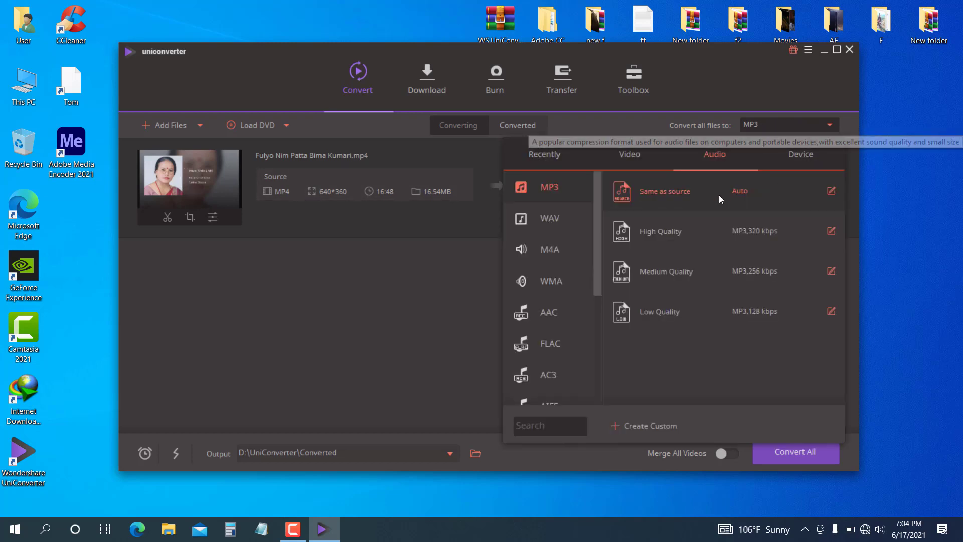
mouse_move(831, 192)
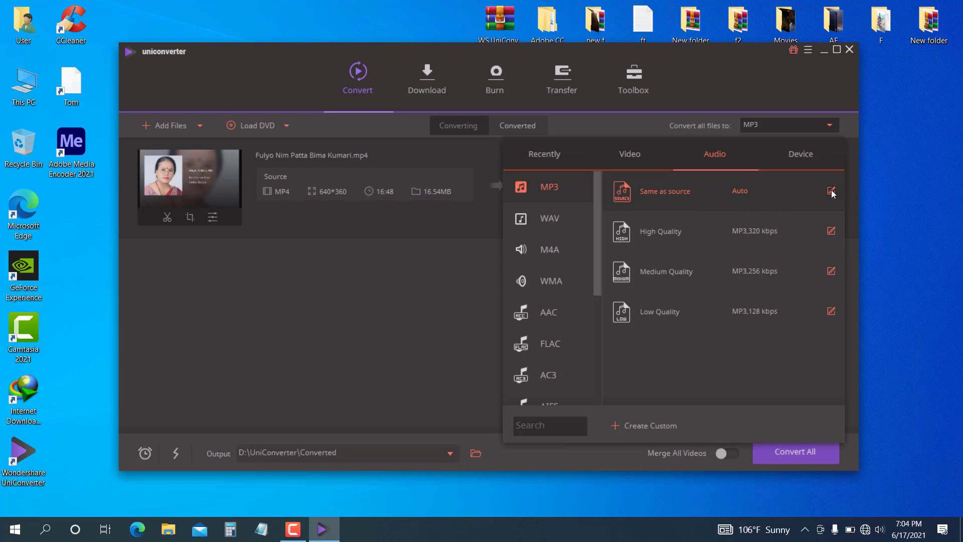
- Customise the MP3 preset with MP3 encoder, Auto channel and 128 kbps bitrate
click(832, 191)
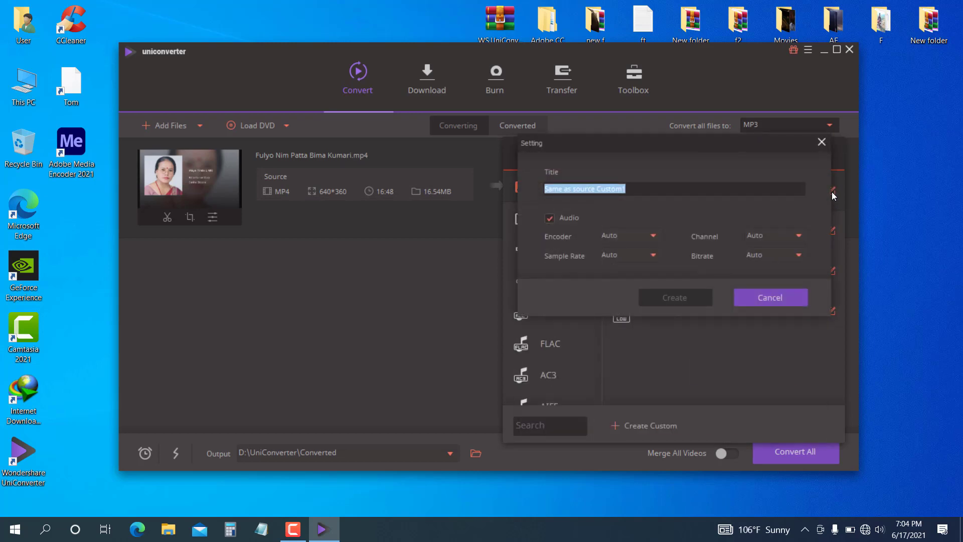
mouse_move(745, 281)
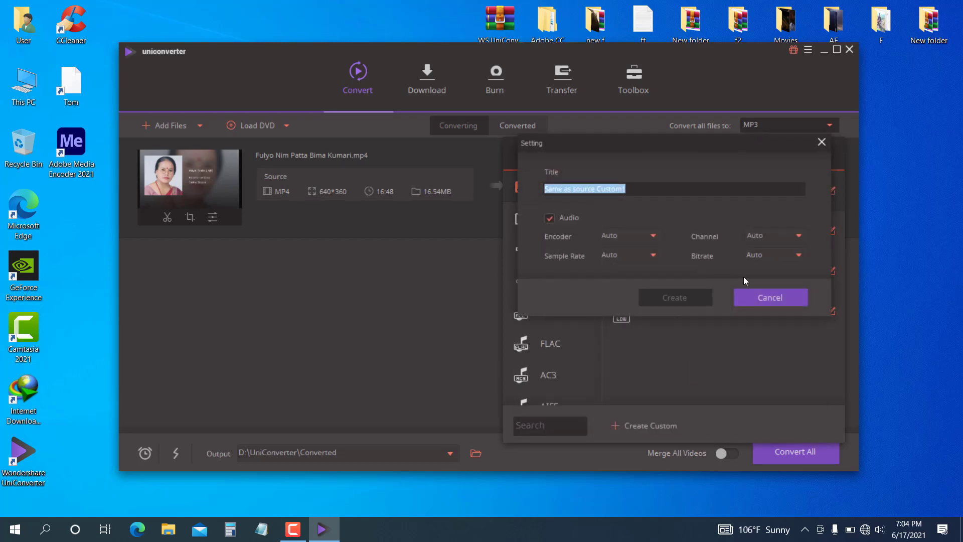
click(631, 235)
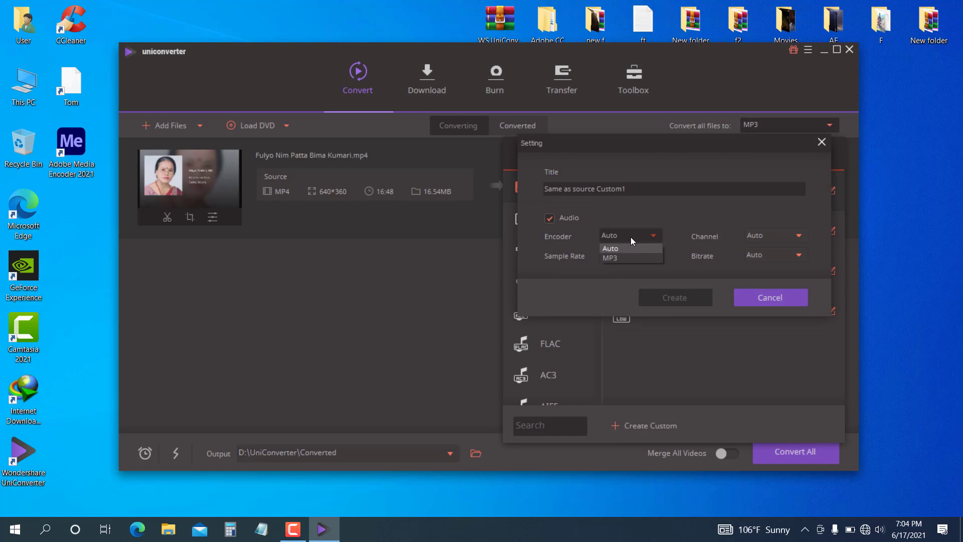
click(611, 258)
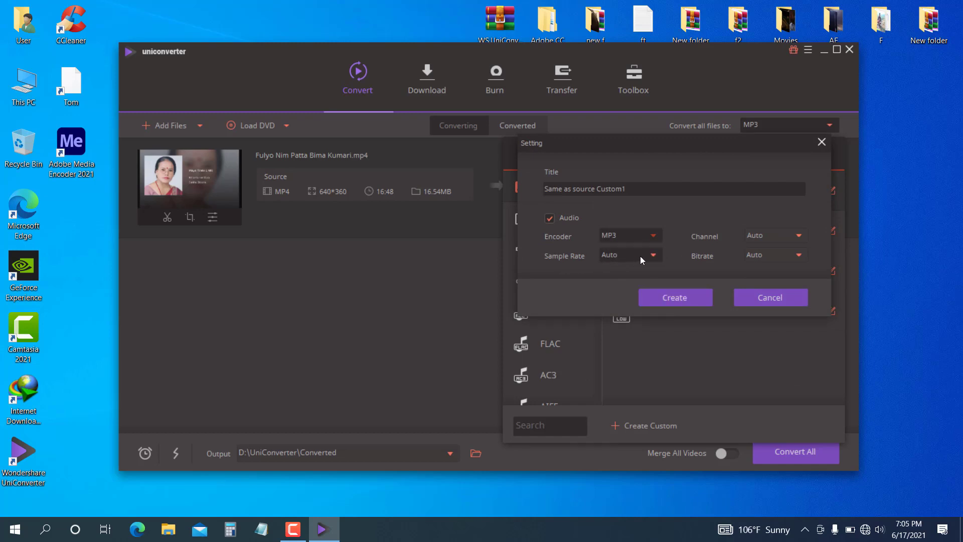
mouse_move(646, 259)
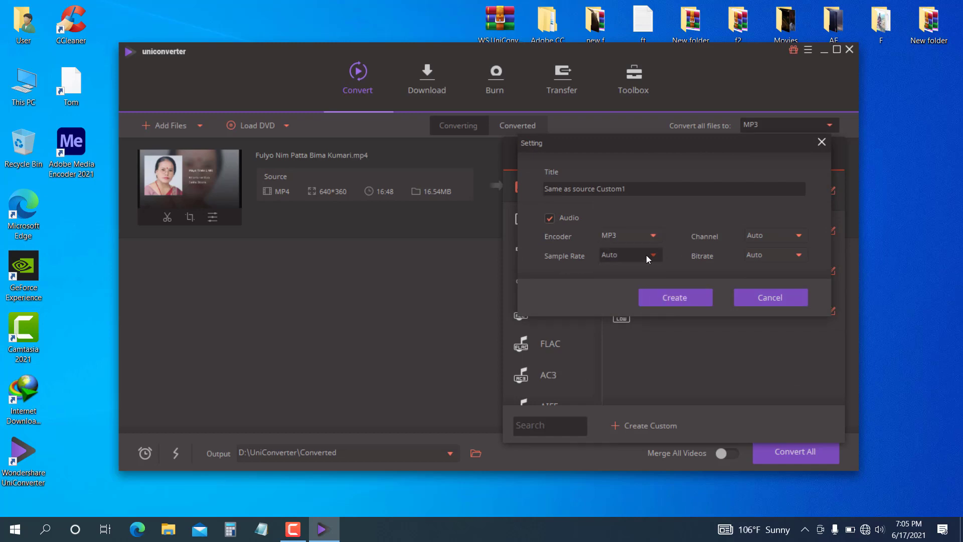
click(775, 235)
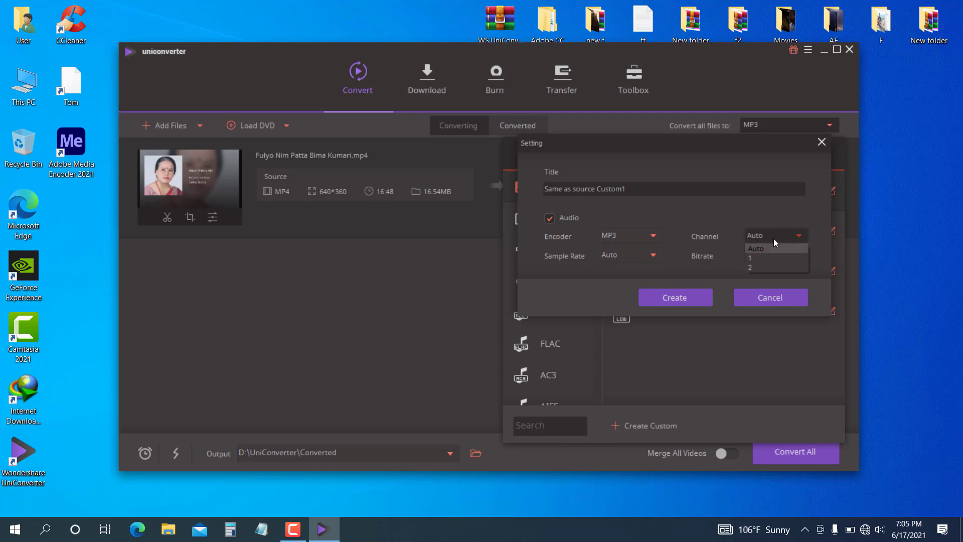
click(756, 248)
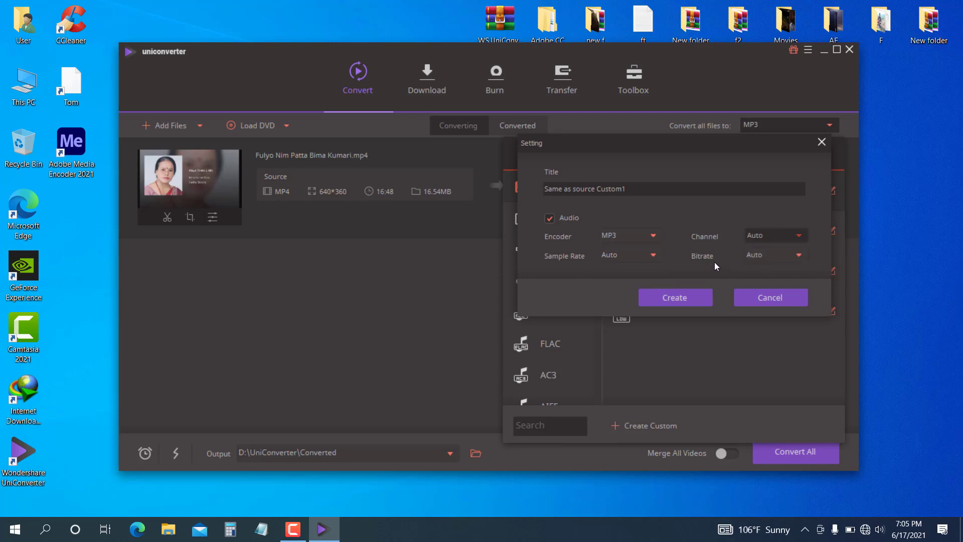
click(798, 255)
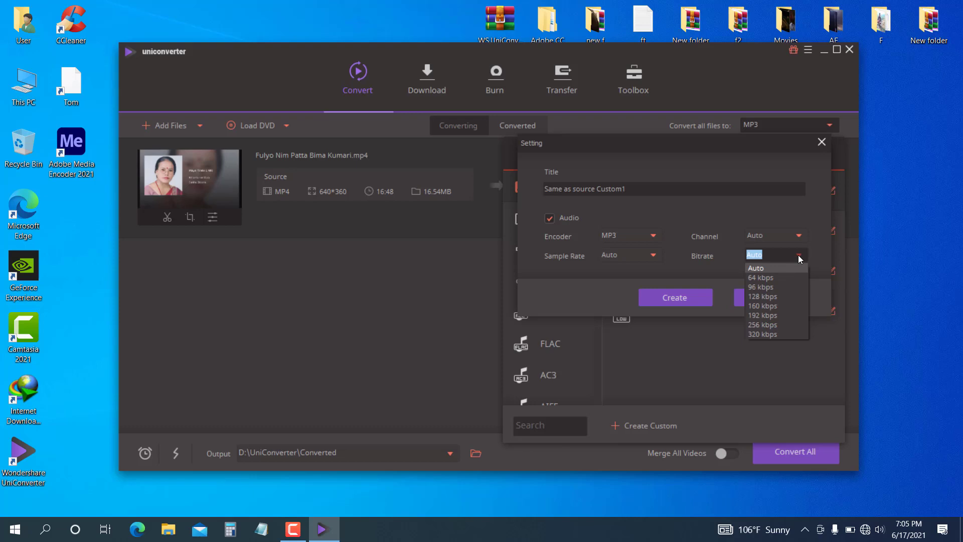
mouse_move(766, 296)
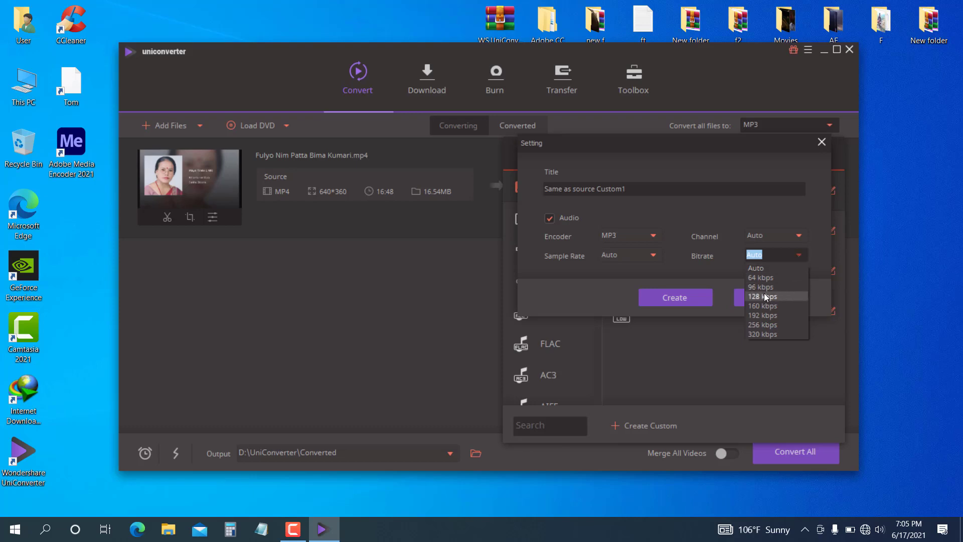
click(762, 296)
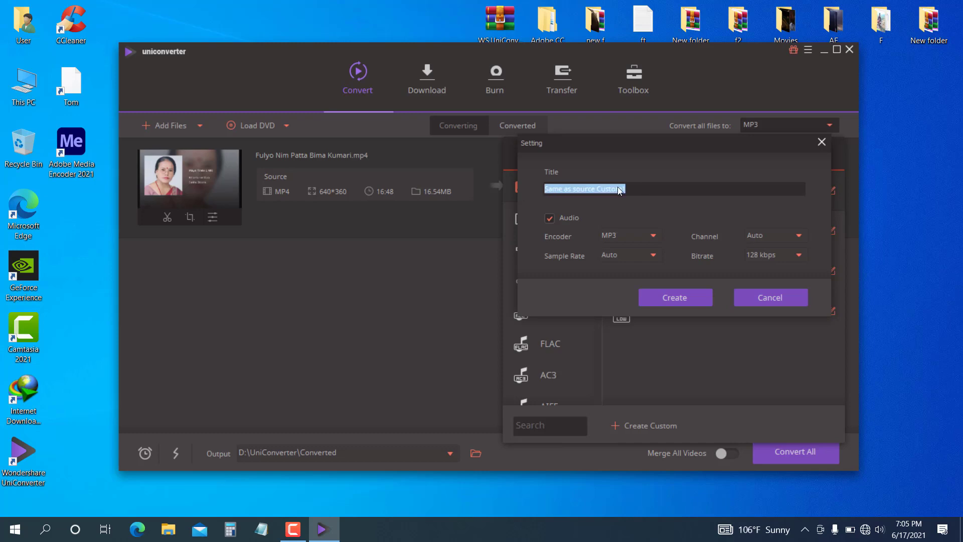
- Name the custom preset 'BP MP3' and create it
text(BP)
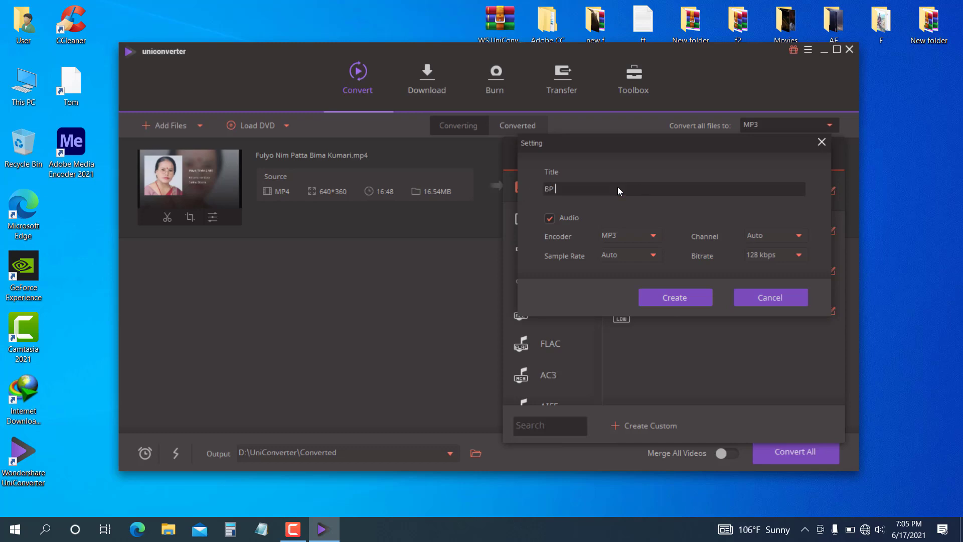
text(MP3)
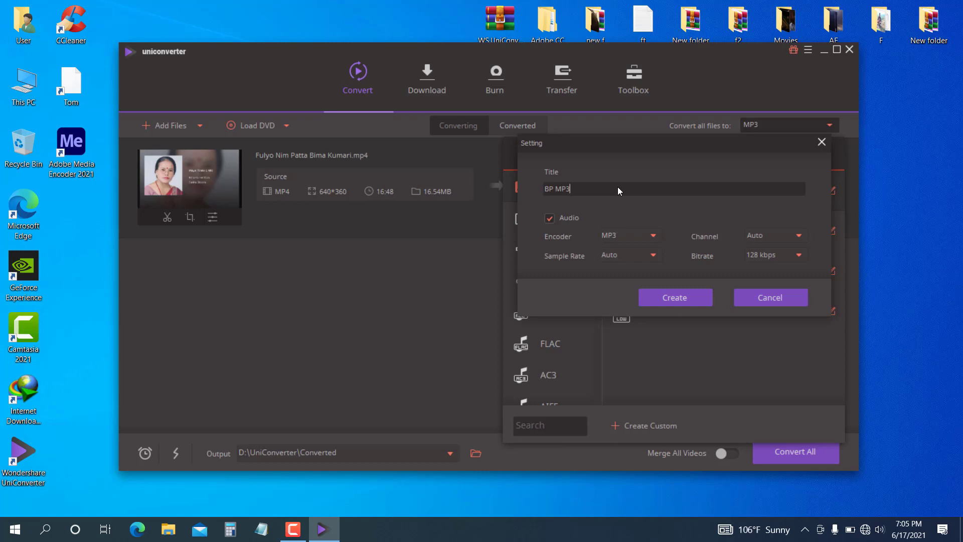
mouse_move(720, 321)
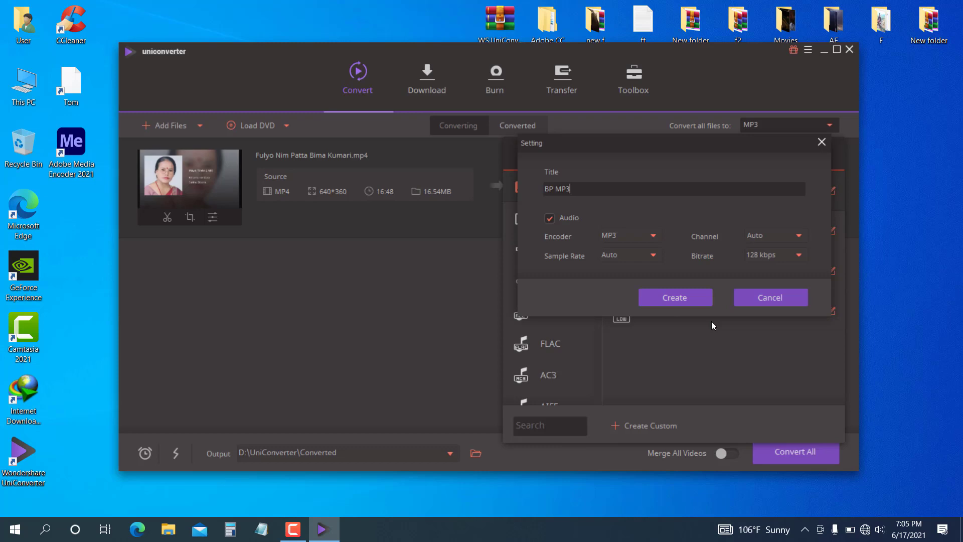
click(770, 297)
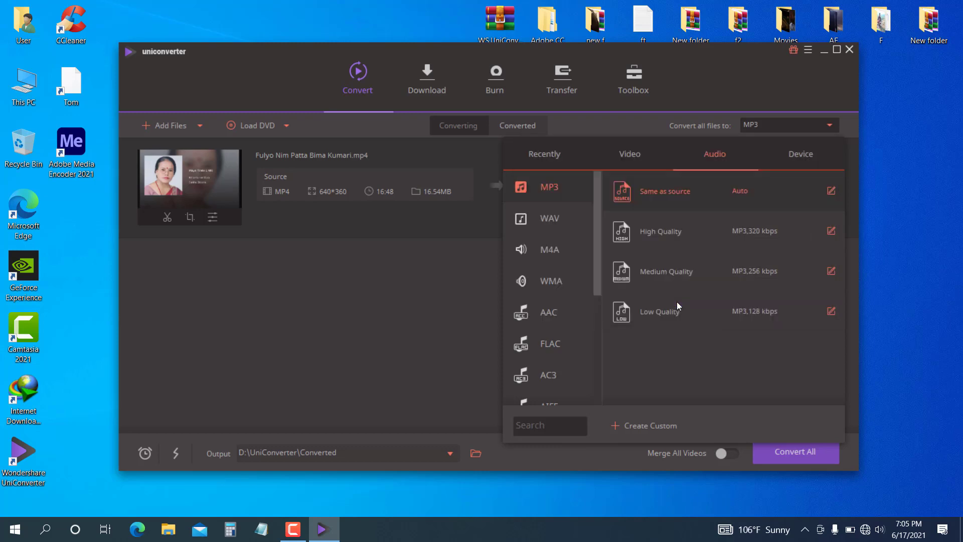
- Choose the custom BP MP3 preset as the output format for the video
click(665, 191)
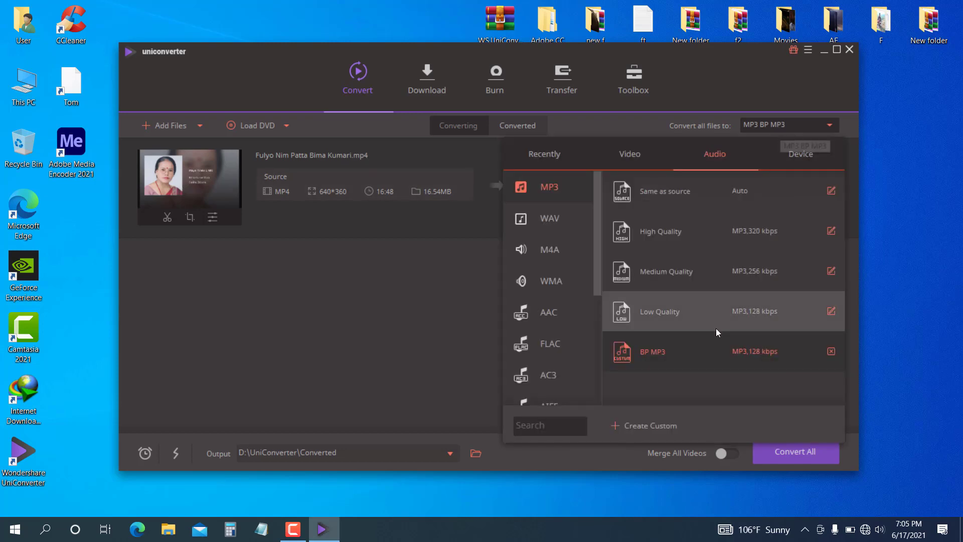
mouse_move(757, 361)
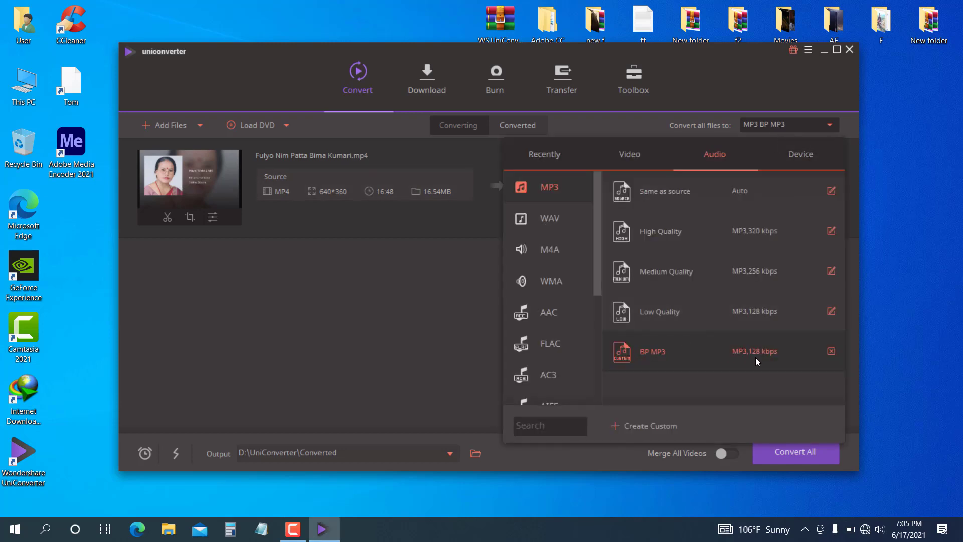
click(652, 351)
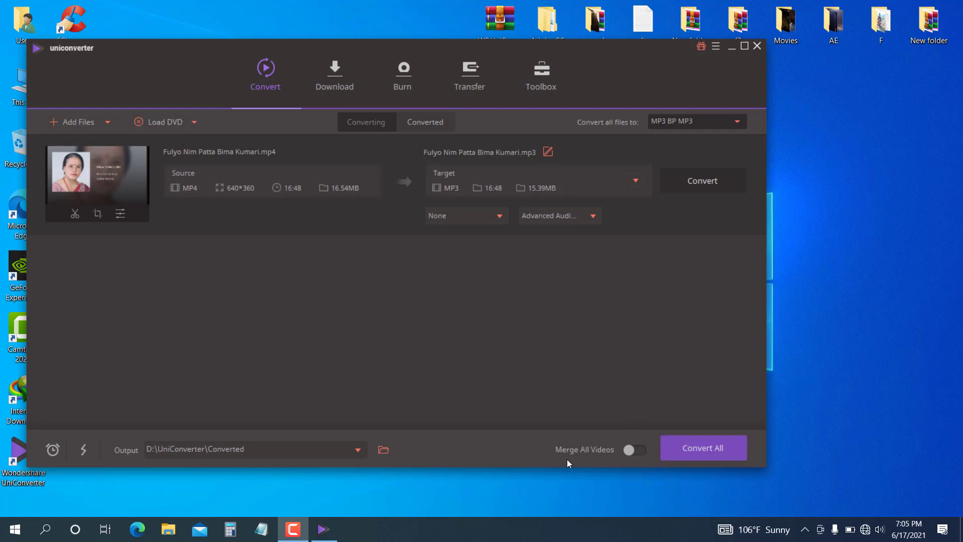
mouse_move(417, 288)
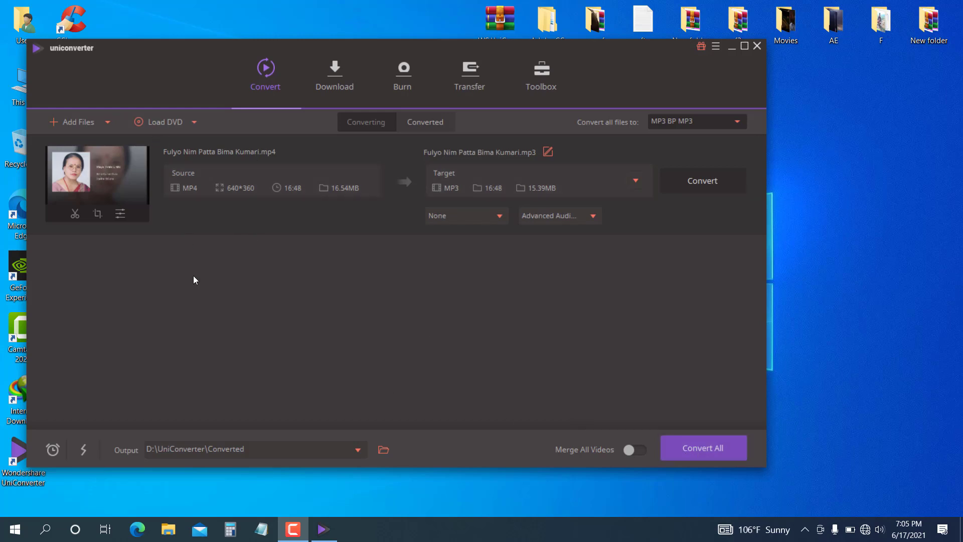
mouse_move(200, 361)
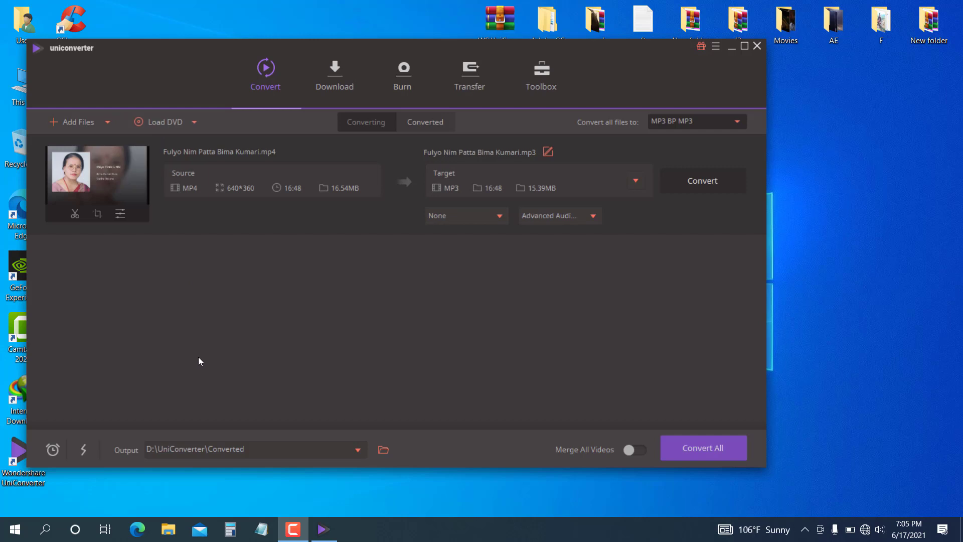
mouse_move(200, 356)
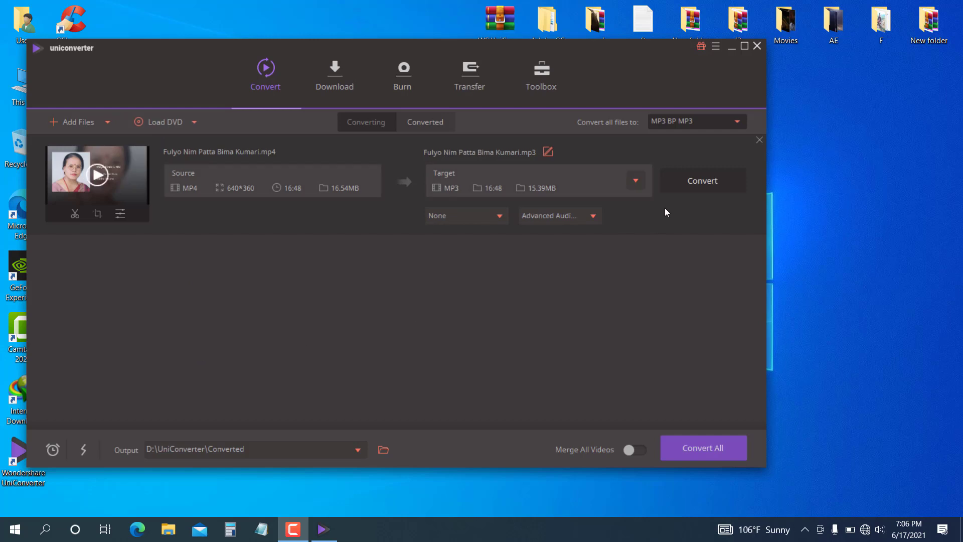
mouse_move(710, 185)
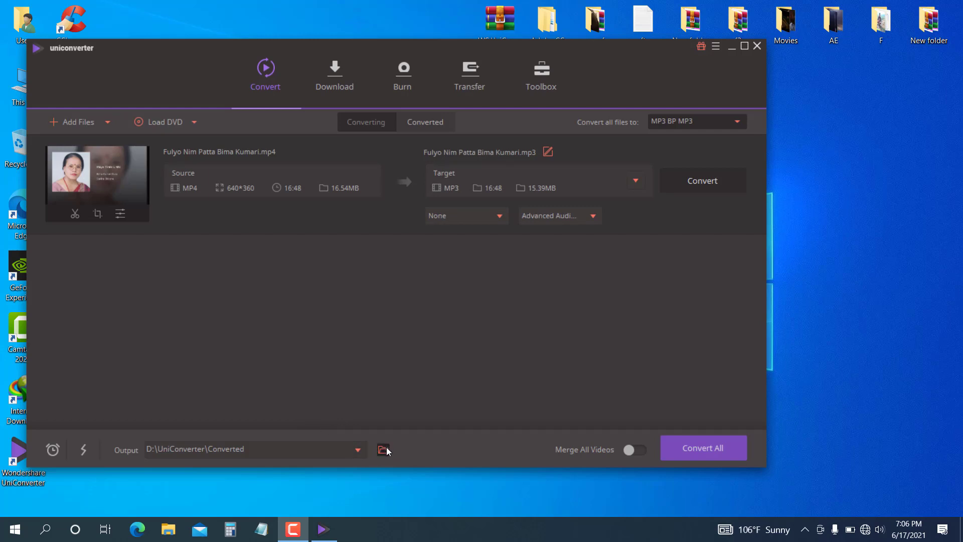
mouse_move(246, 50)
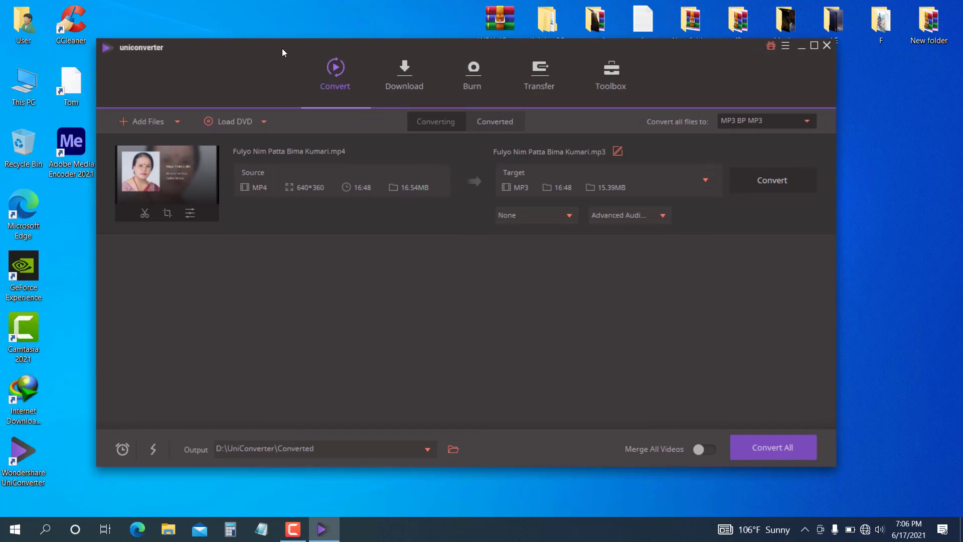
- Browse into the User\Videos folder in File Explorer
click(169, 529)
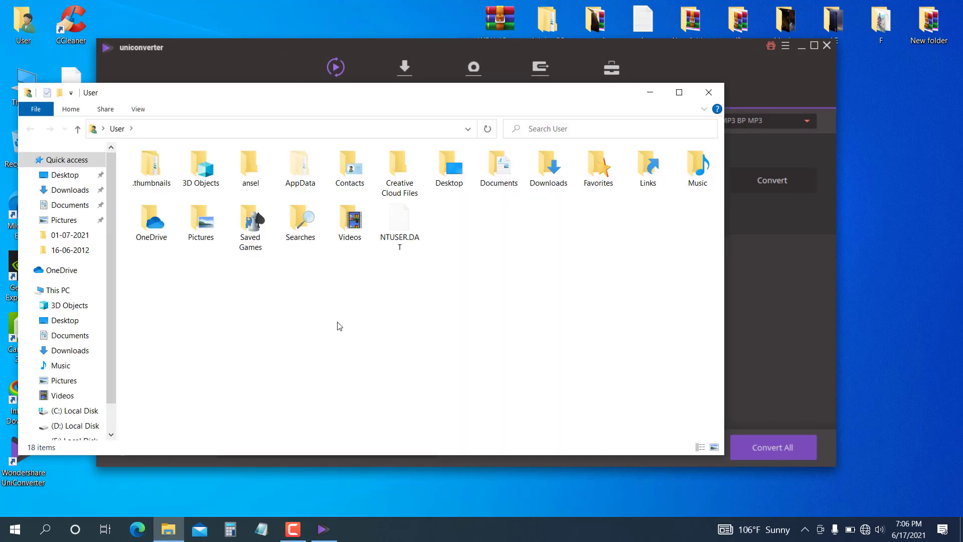
mouse_move(500, 252)
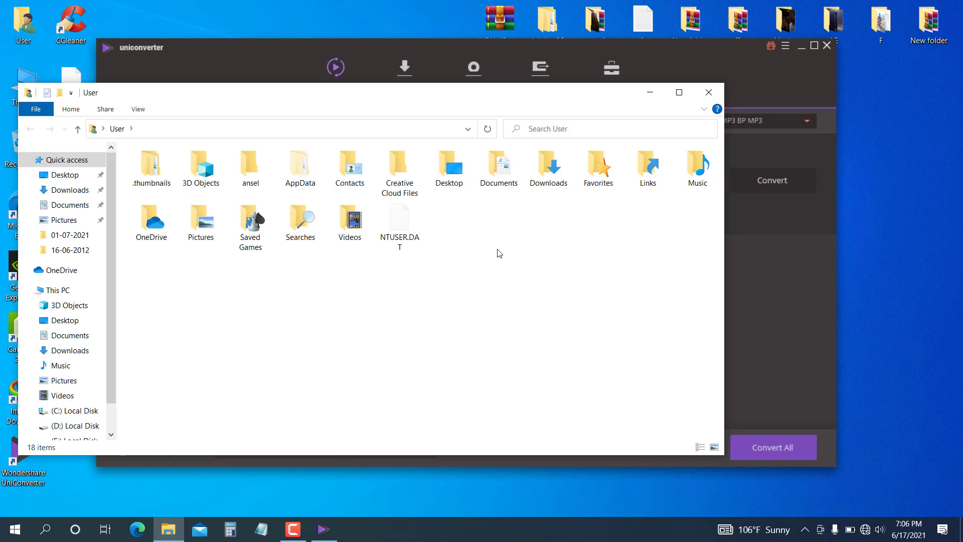
mouse_move(367, 222)
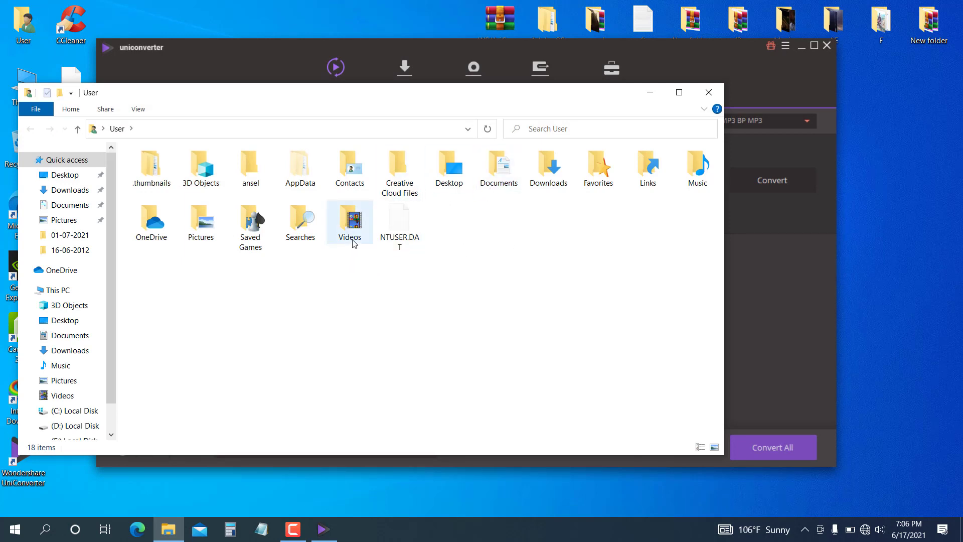
click(349, 218)
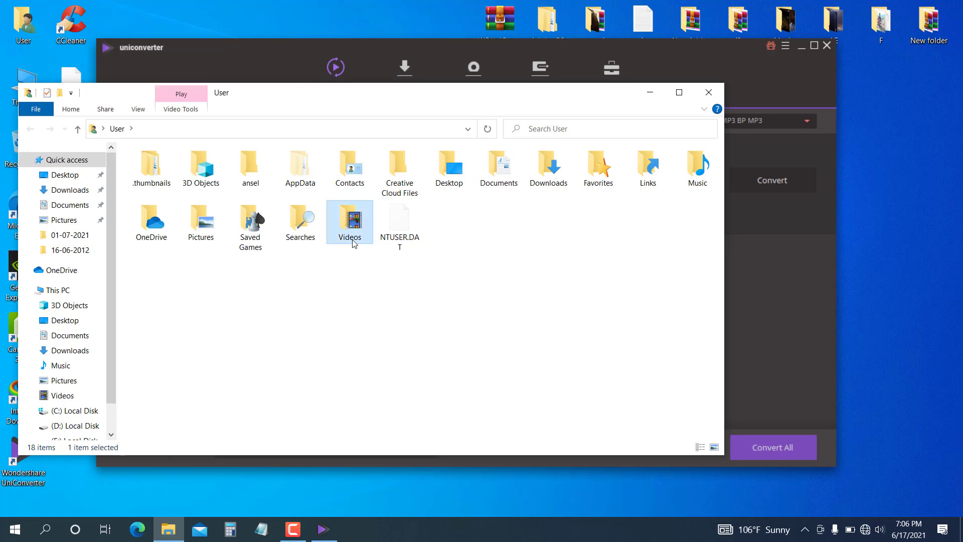
double_click(349, 217)
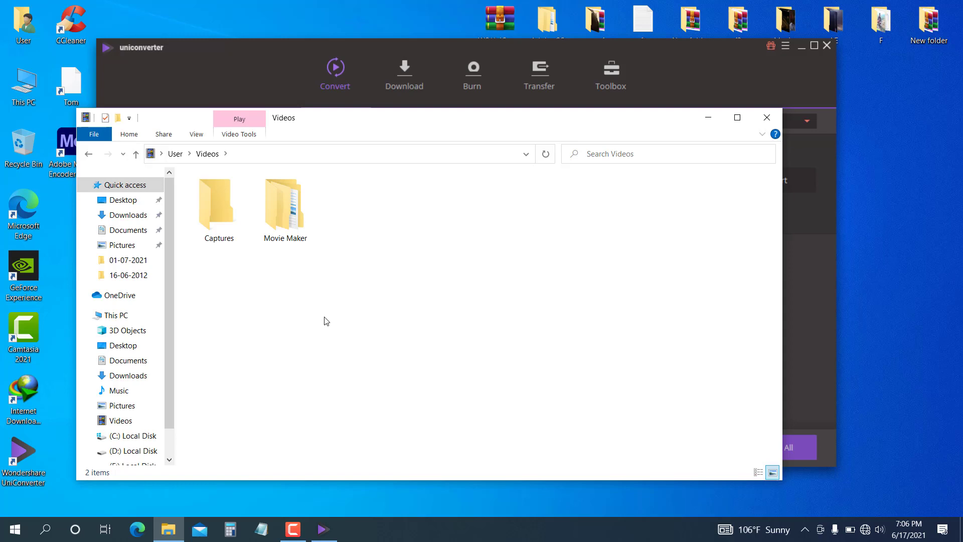
- Create a new folder named Video Converter inside Videos
right_click(327, 321)
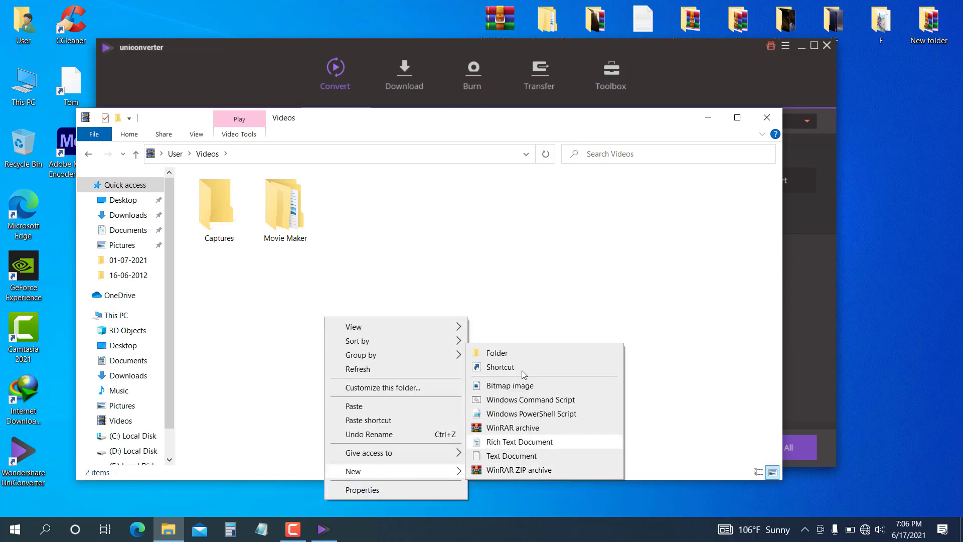
click(496, 353)
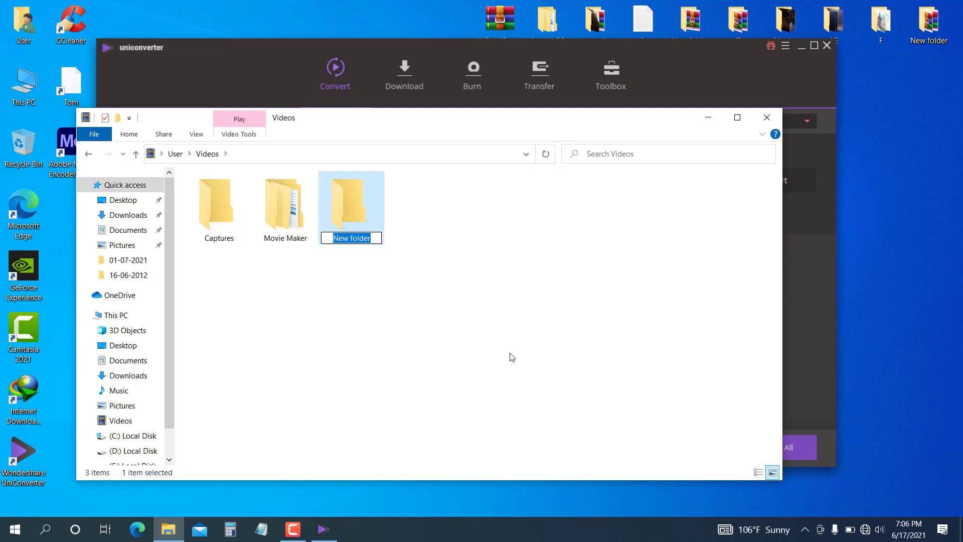
text(Video Converte)
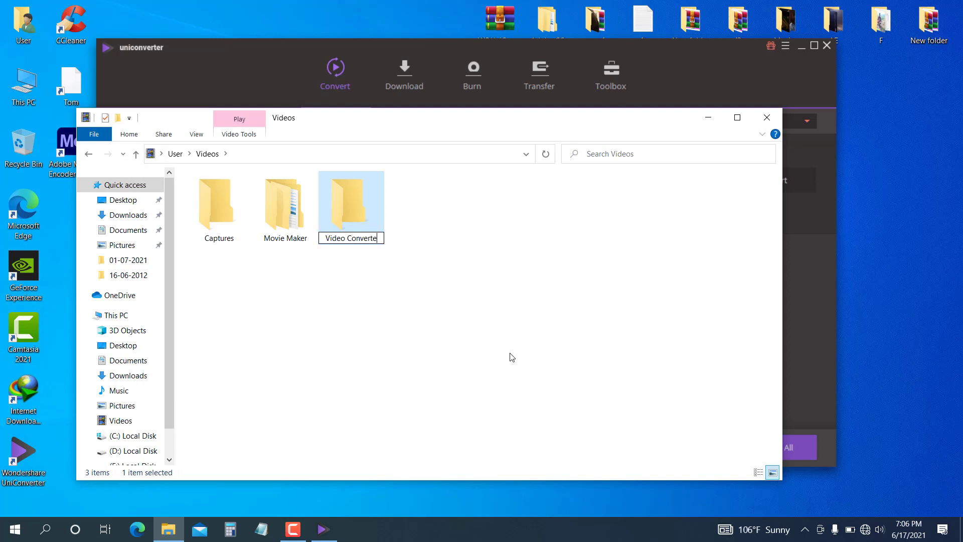
click(337, 290)
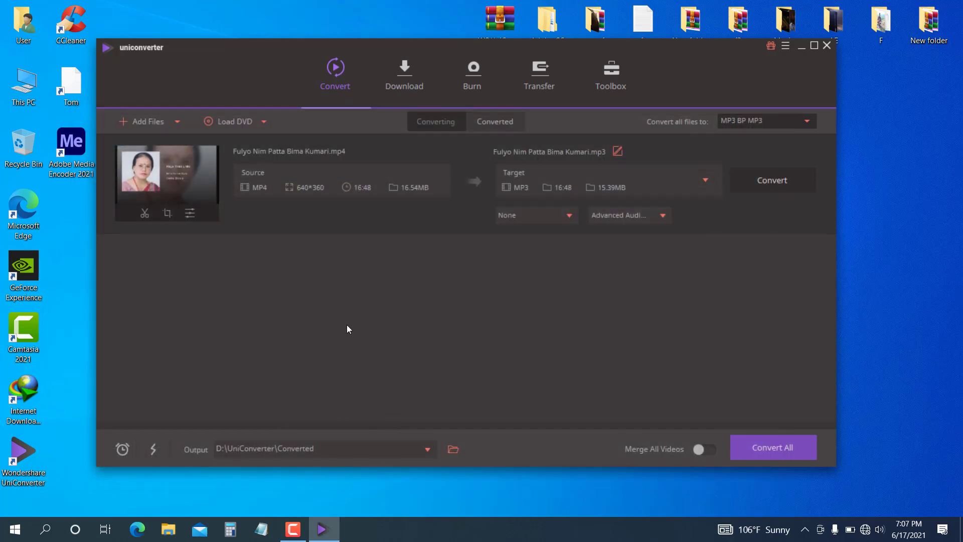
mouse_move(392, 462)
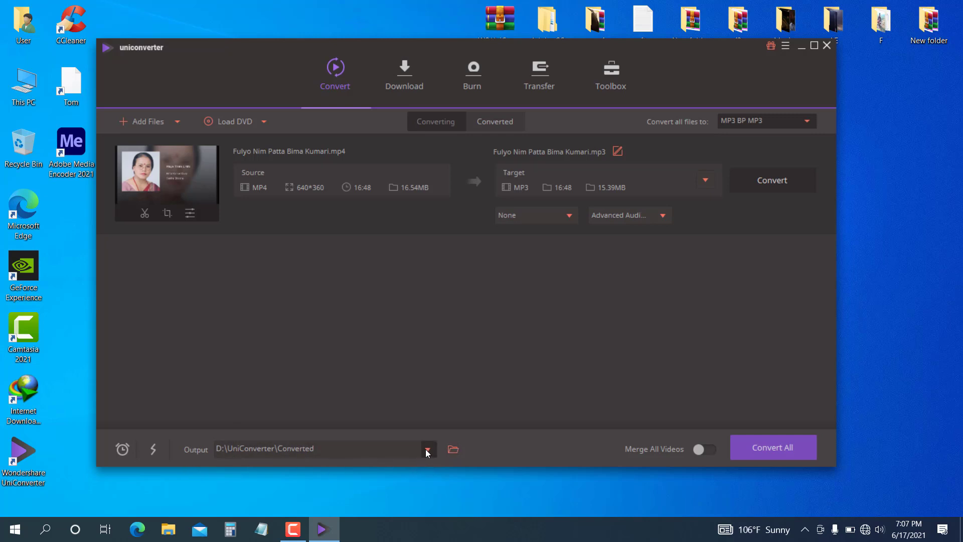
- Bring up the Browse For Folder dialog for the output location
click(428, 449)
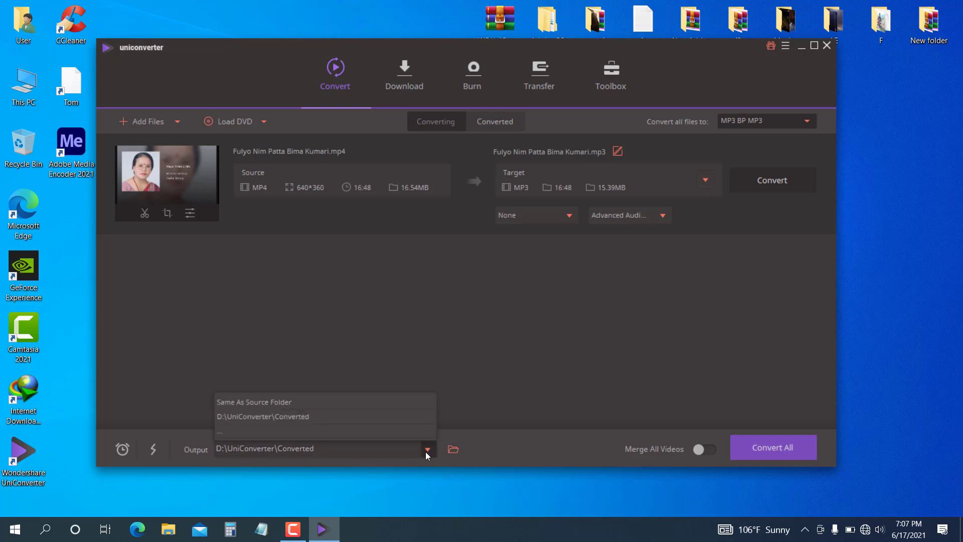
mouse_move(296, 449)
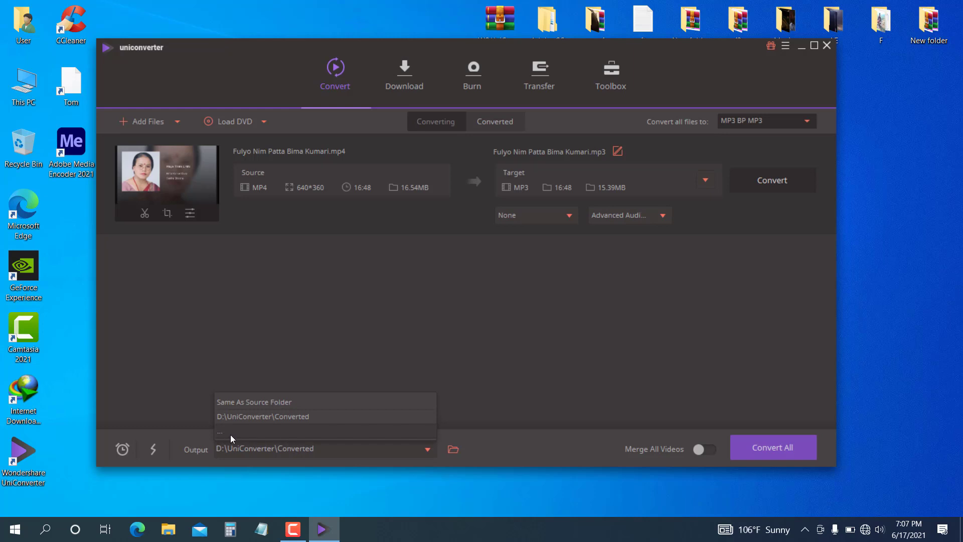
click(219, 432)
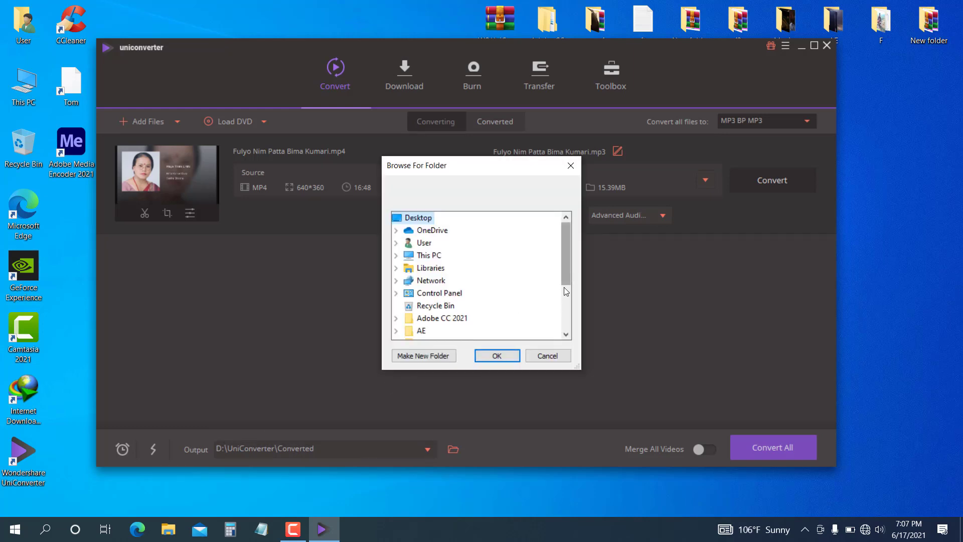
click(548, 356)
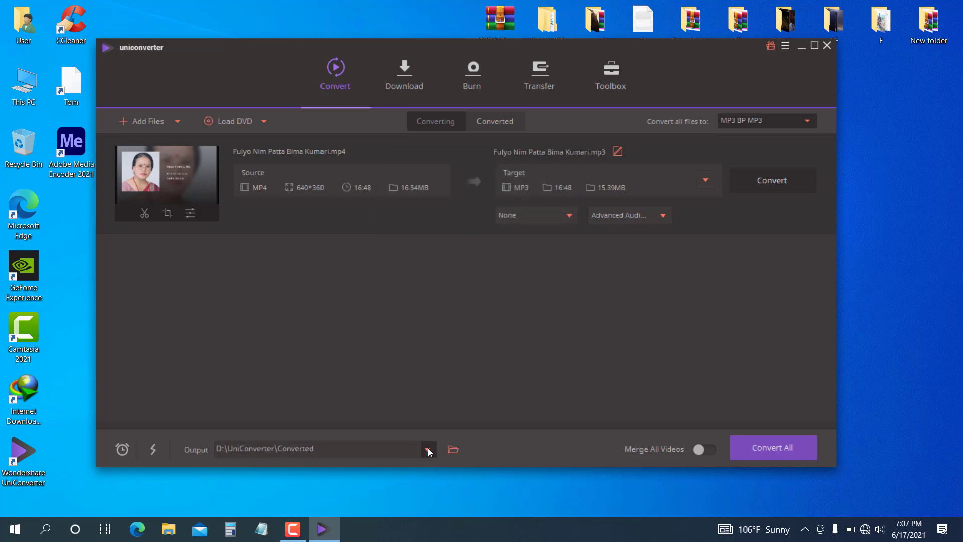
click(429, 449)
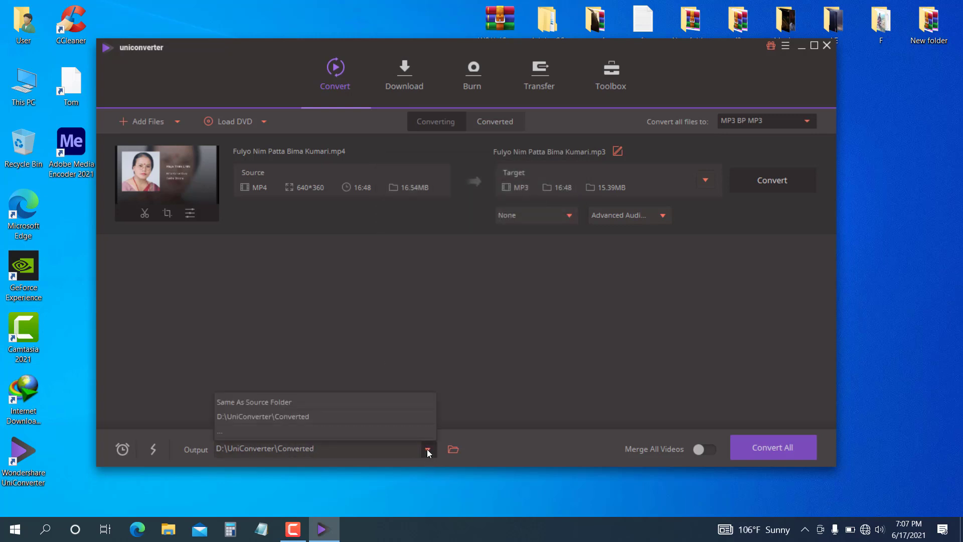
mouse_move(235, 436)
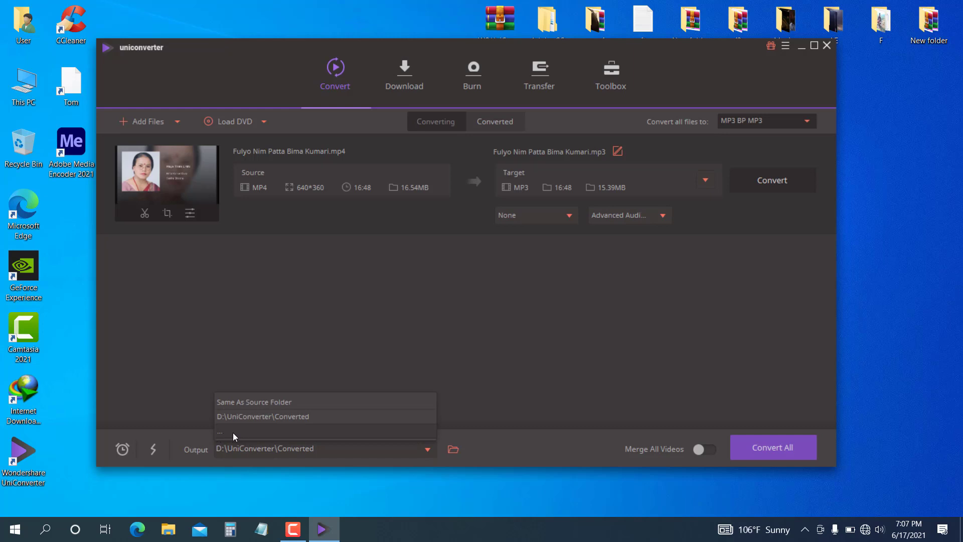
mouse_move(251, 436)
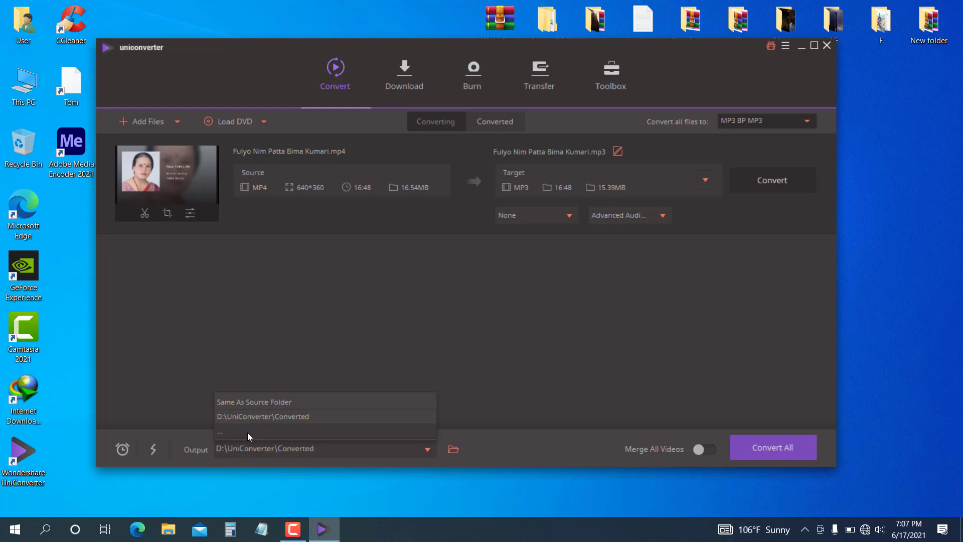
click(239, 433)
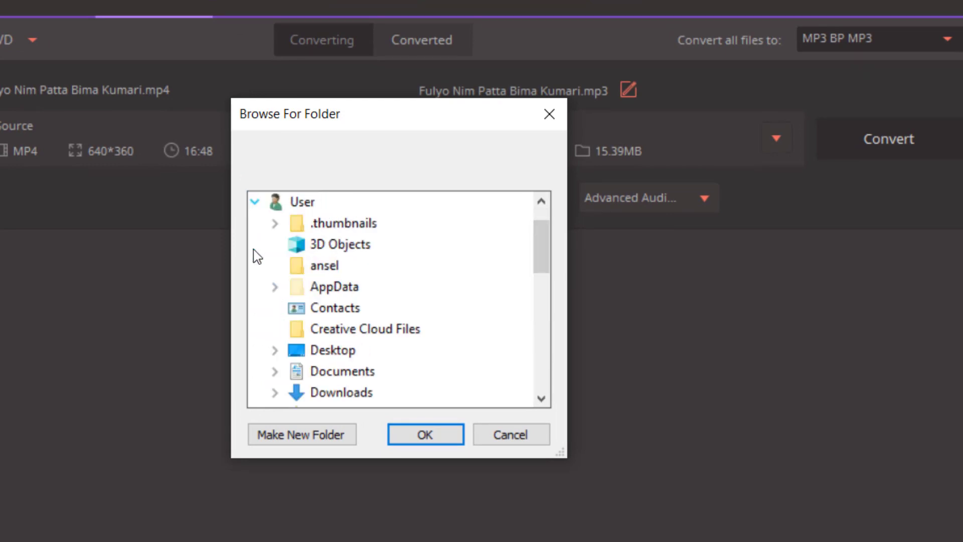
- Set the output folder to C:\Users\User\Videos\Video Converter
scroll(down, 3)
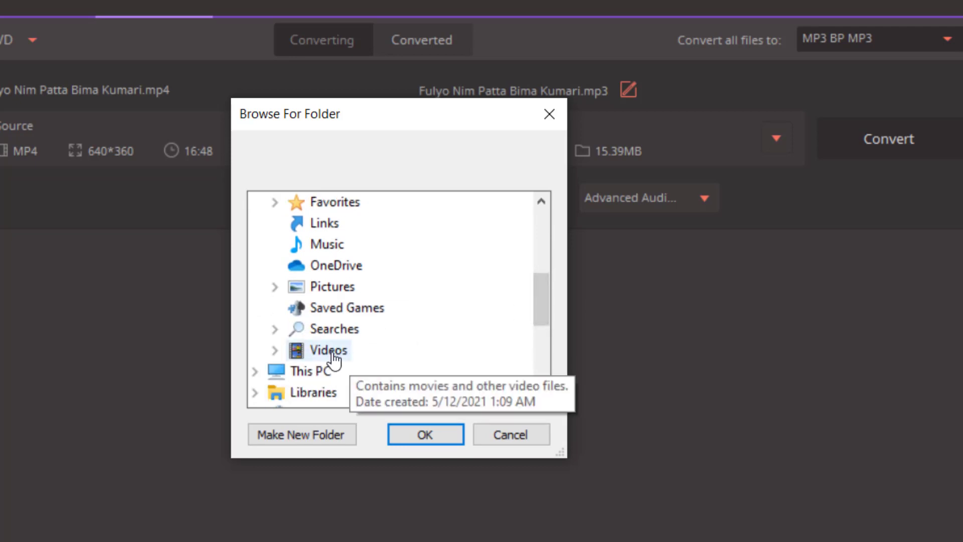
mouse_move(253, 360)
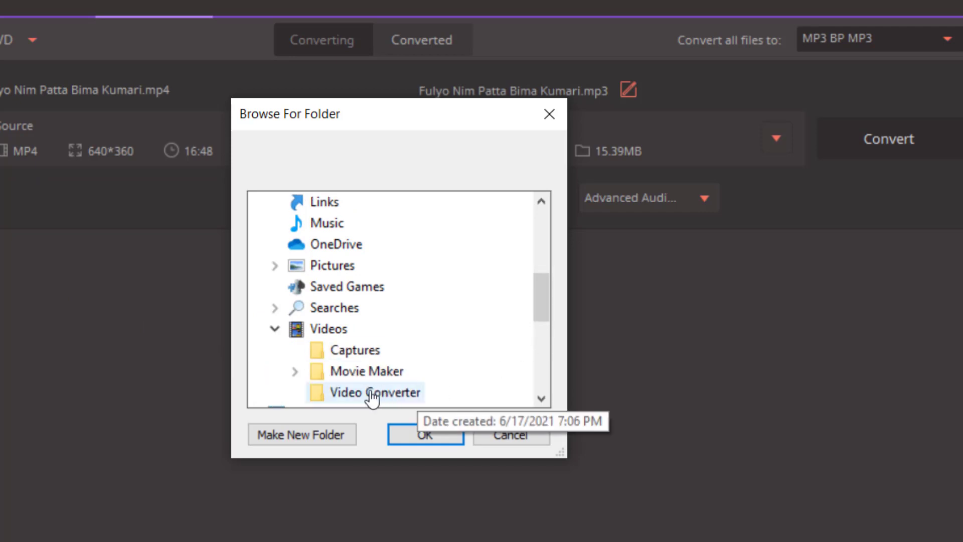
click(373, 392)
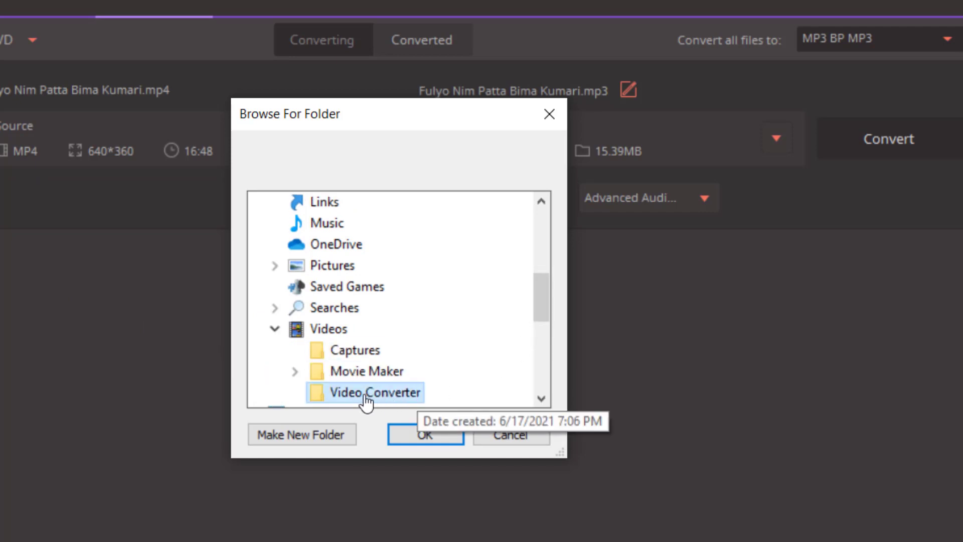
click(425, 435)
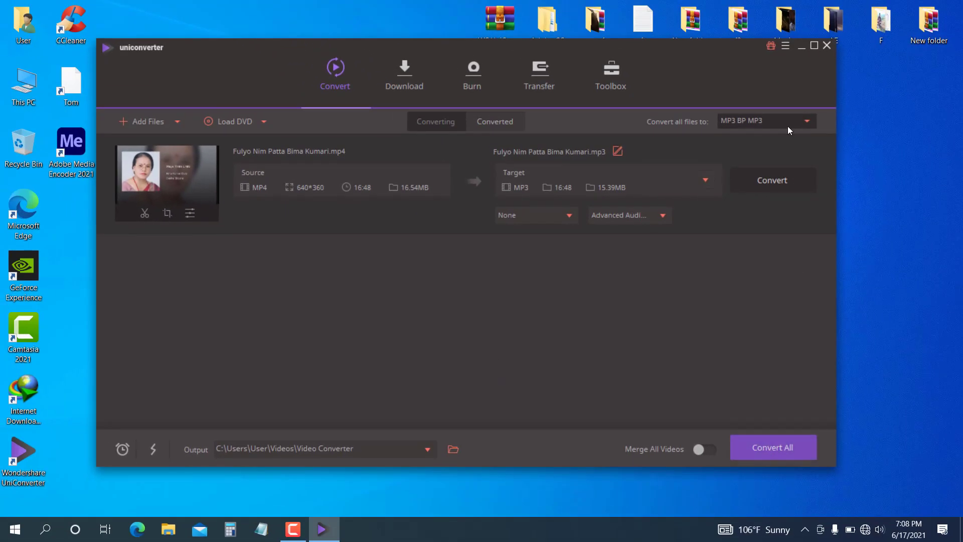
- Start converting the video to MP3 and let it run to Success
click(772, 180)
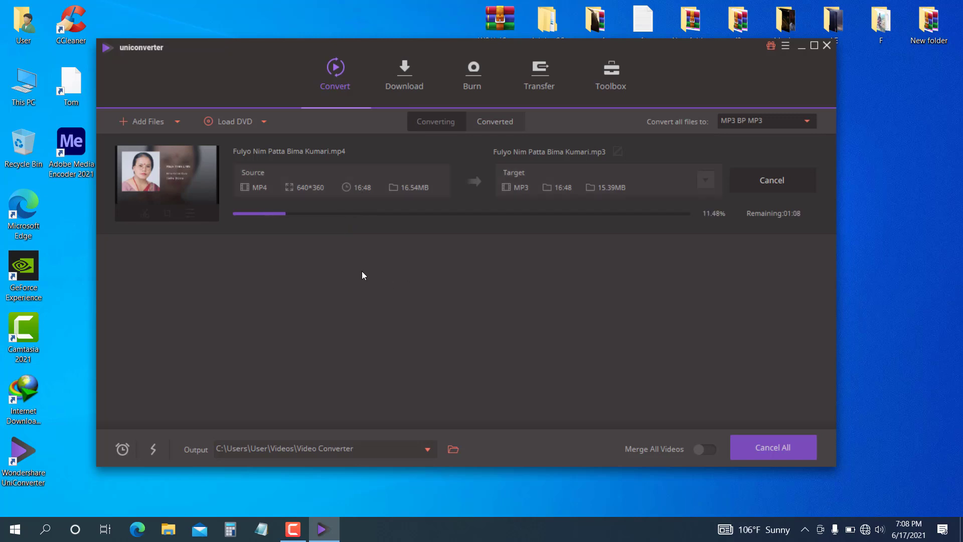
mouse_move(220, 331)
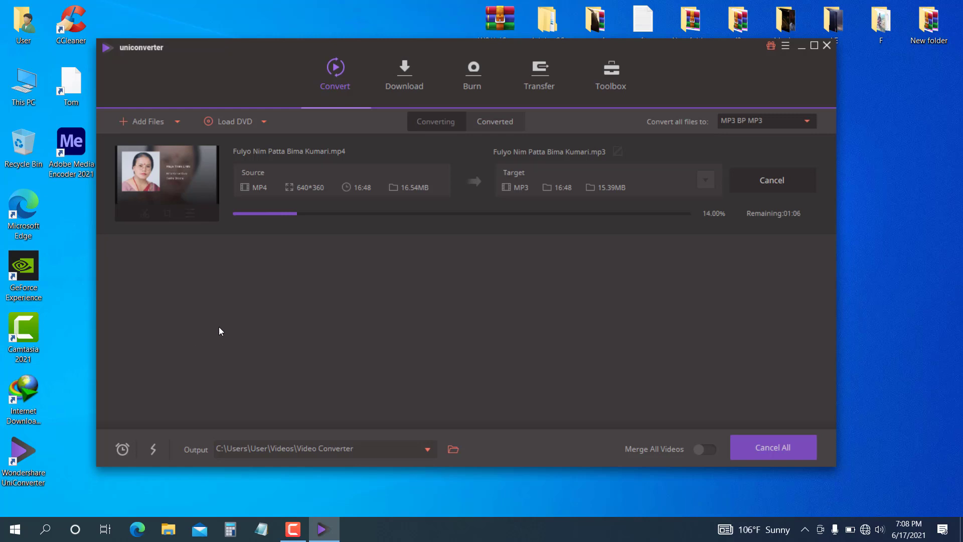
mouse_move(157, 477)
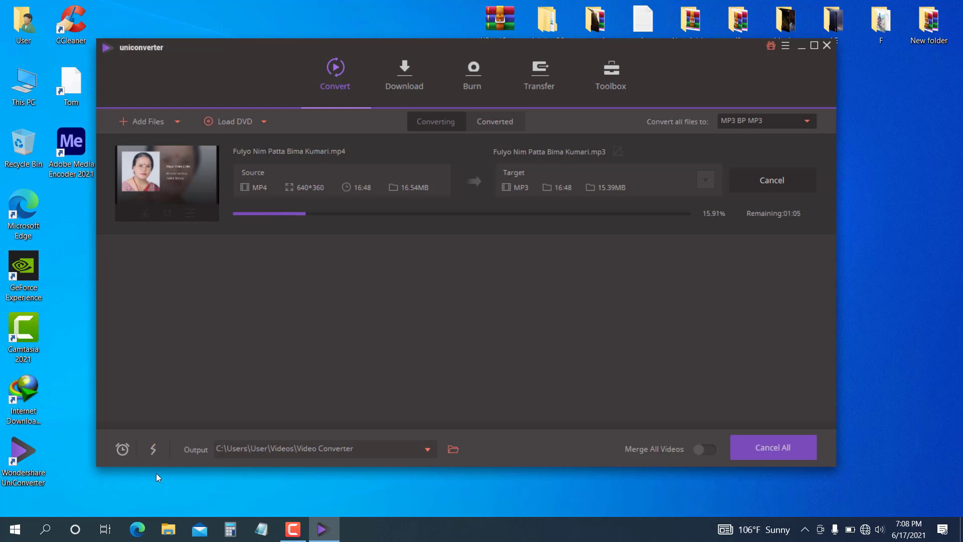
click(153, 449)
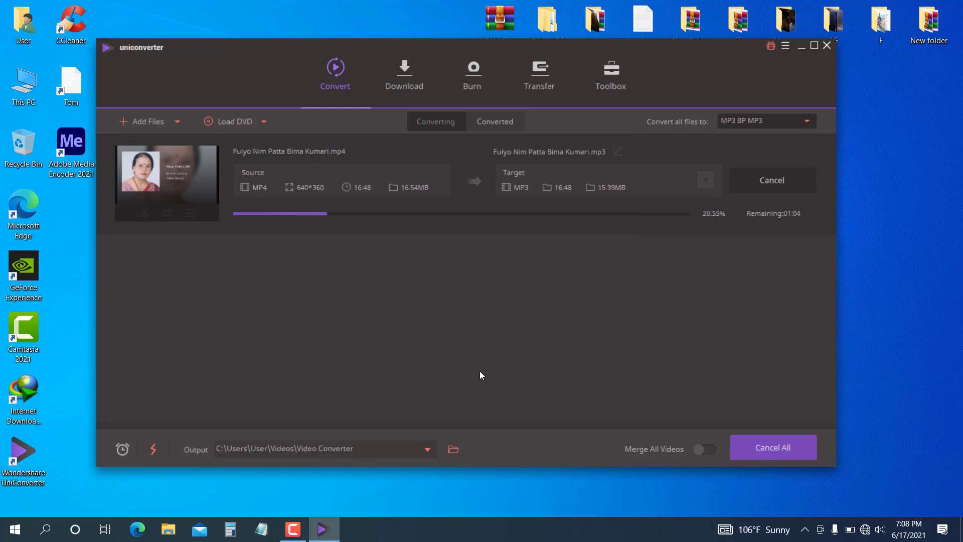
mouse_move(591, 350)
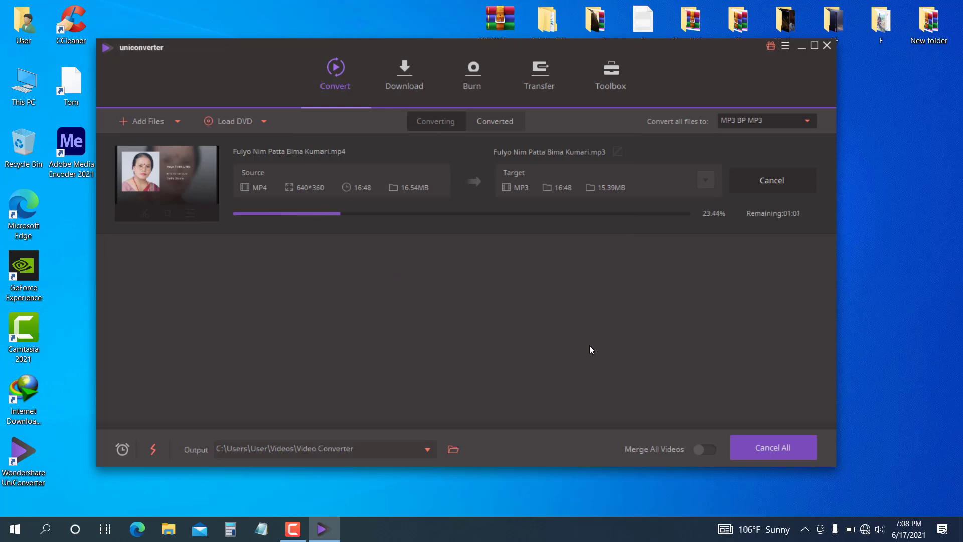
mouse_move(915, 324)
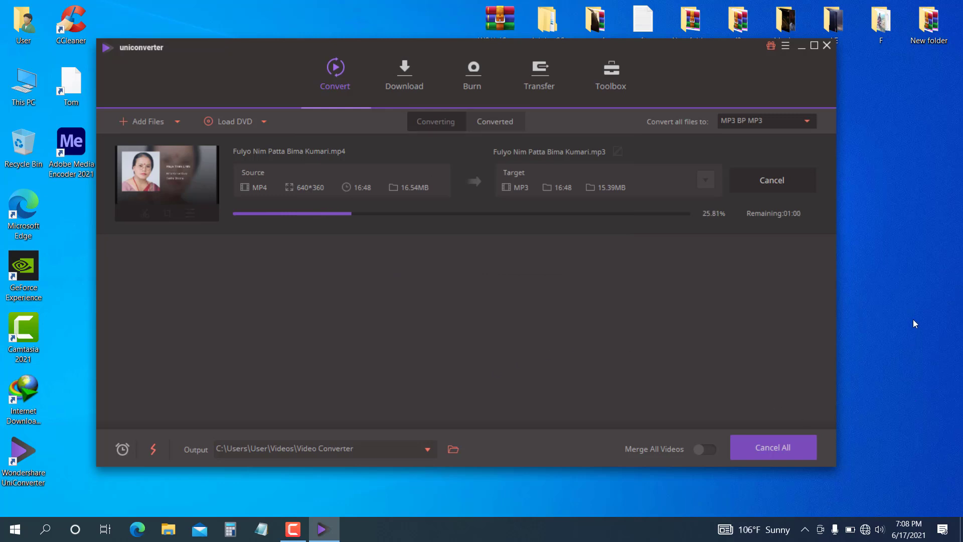
mouse_move(725, 294)
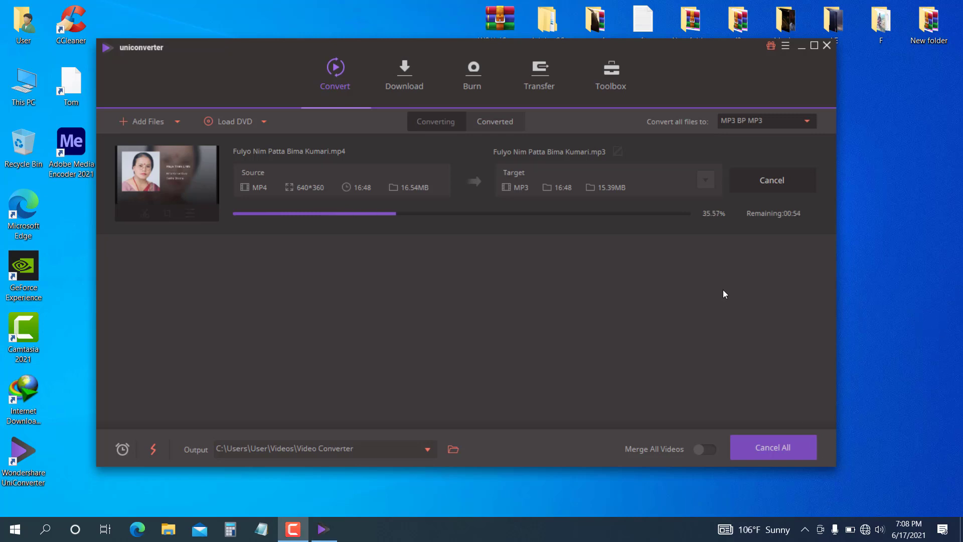
mouse_move(571, 322)
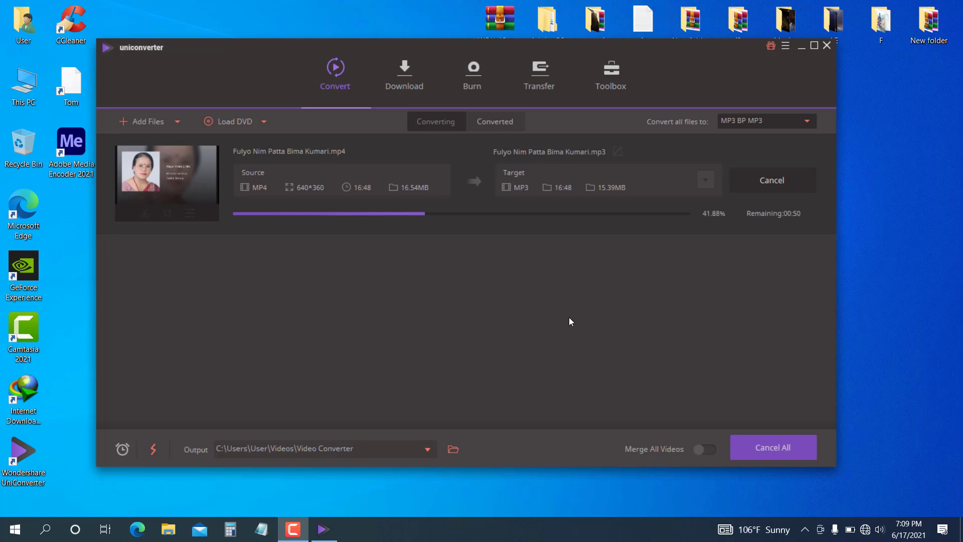
mouse_move(407, 252)
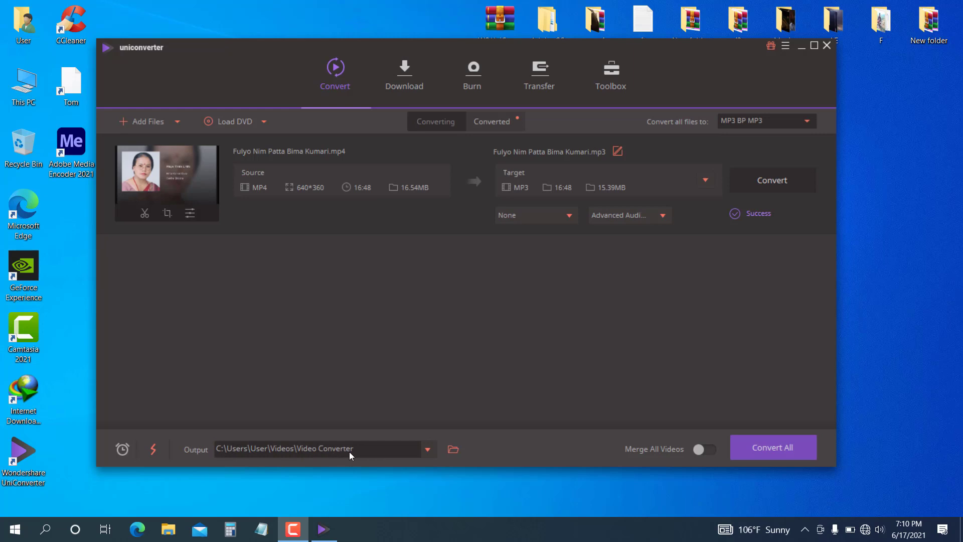
mouse_move(255, 368)
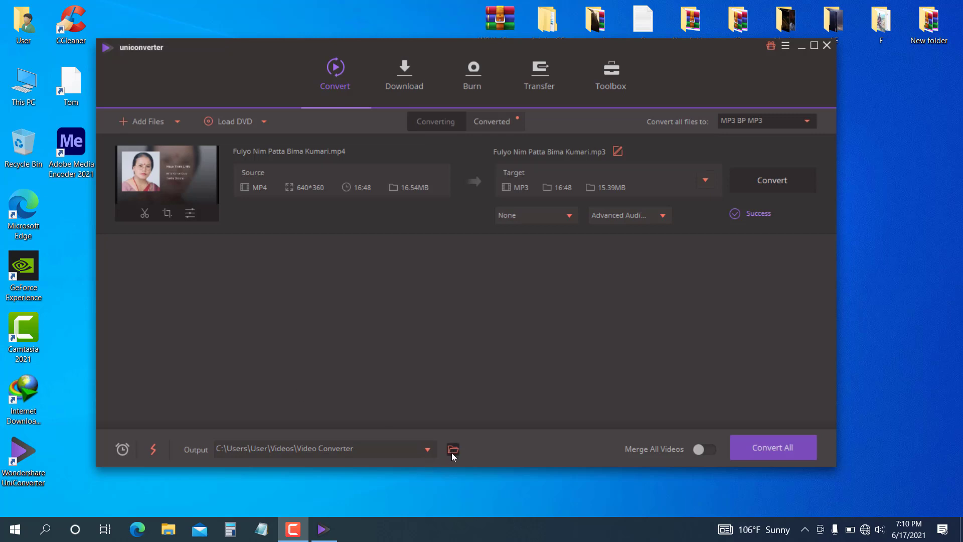
mouse_move(456, 451)
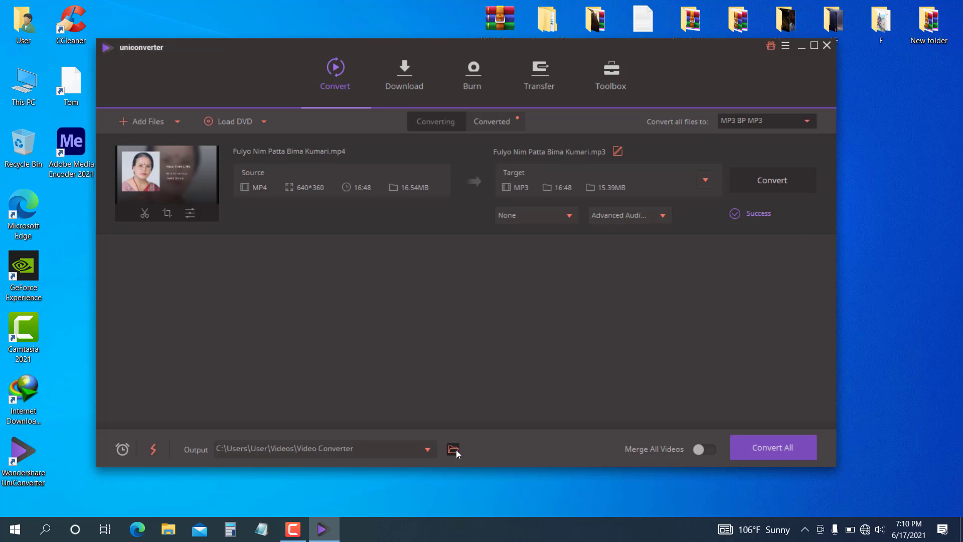
click(453, 449)
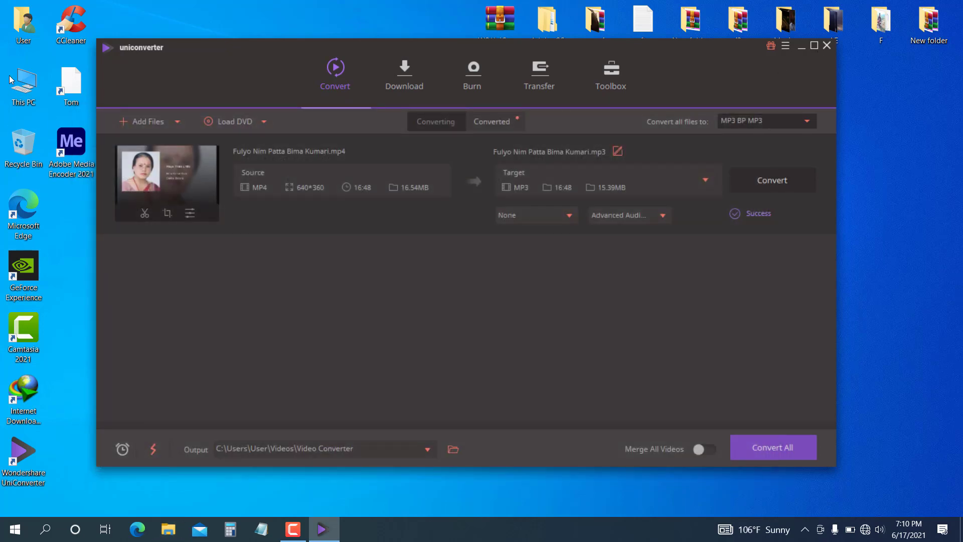
- Browse to User > Videos > Video Converter and select the converted 15.3 MB MP3 file
click(168, 529)
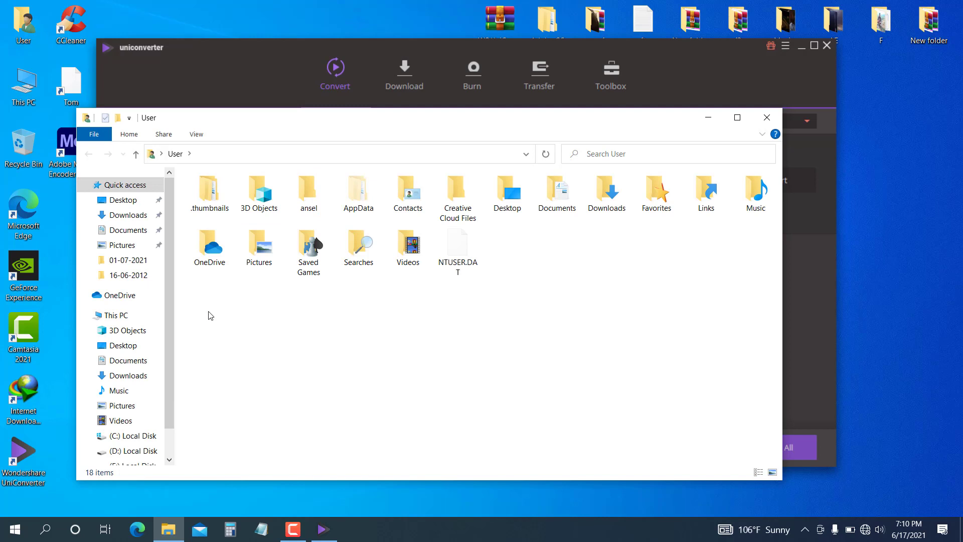
click(408, 245)
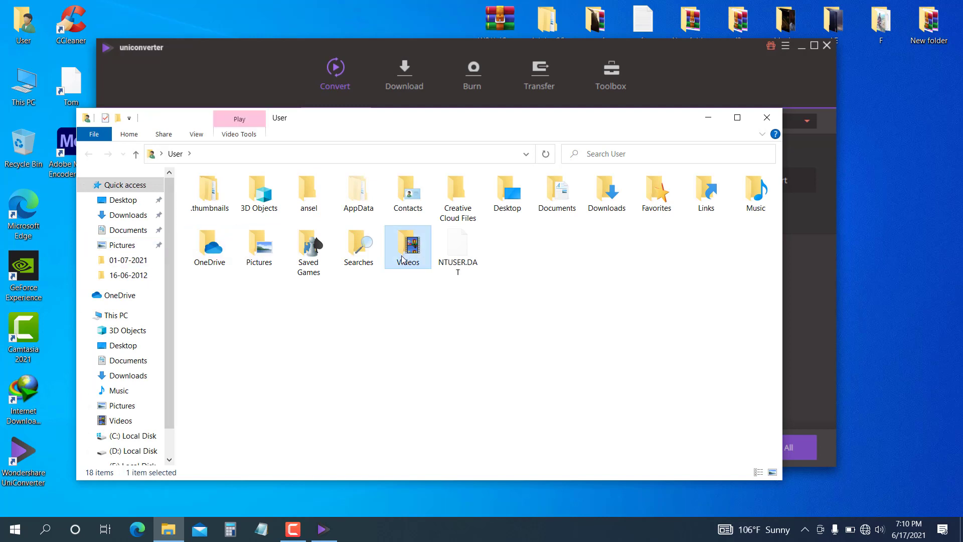
double_click(407, 246)
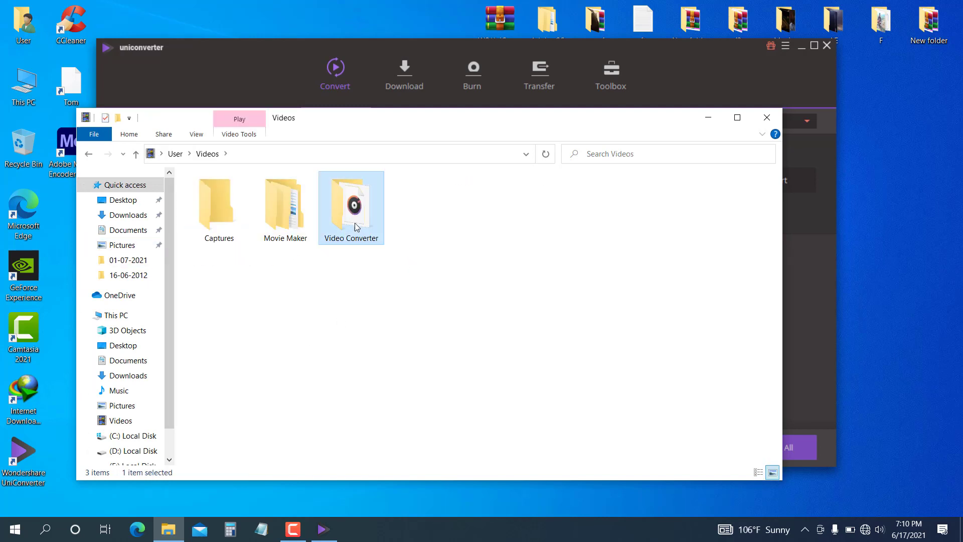
double_click(351, 204)
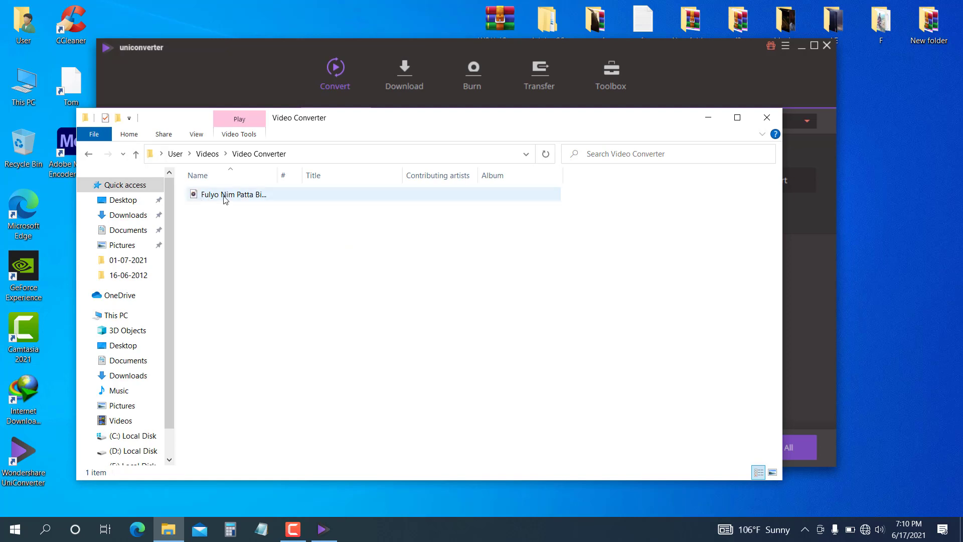
click(233, 194)
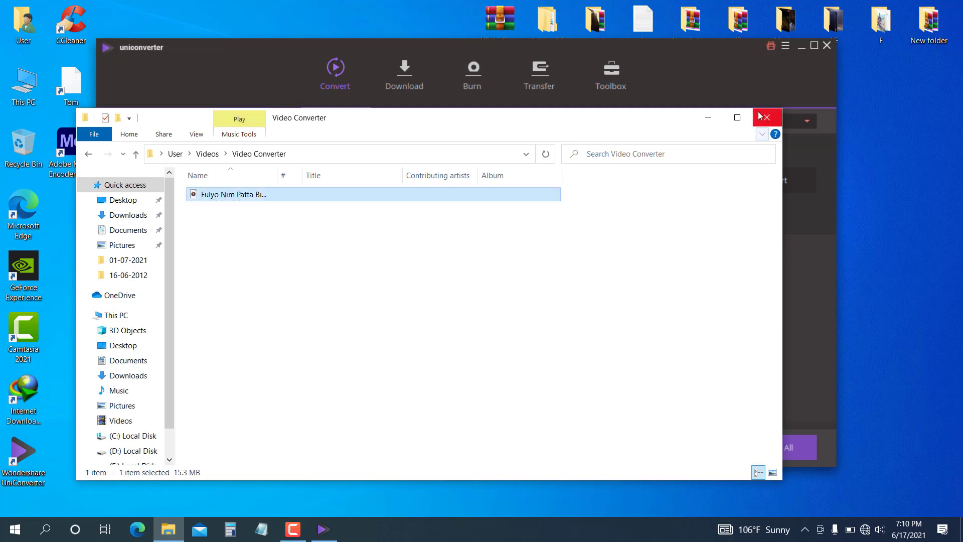
- Close the File Explorer window to return to the finished conversion
click(767, 117)
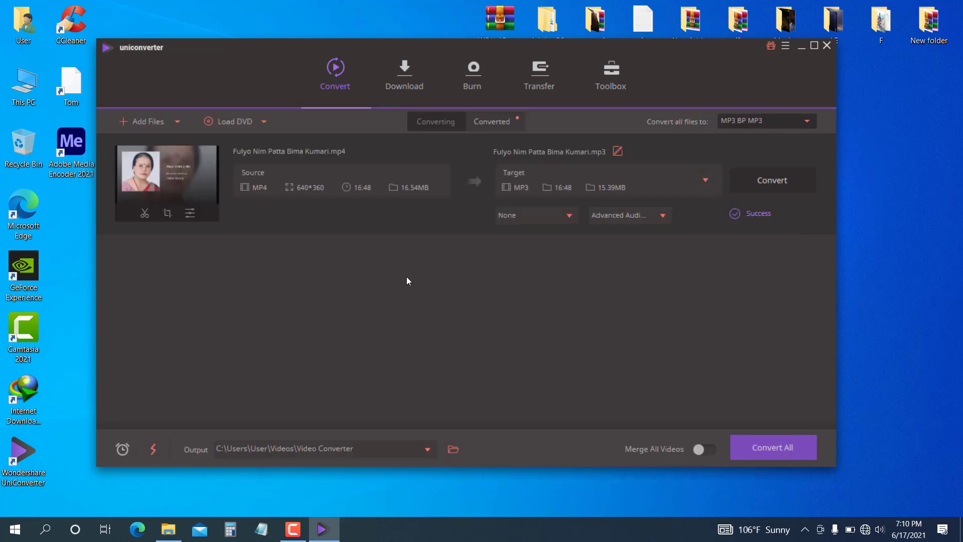
mouse_move(393, 292)
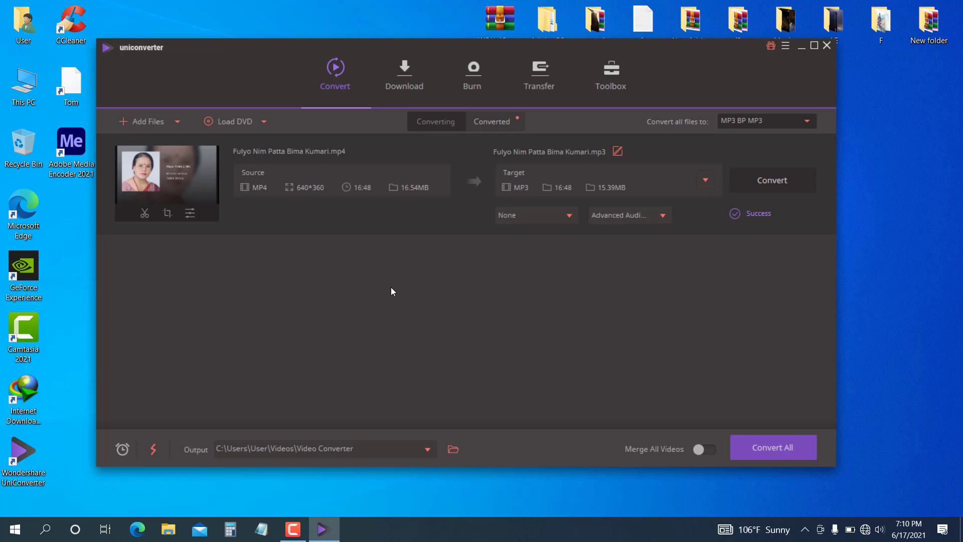
mouse_move(803, 120)
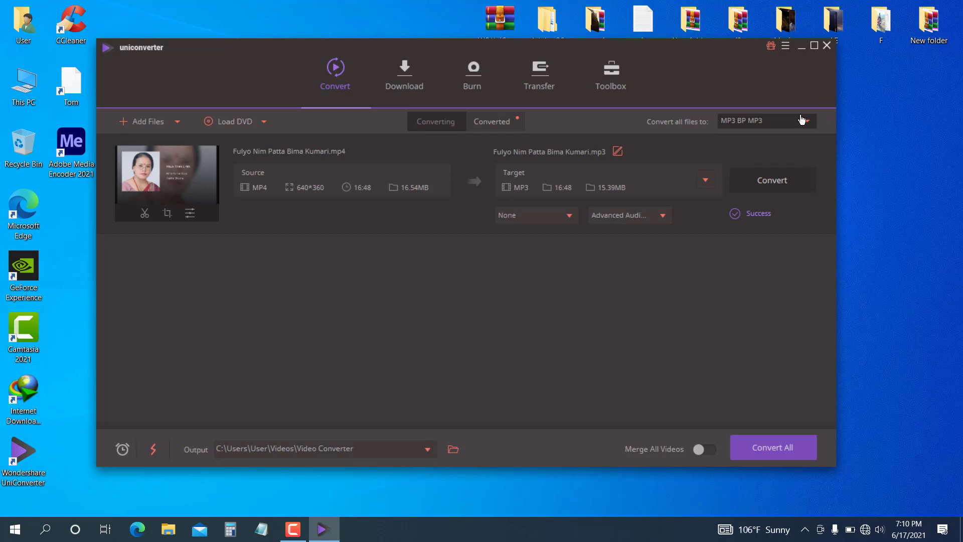
- Show the output format list's Audio MP3 presets, where BP MP3 is listed
click(806, 121)
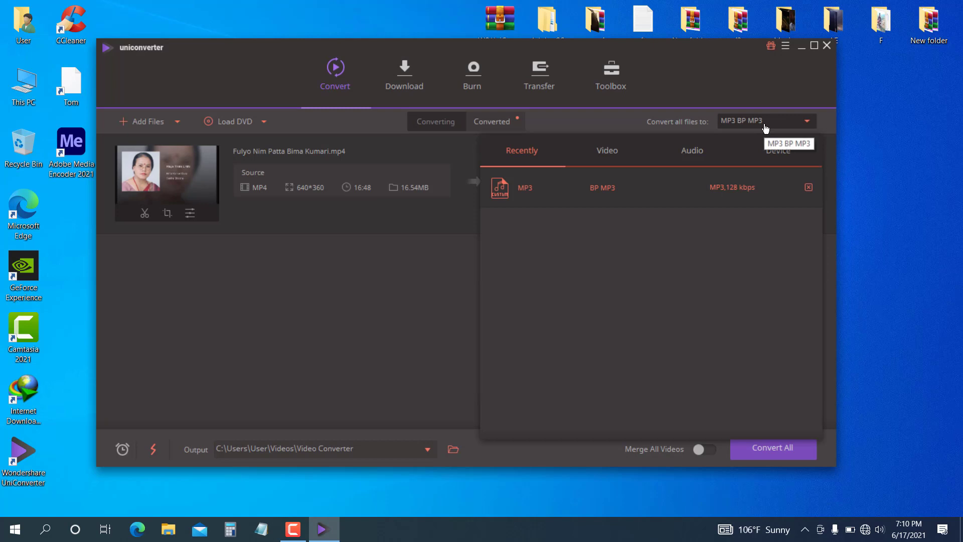
click(525, 188)
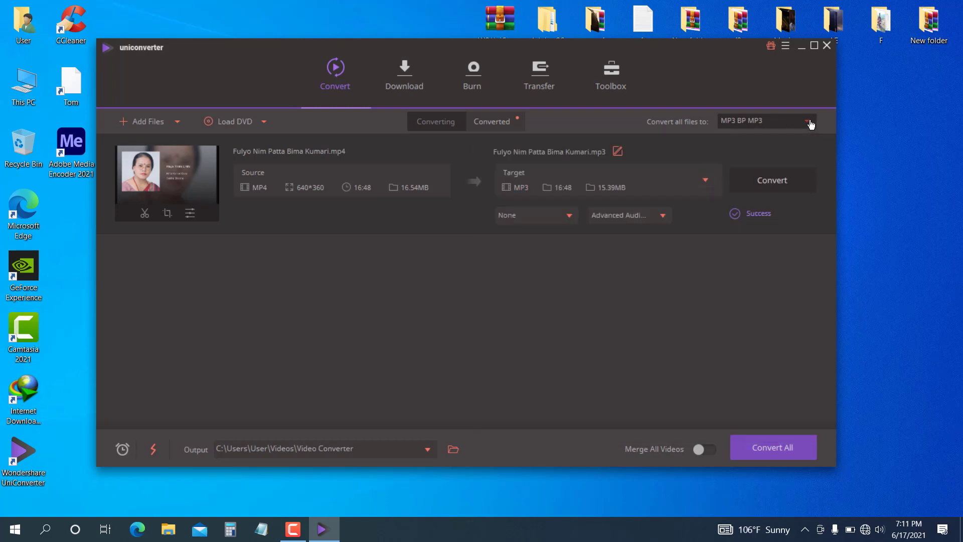
click(810, 122)
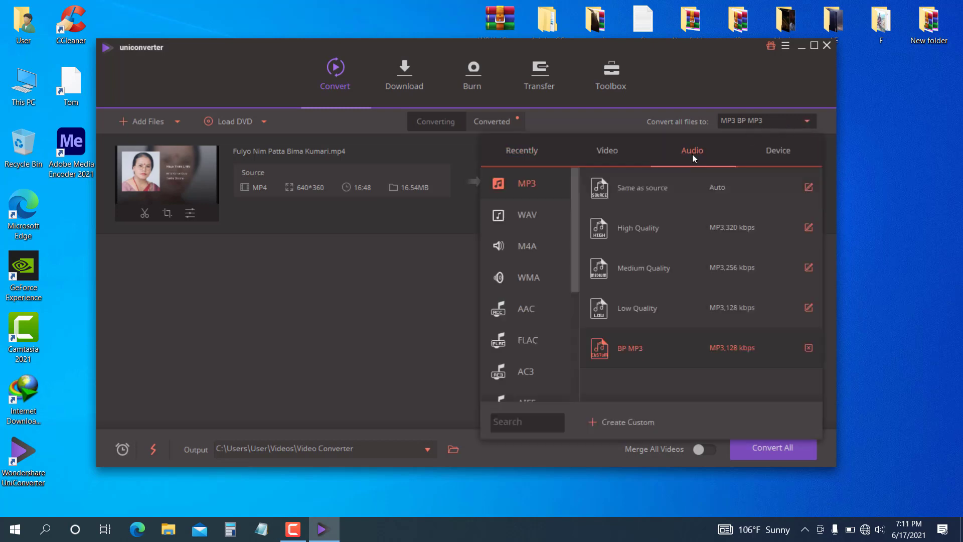
mouse_move(531, 221)
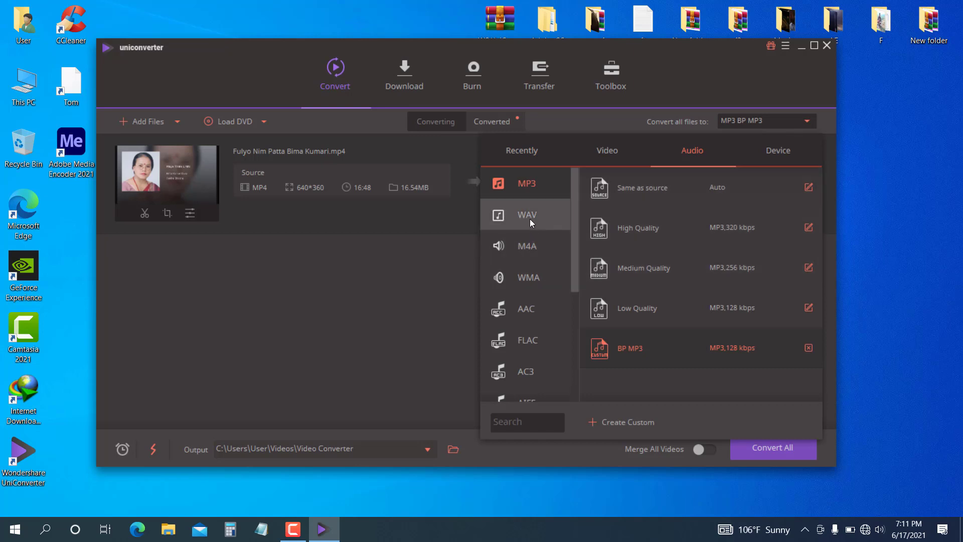
mouse_move(544, 301)
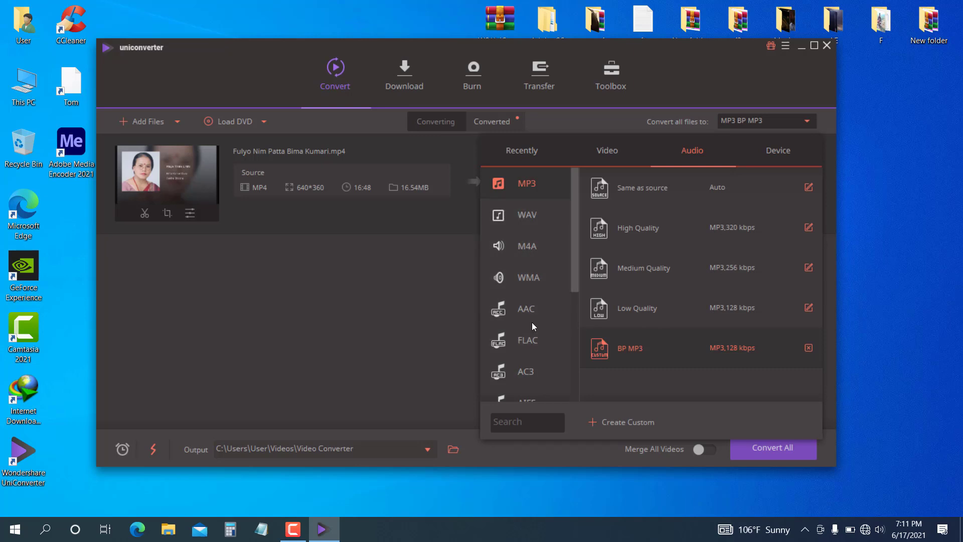
mouse_move(516, 333)
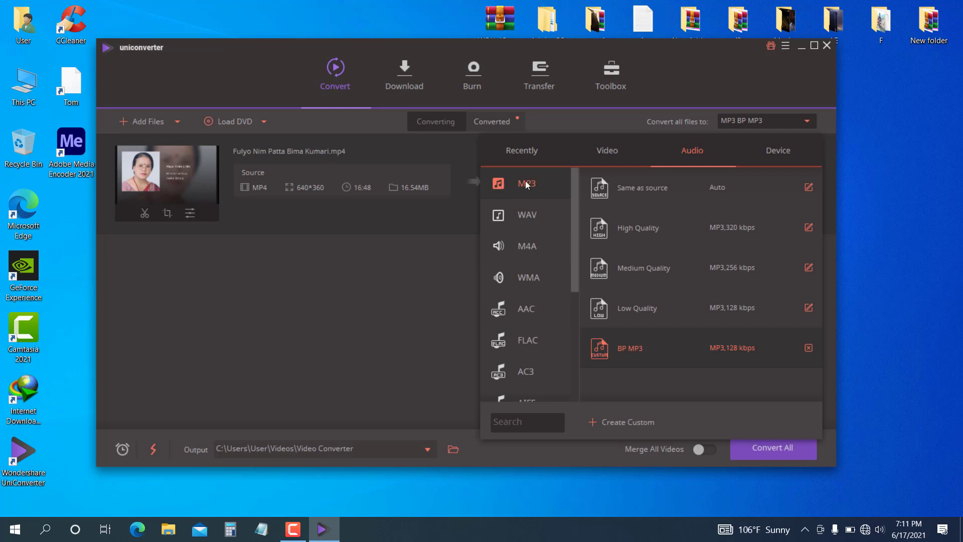
mouse_move(788, 432)
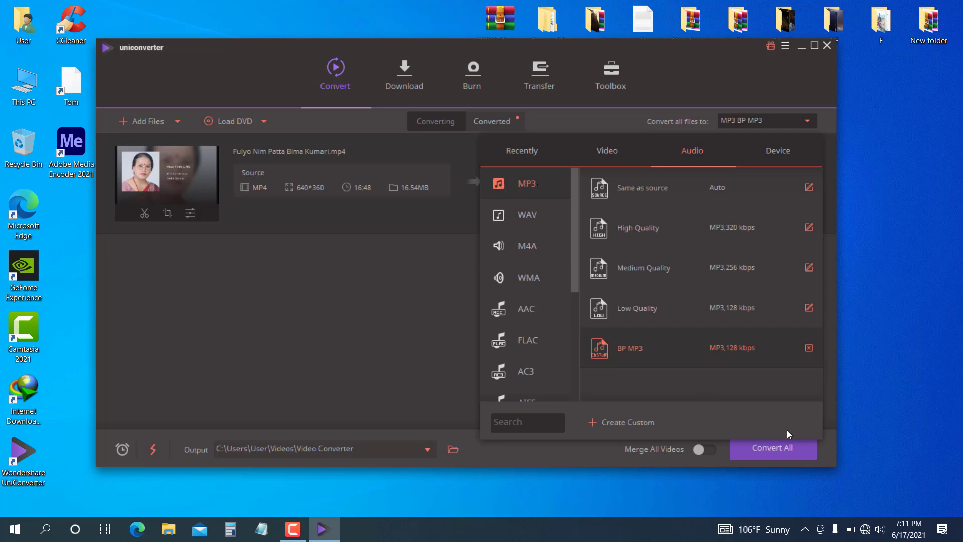
mouse_move(919, 355)
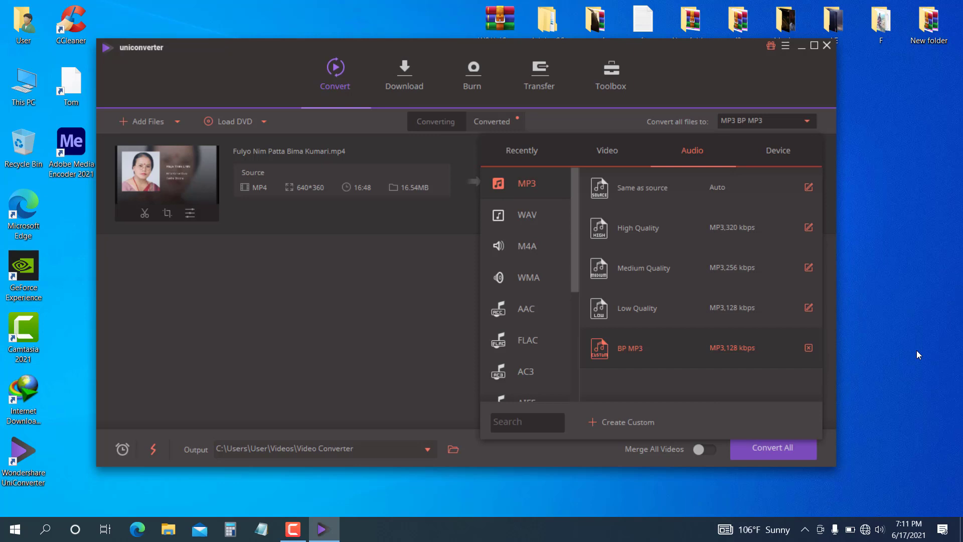
mouse_move(899, 351)
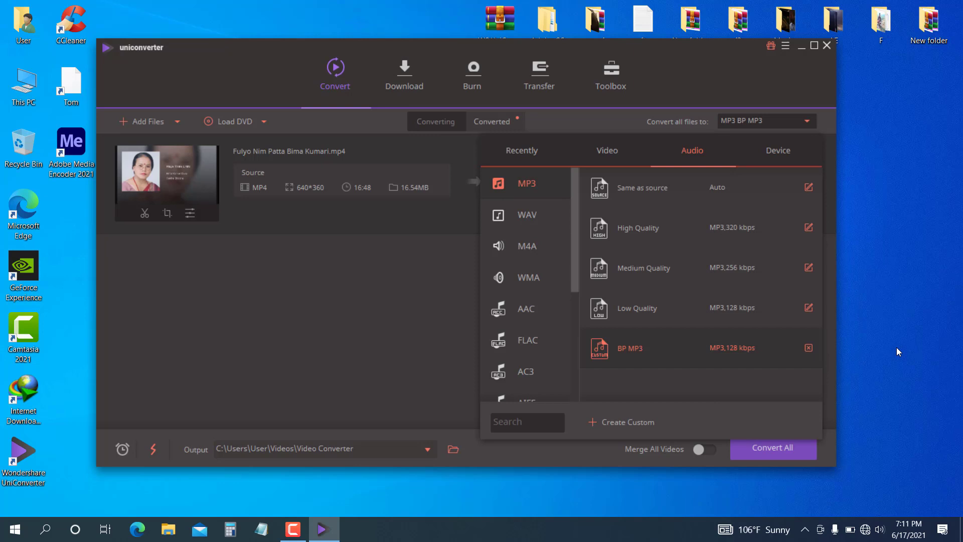